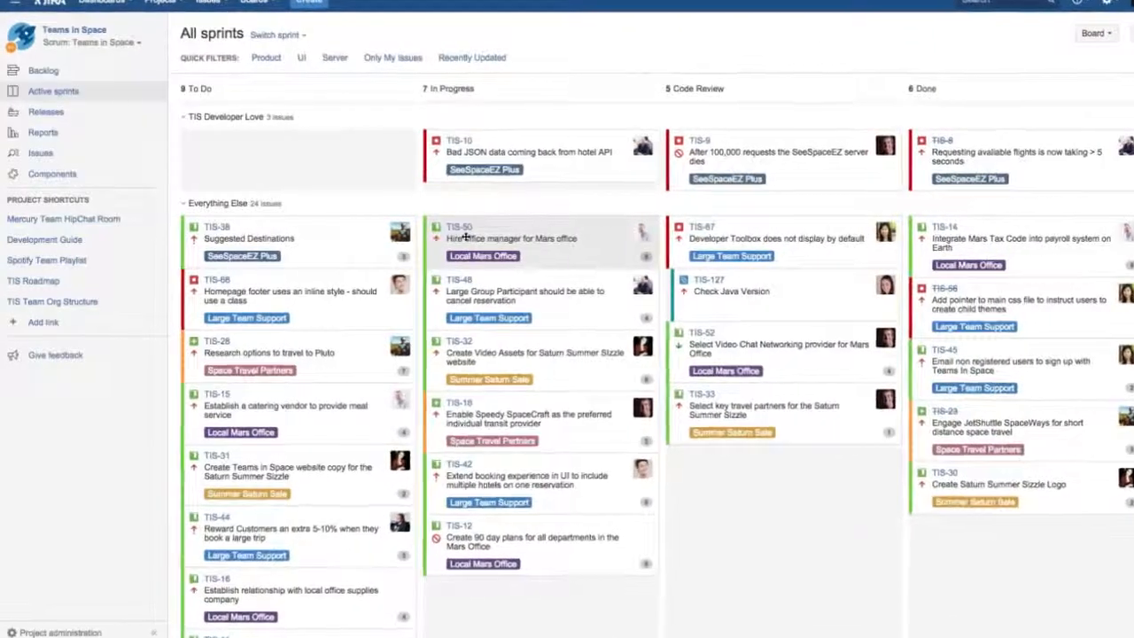
- Scroll the backlog, then return to the active sprint board with TIS-67's details
scroll("down", 3)
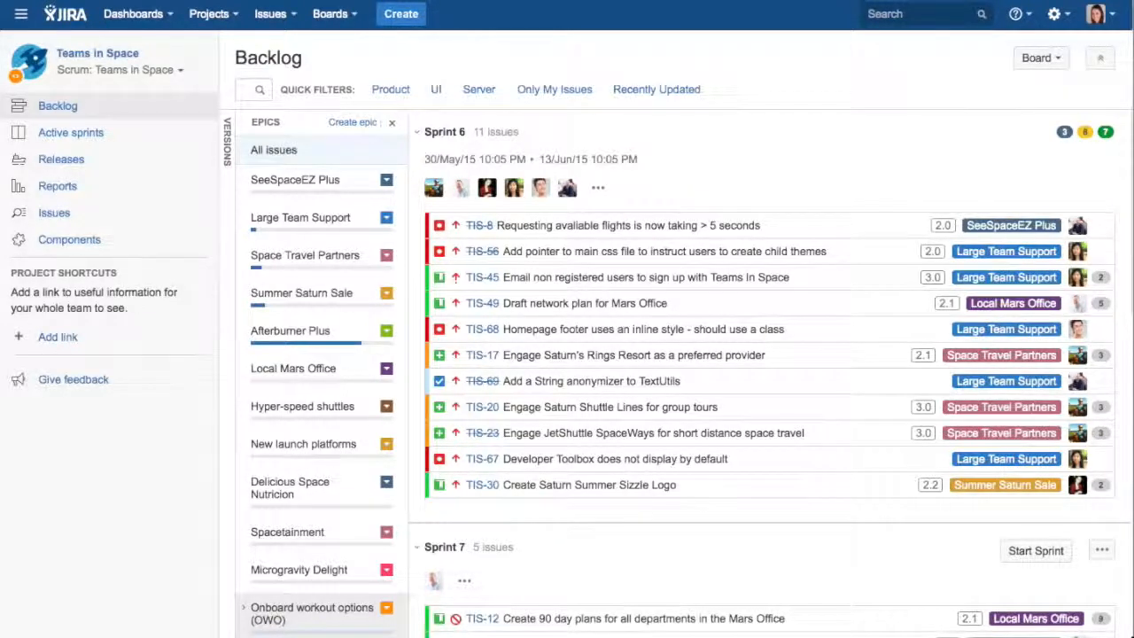
left_click(71, 132)
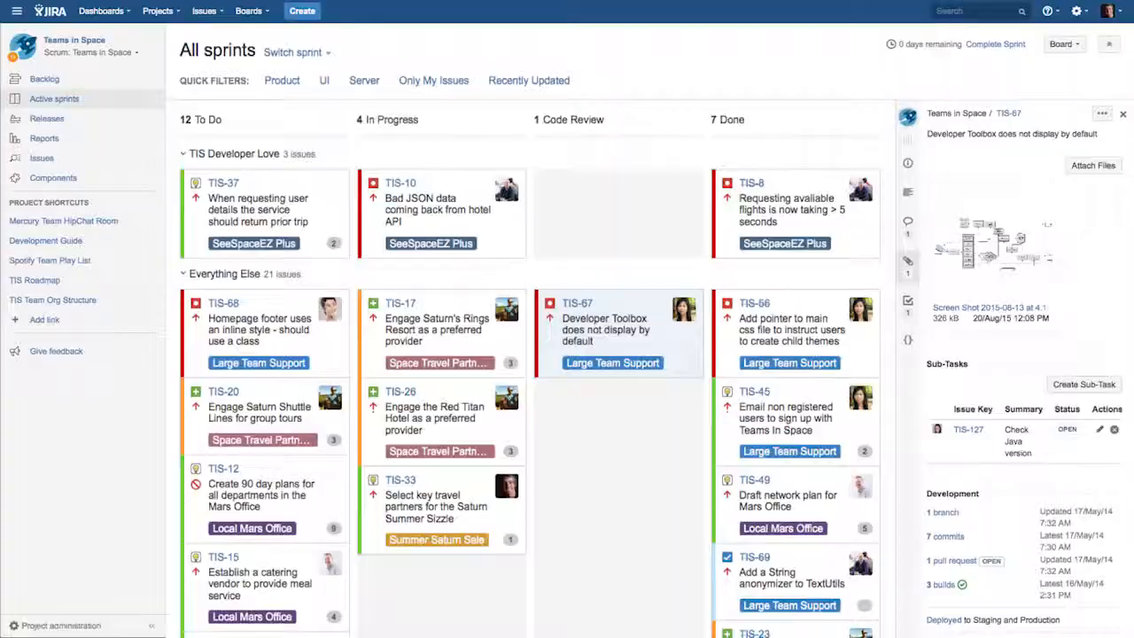
- Go back to the Teams in Space backlog from the project sidebar
left_click(46, 119)
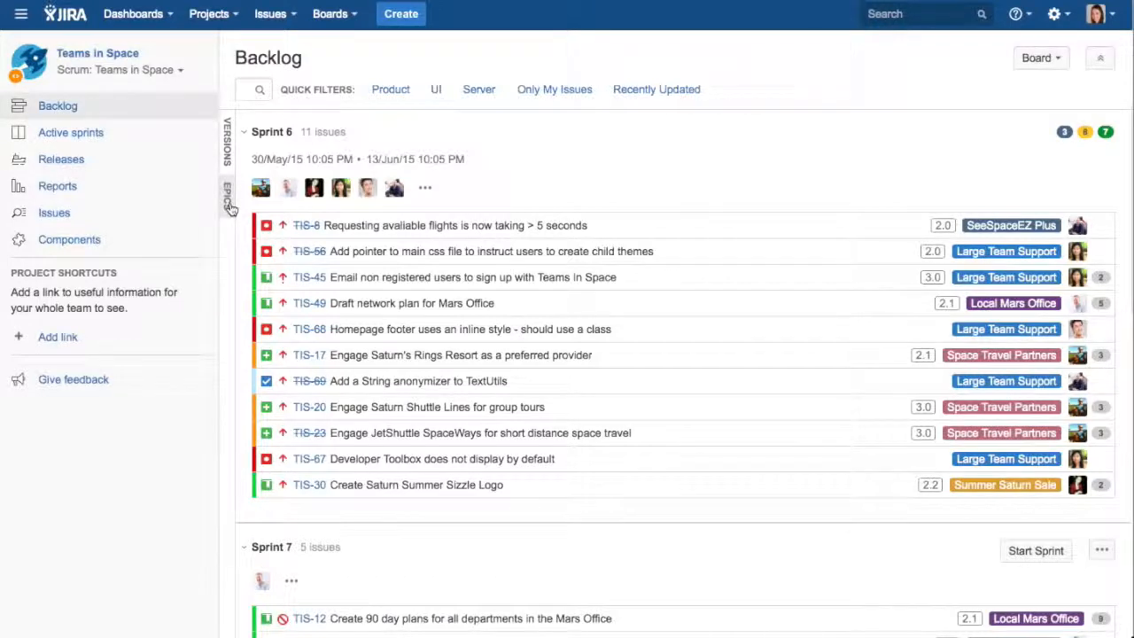
- Filter the backlog by the Large Team Support, Summer Saturn Sale and Afterburner Plus epics, then clear the filter
left_click(228, 195)
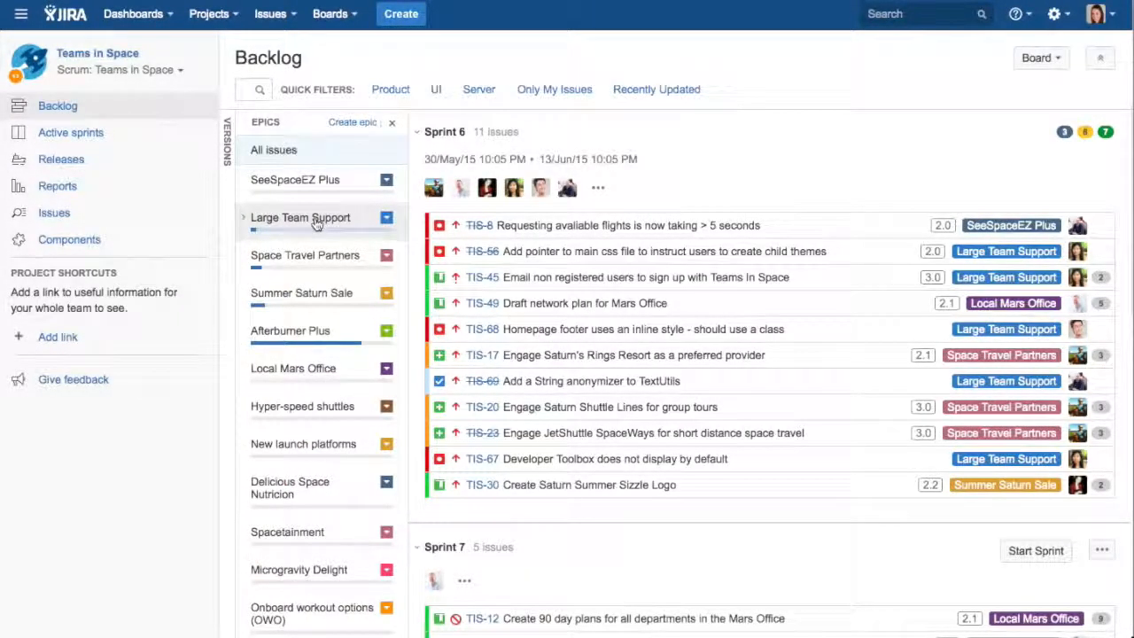
left_click(300, 217)
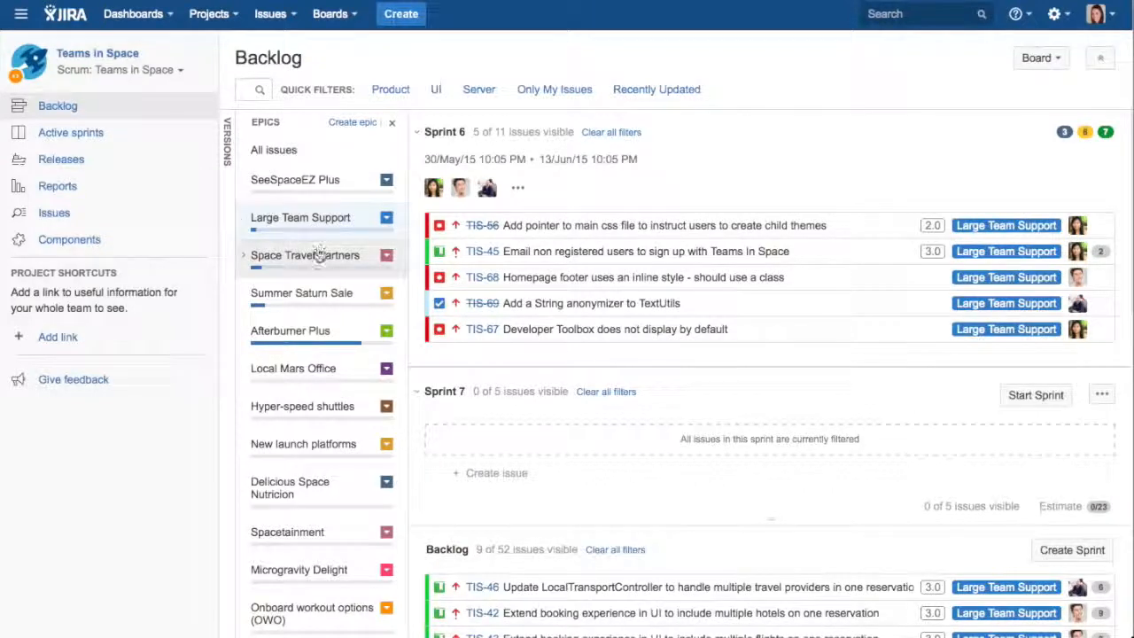
left_click(305, 255)
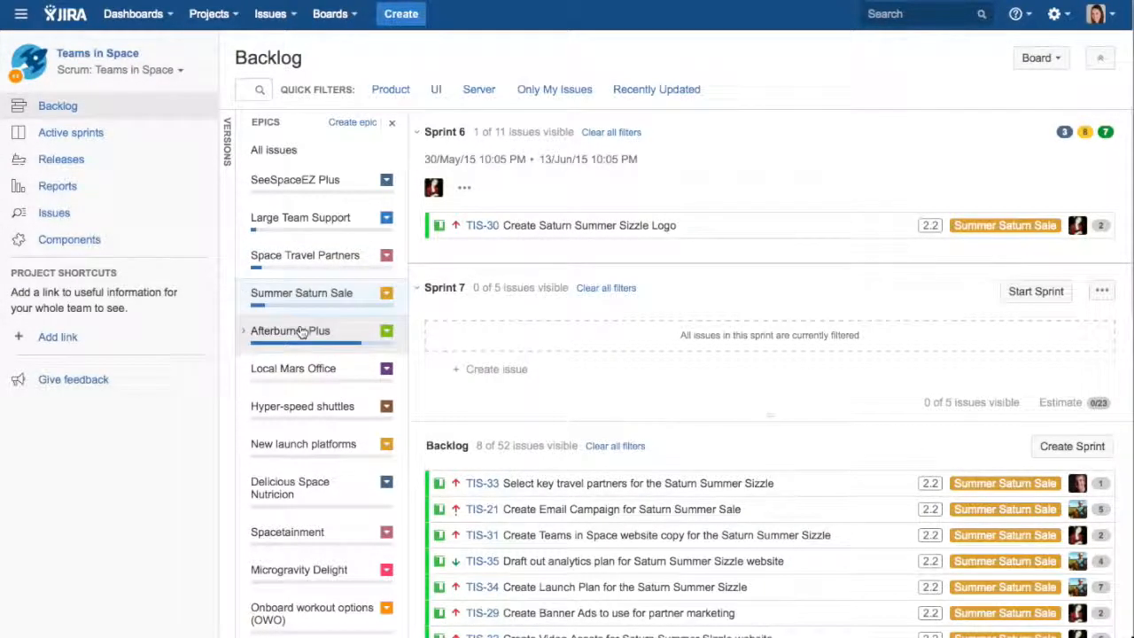
left_click(291, 330)
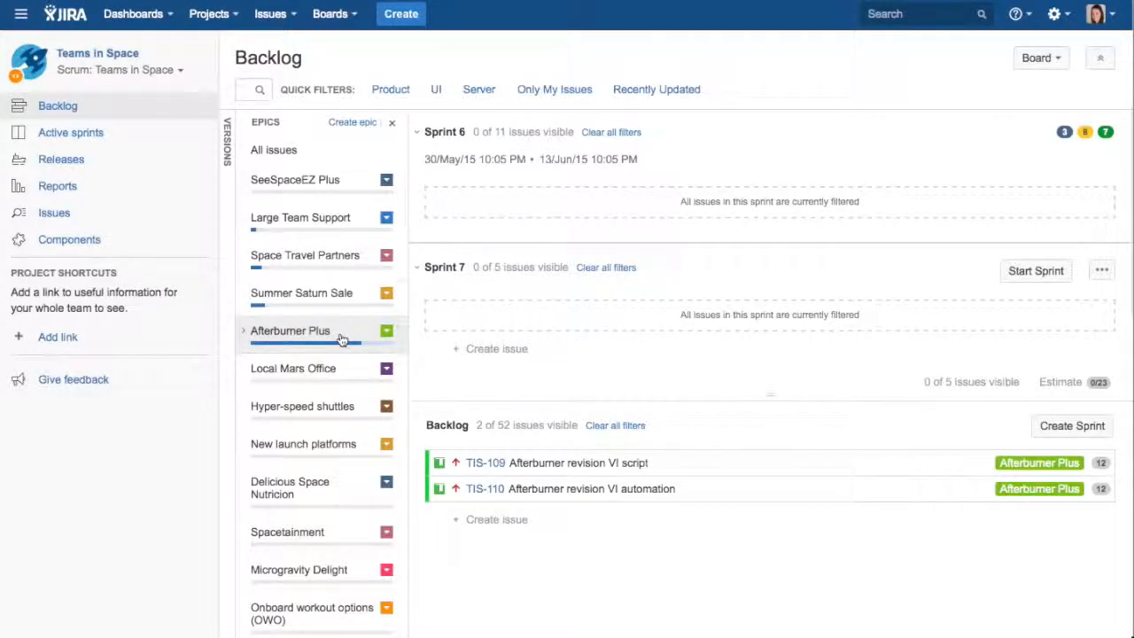
mouse_move(301, 292)
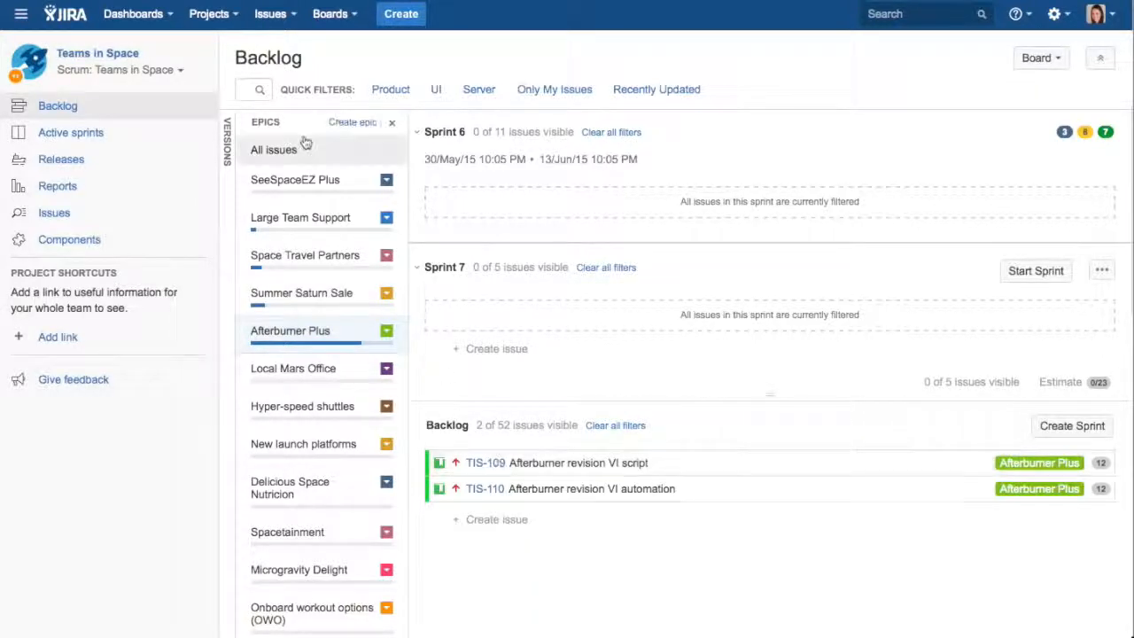
left_click(274, 149)
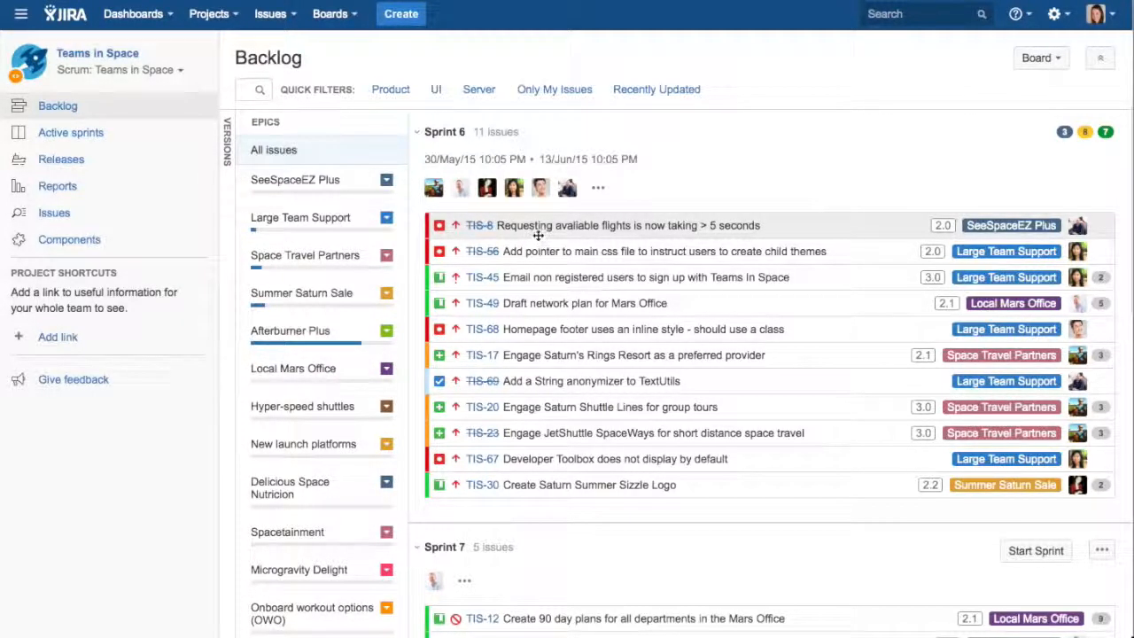
- Filter the backlog by version 1.8, then version 3.0, and hide the Versions panel
scroll("down", 3)
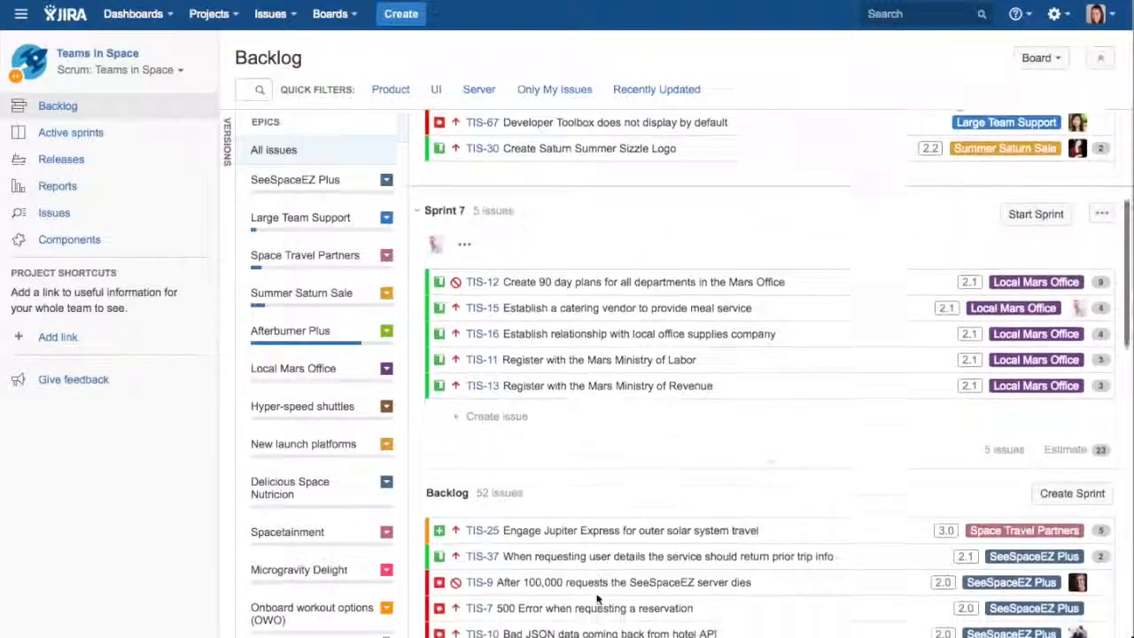
scroll("down", 3)
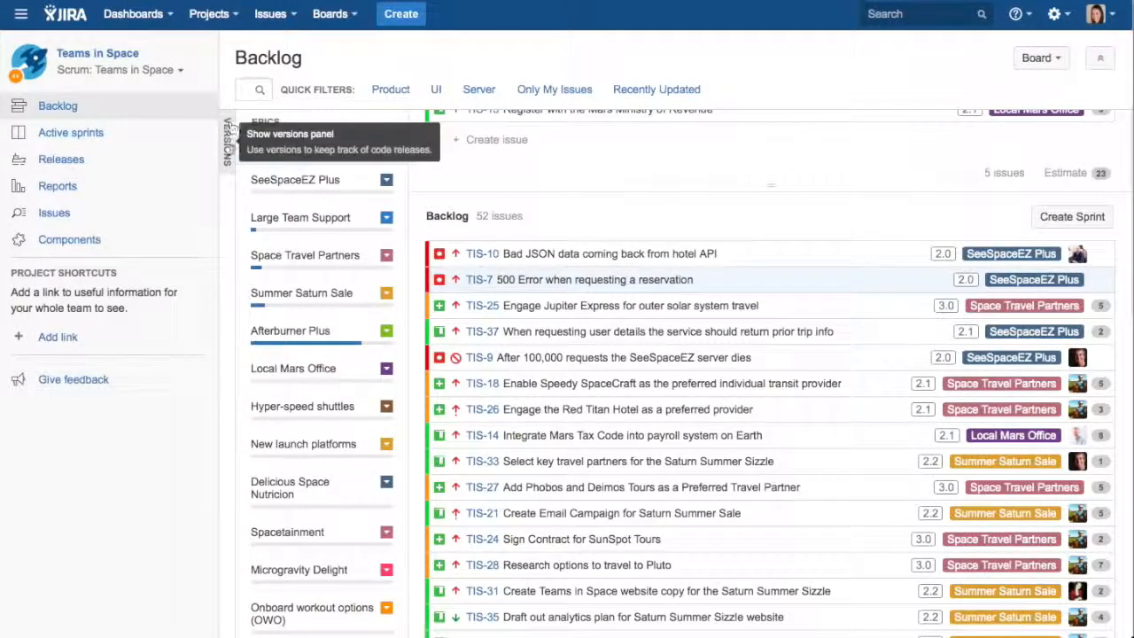
left_click(226, 141)
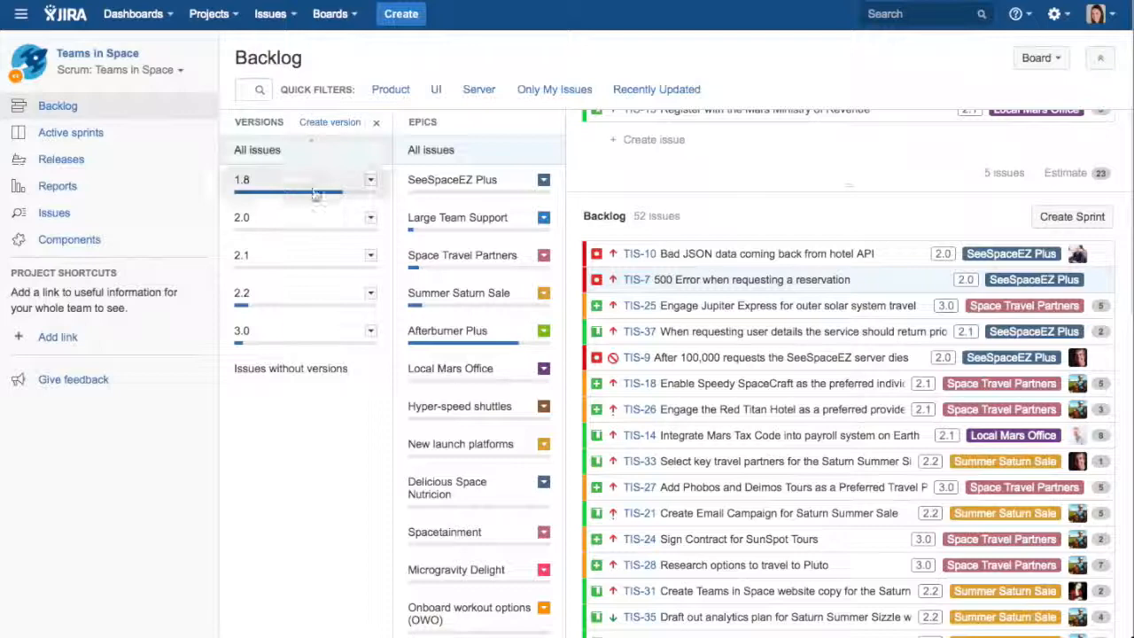
left_click(266, 179)
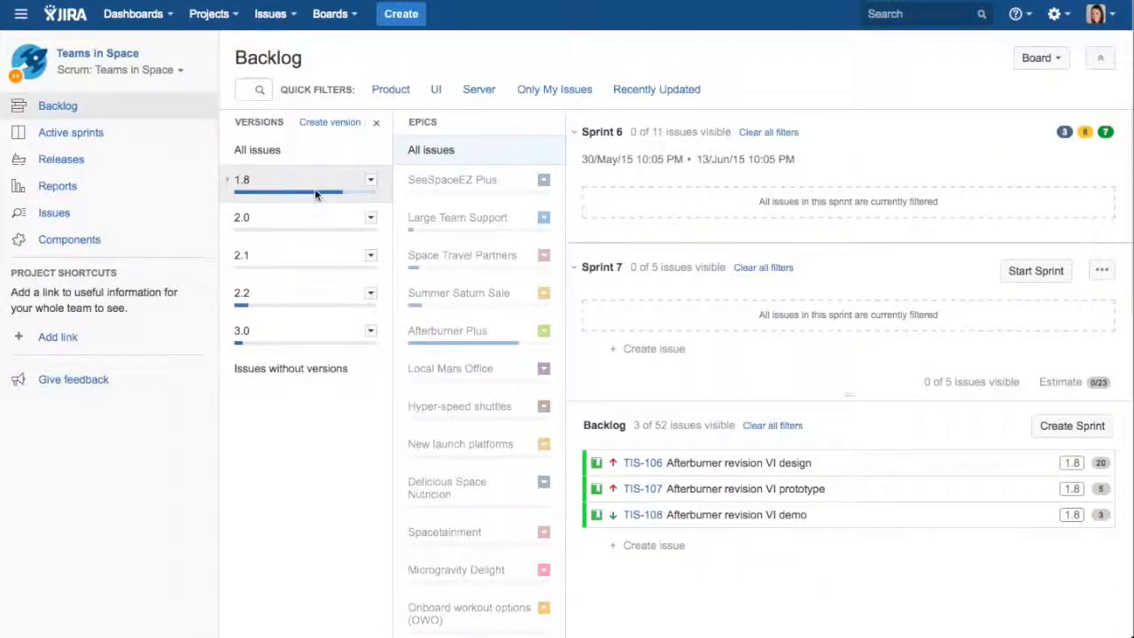
mouse_move(305, 294)
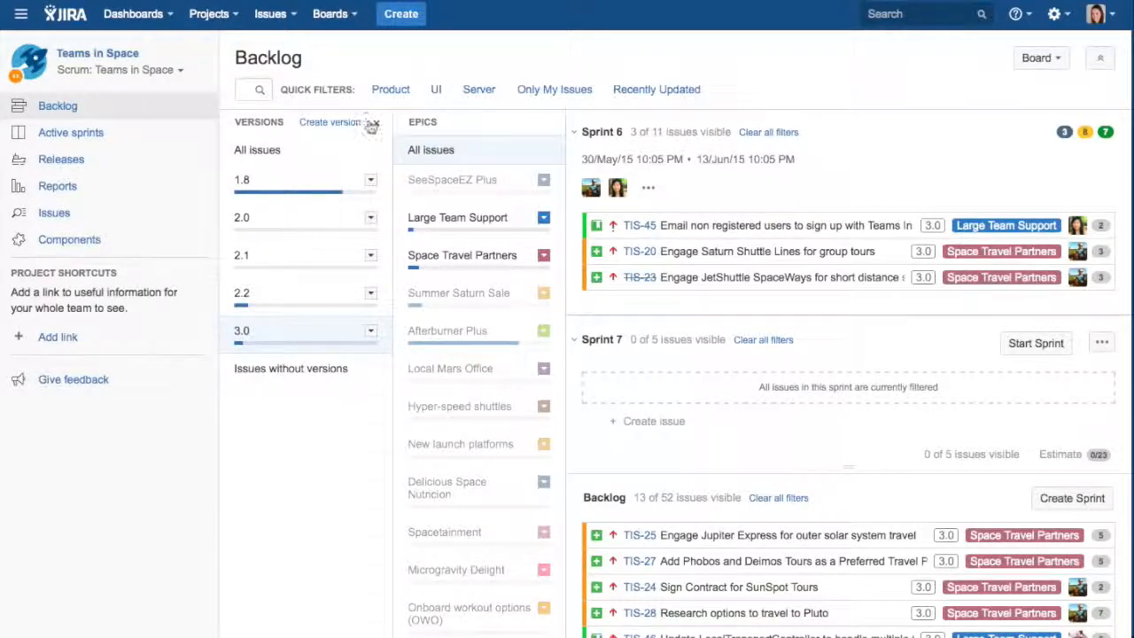
left_click(373, 125)
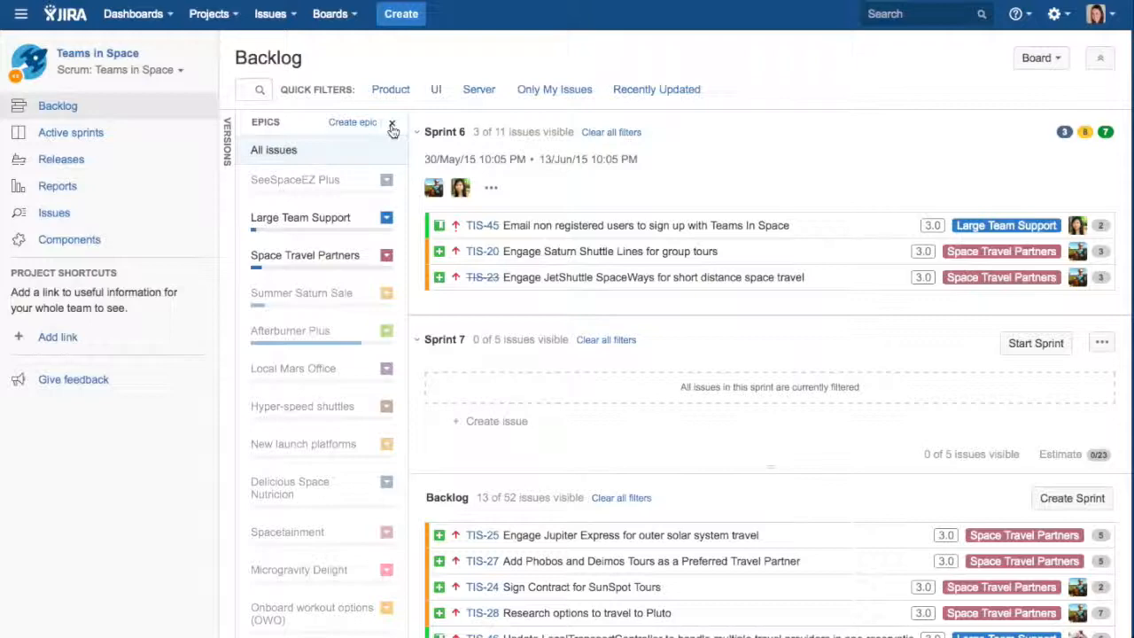
- Hide the Epics panel, create Sprint 8, and move 16 backlog issues into it
left_click(391, 122)
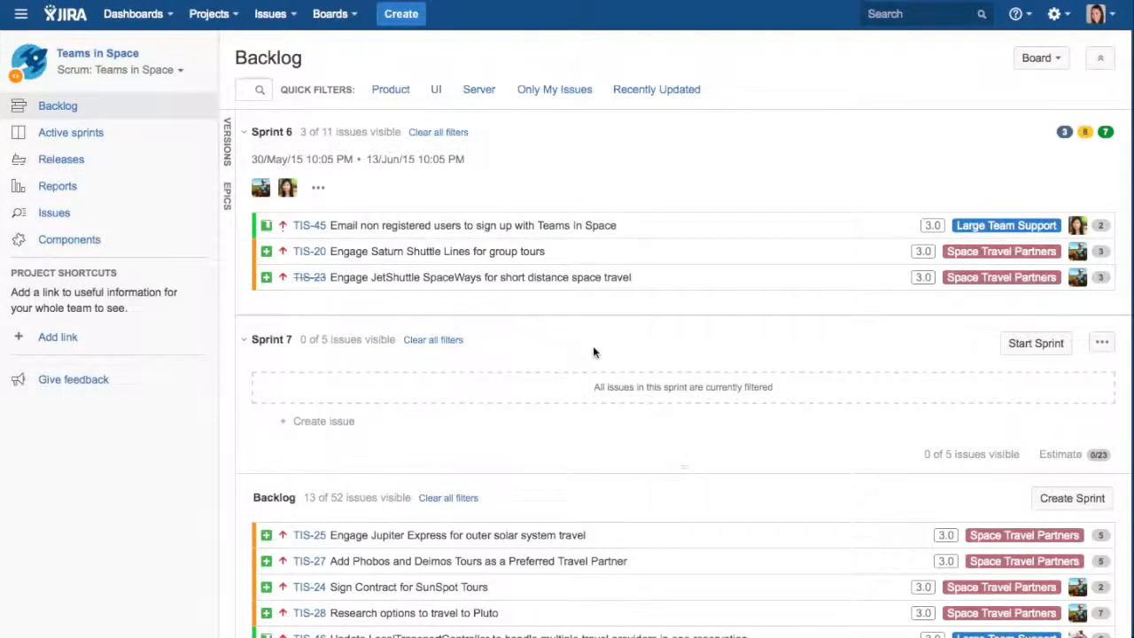
mouse_move(597, 359)
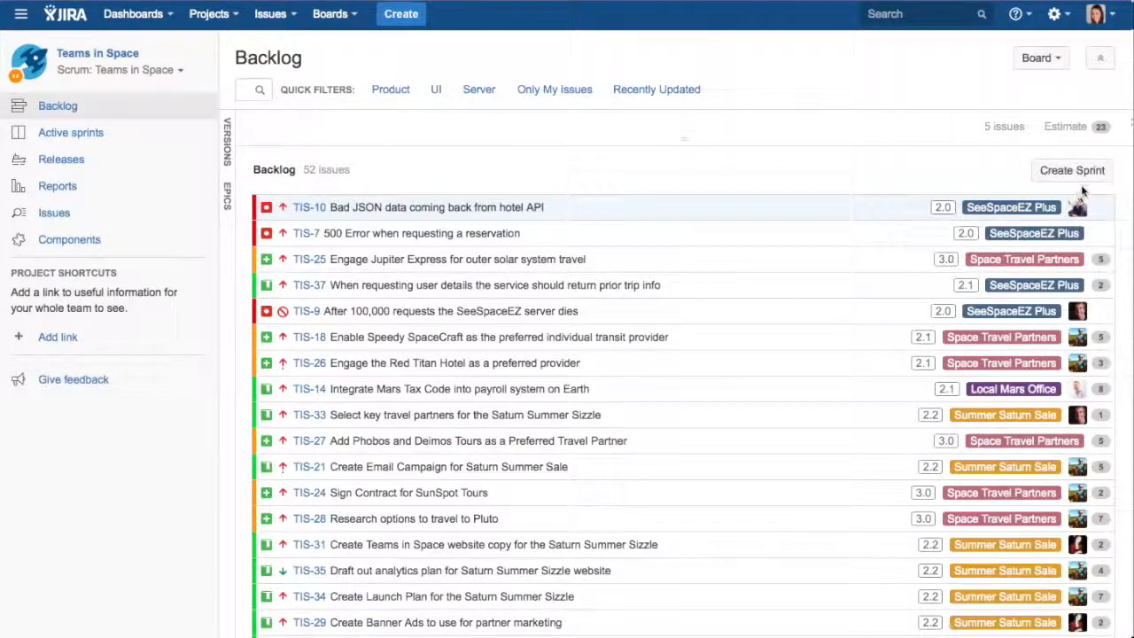
scroll("down", 3)
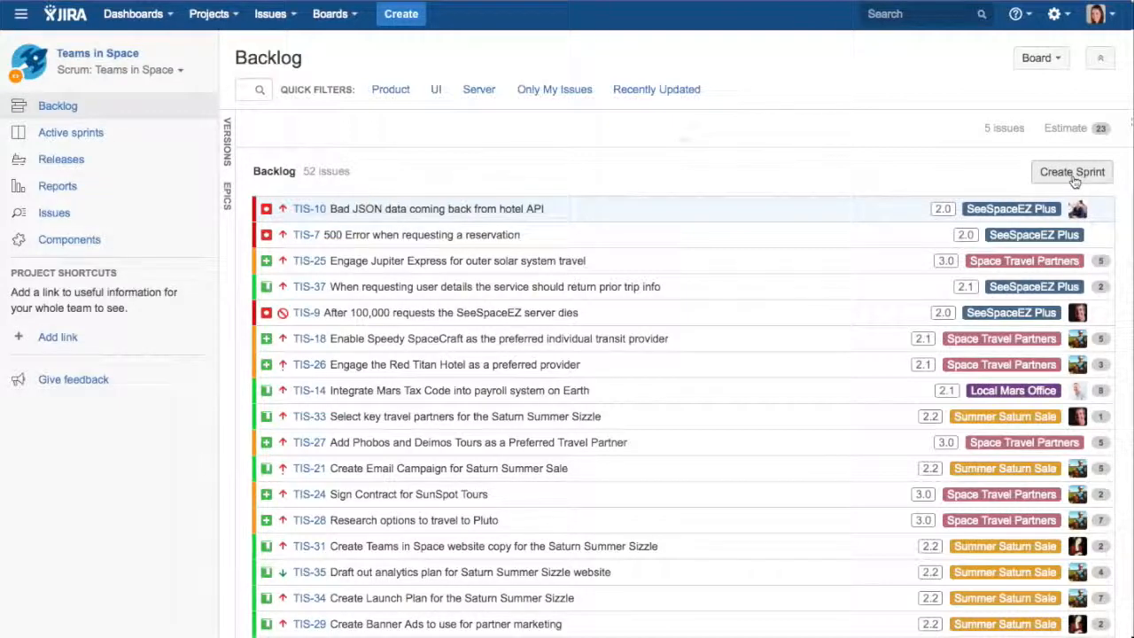
left_click(1071, 171)
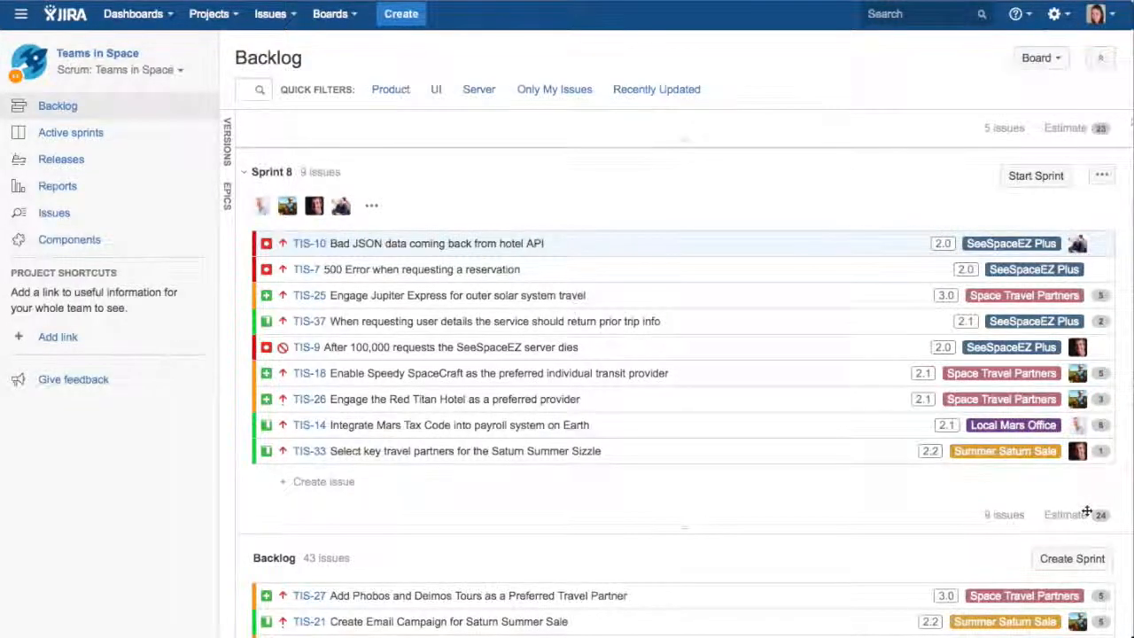
scroll("down", 3)
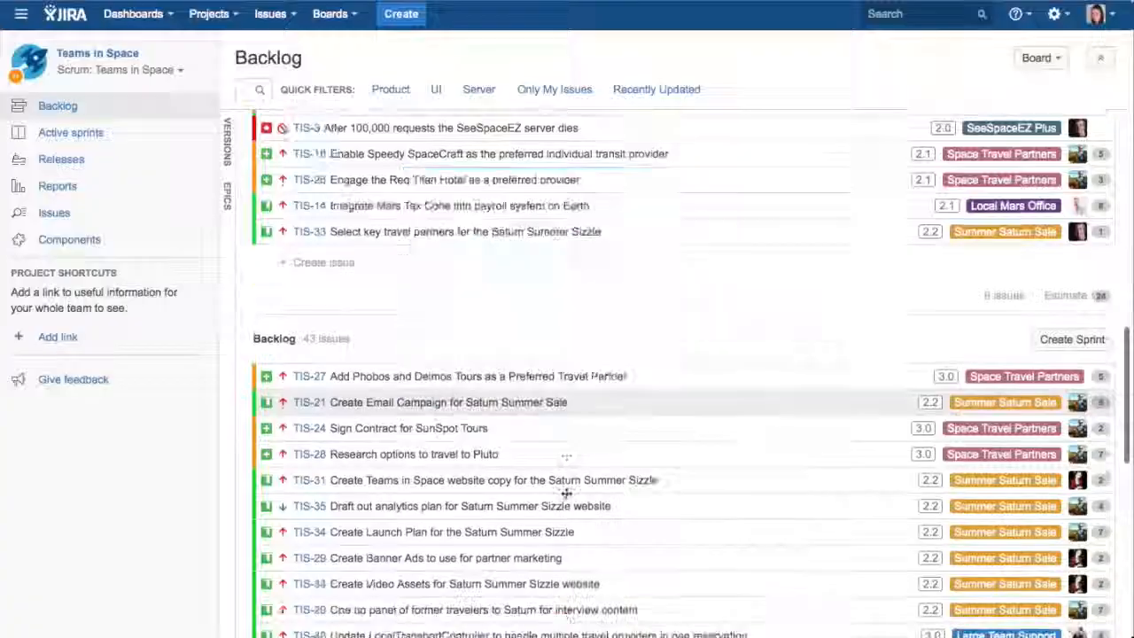
scroll("down", 3)
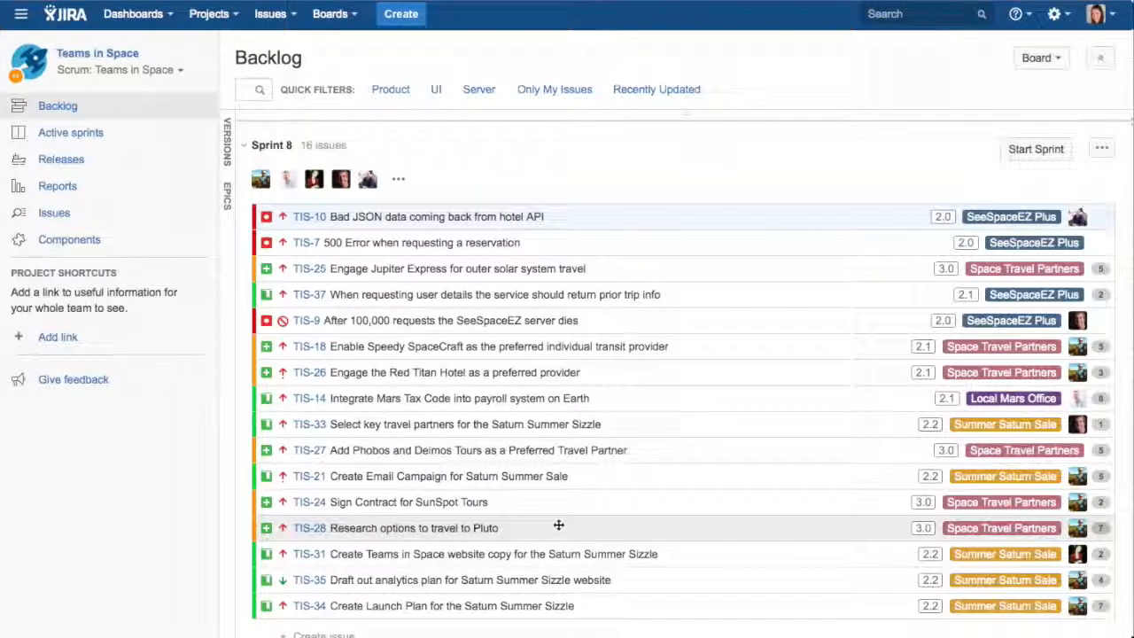
mouse_move(383, 157)
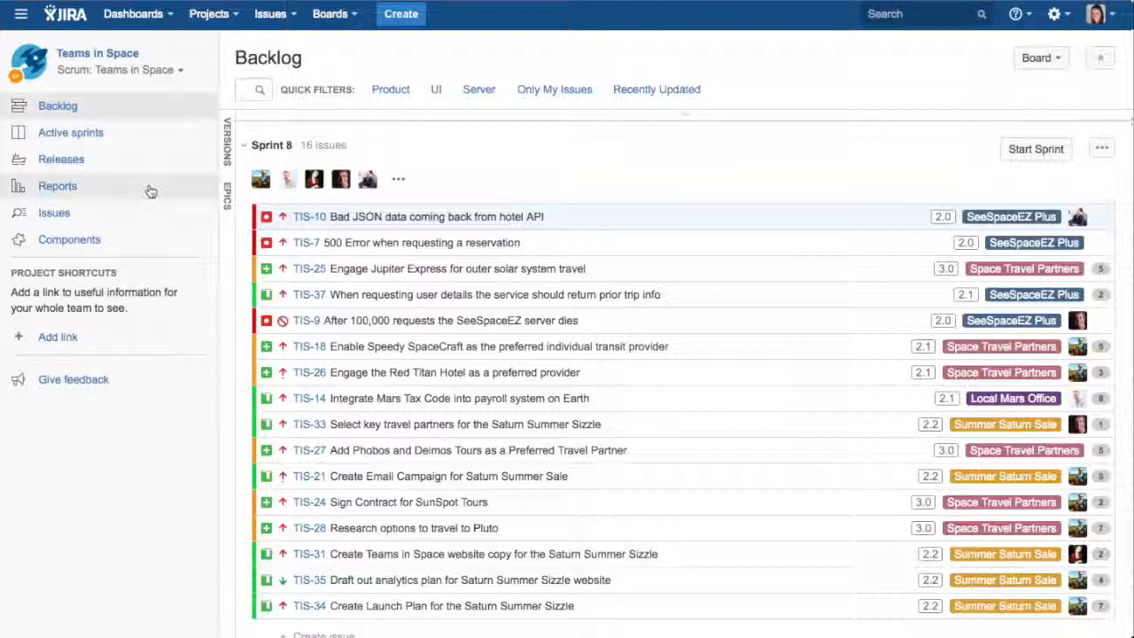
- Review the Velocity Chart for Sprints 1–5, then return to the backlog
left_click(58, 186)
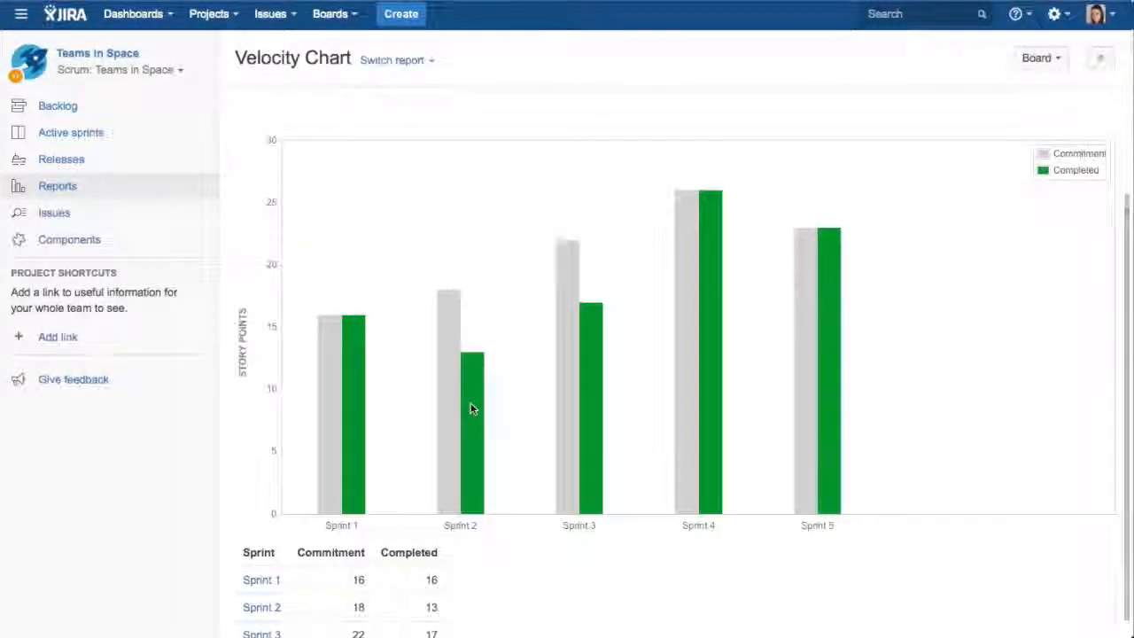
scroll("down", 3)
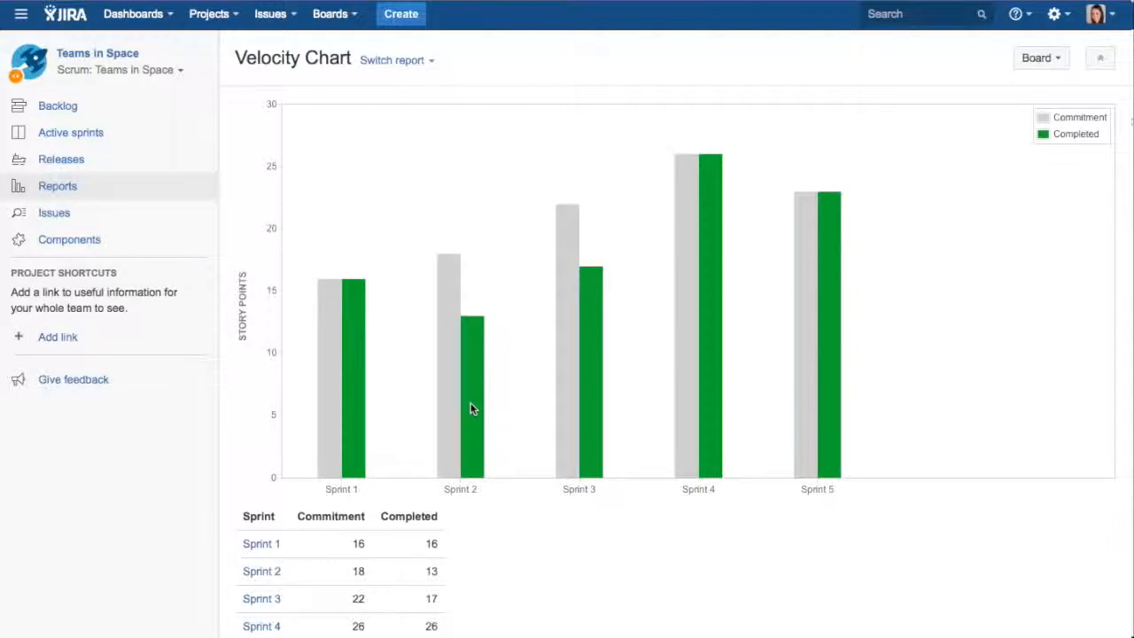
left_click(58, 106)
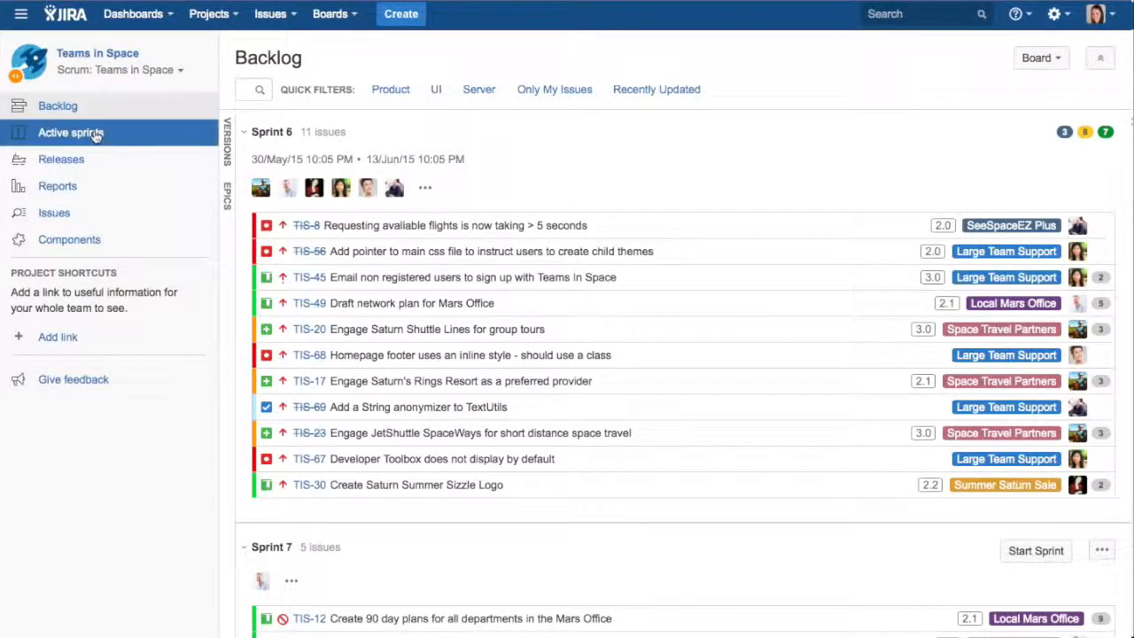
- Open the Sprint 6 board with TIS-20 'Engage Saturn Shuttle Lines for group tours' details
left_click(71, 132)
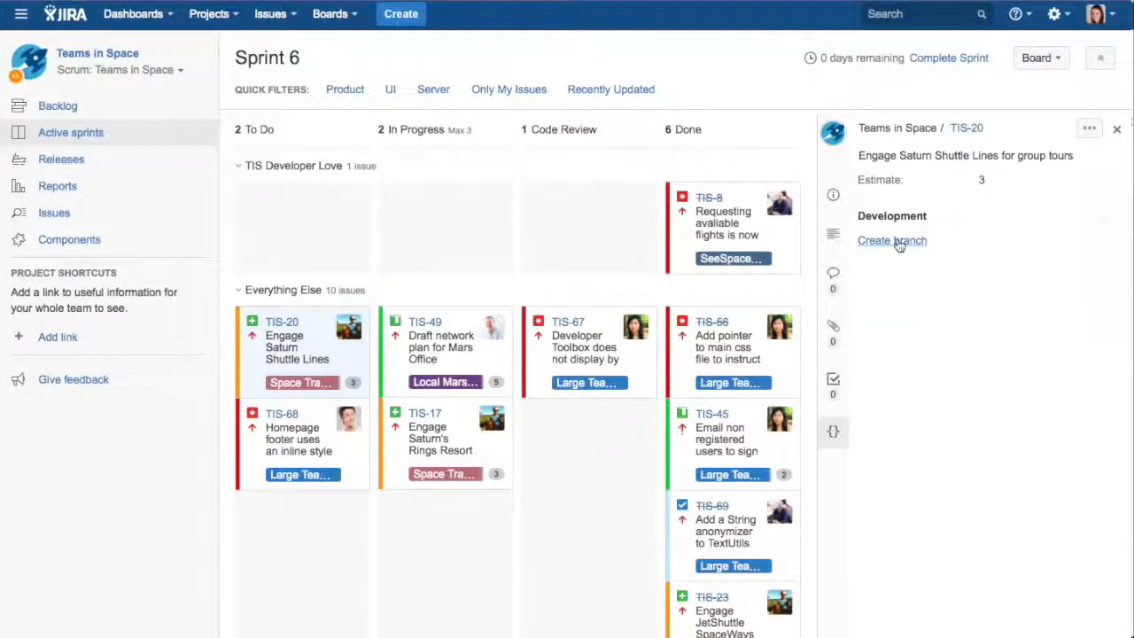
- Start a Stash branch for TIS-20 from its Development section
left_click(891, 240)
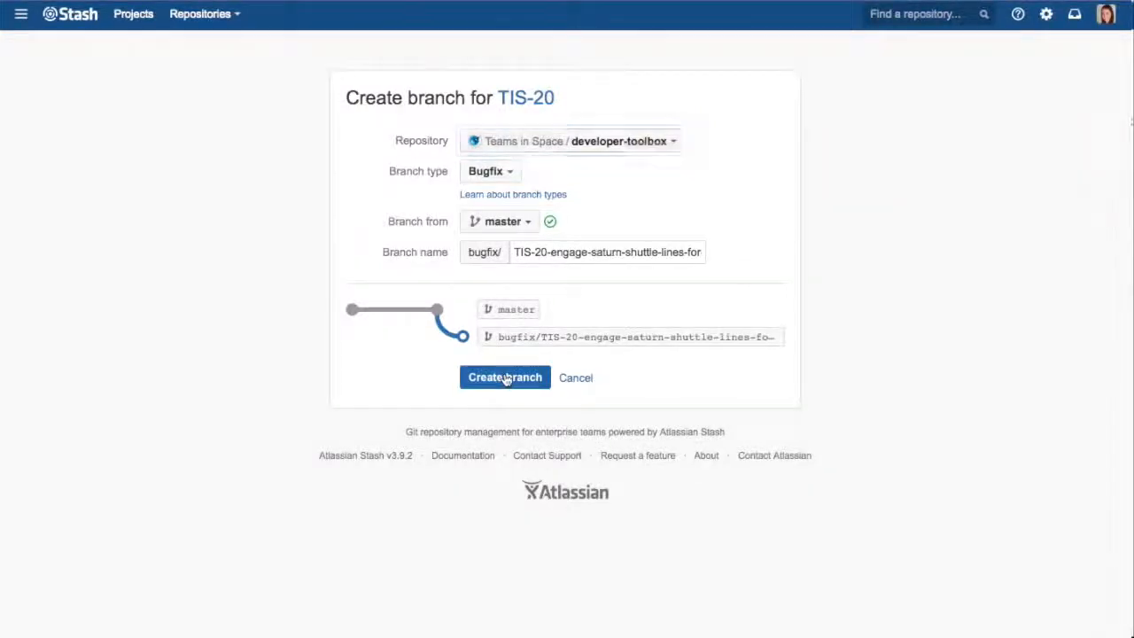
- Create the TIS-20 bugfix branch, close the TIS-67 deployments dialog, and return to the backlog
left_click(504, 376)
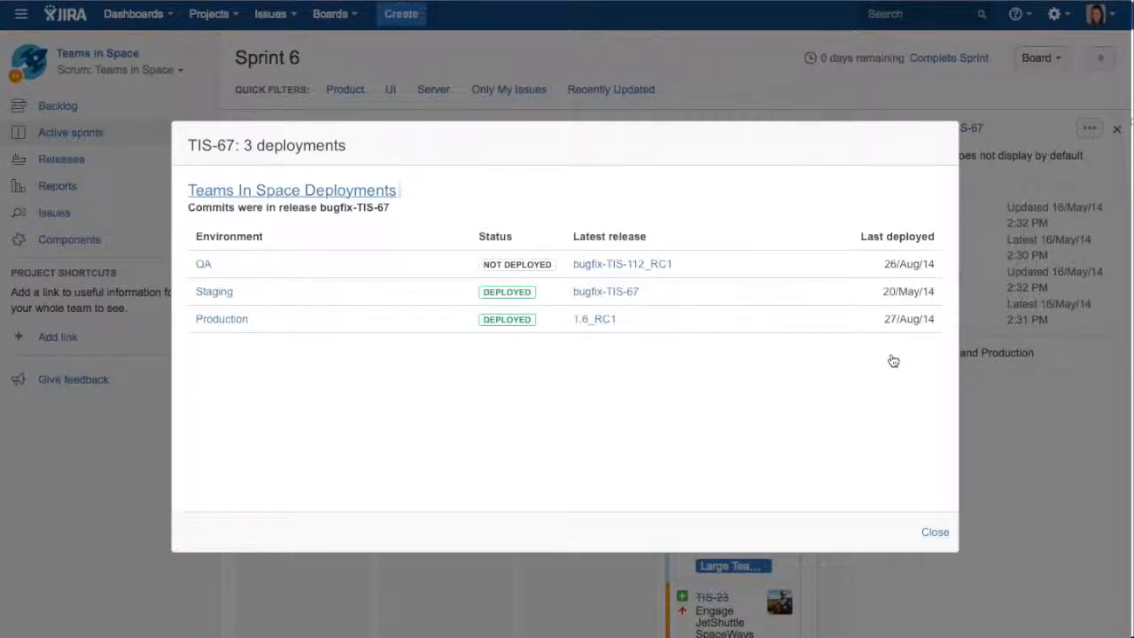
left_click(935, 532)
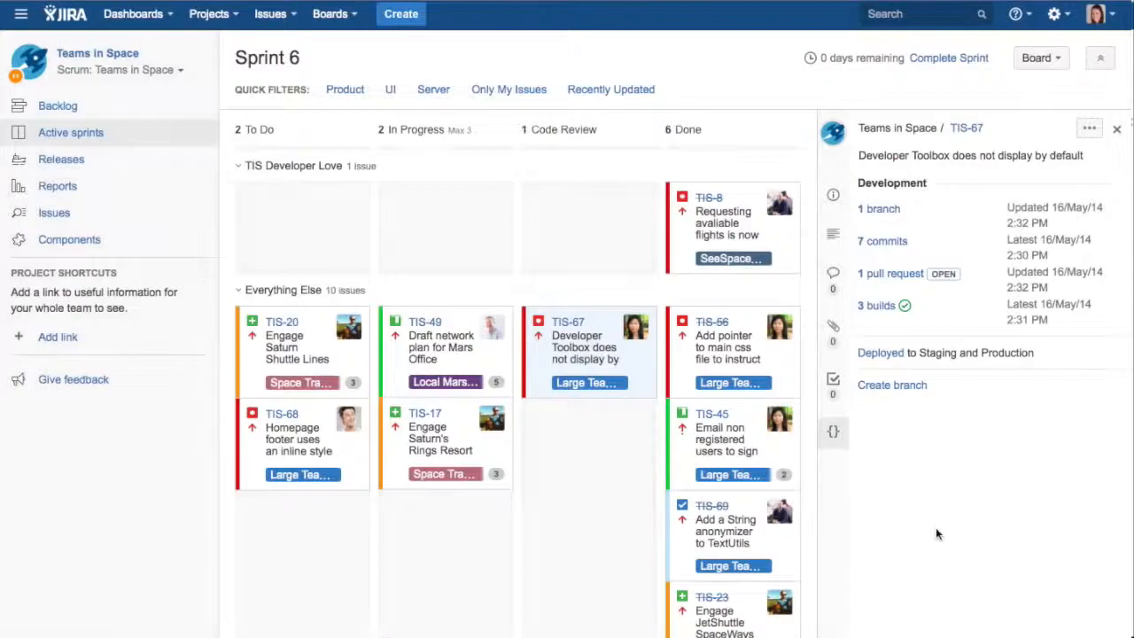
left_click(58, 107)
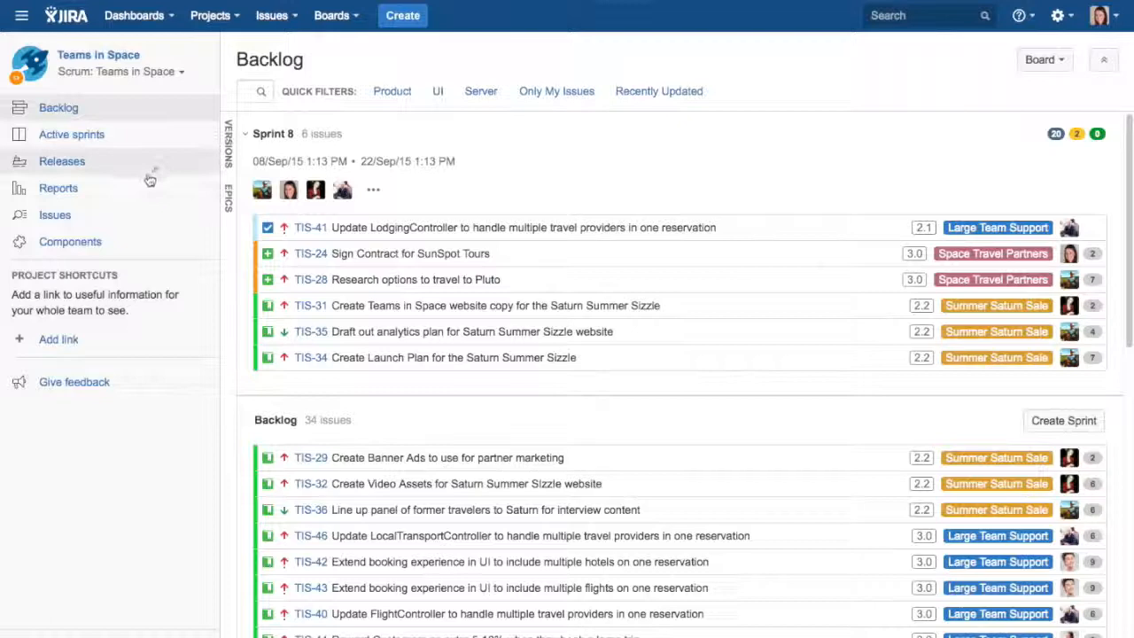
- Switch the reports to the Release Burndown for version TIS 3.0
left_click(59, 187)
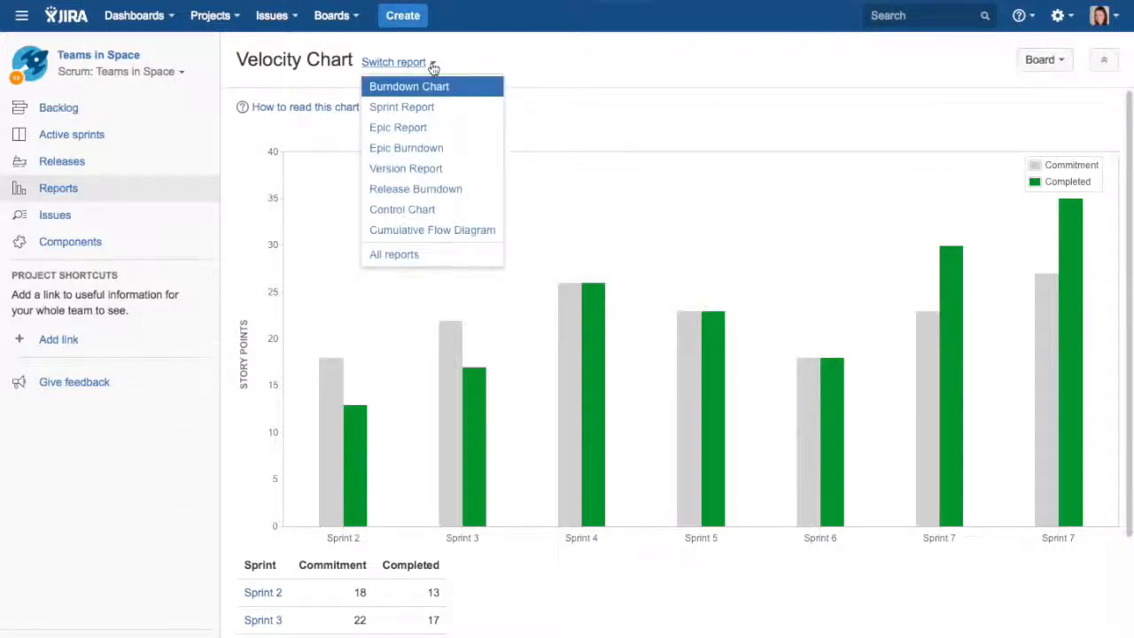
mouse_move(415, 189)
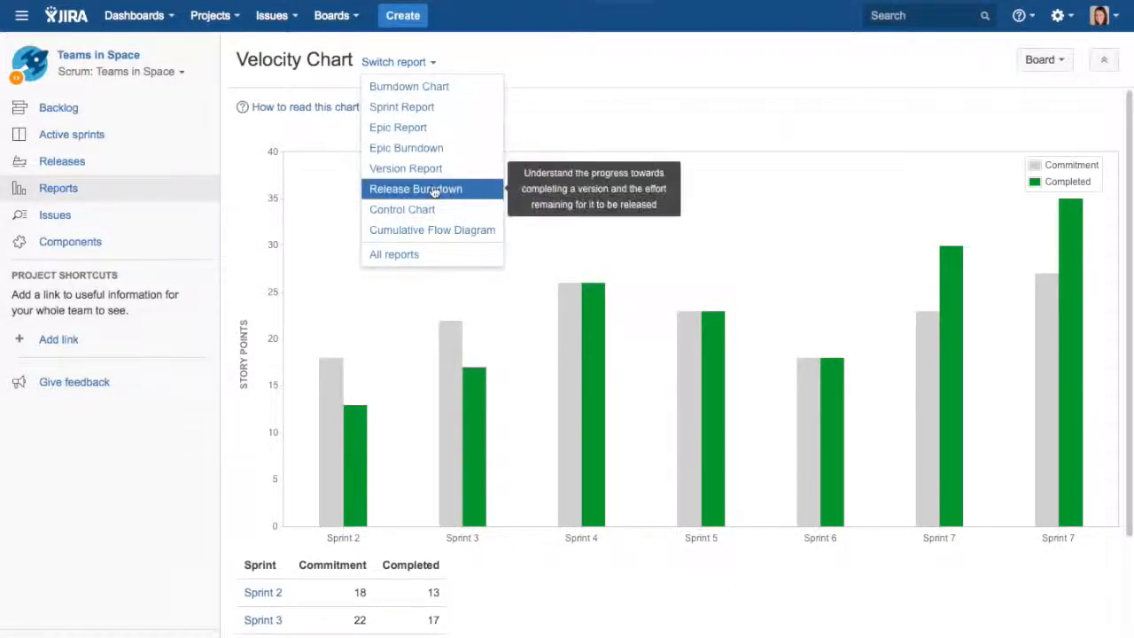
left_click(415, 189)
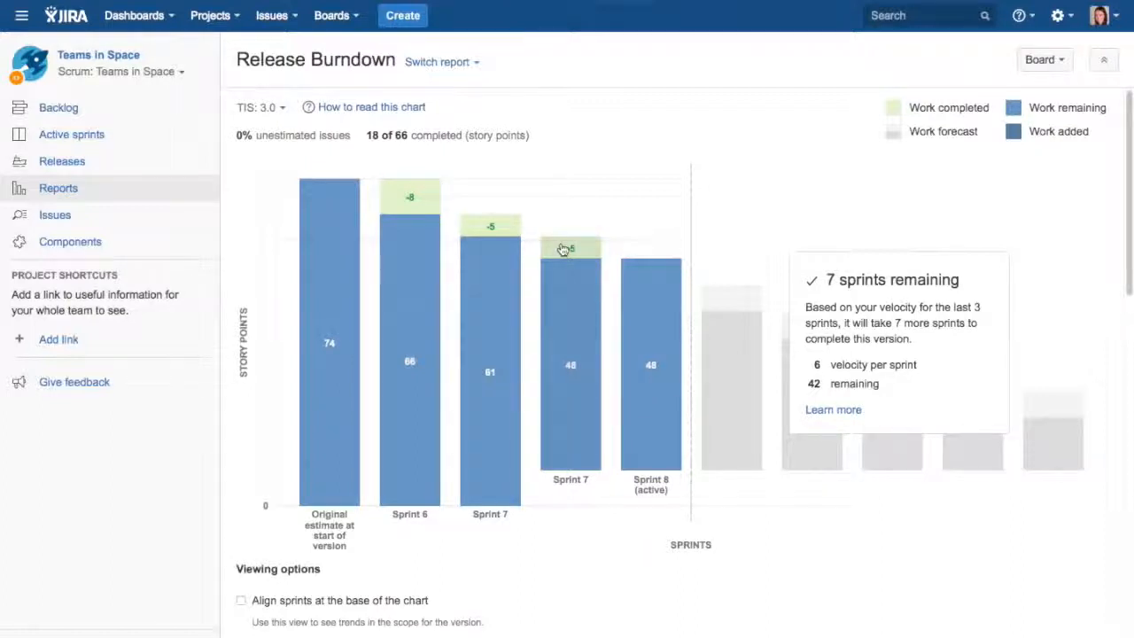
mouse_move(582, 498)
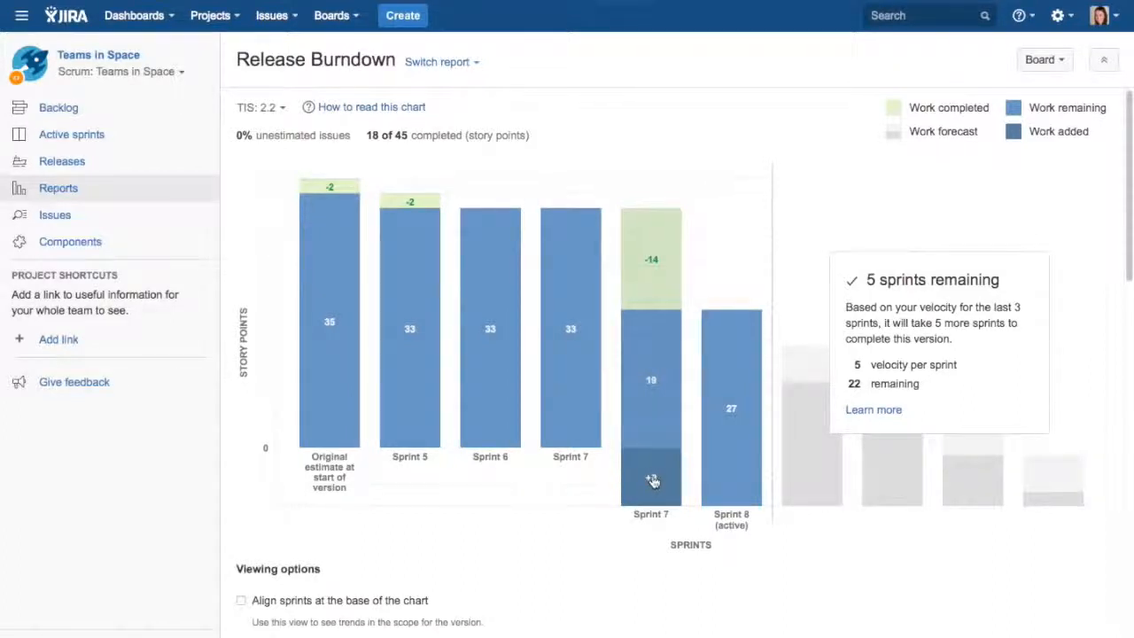
mouse_move(646, 479)
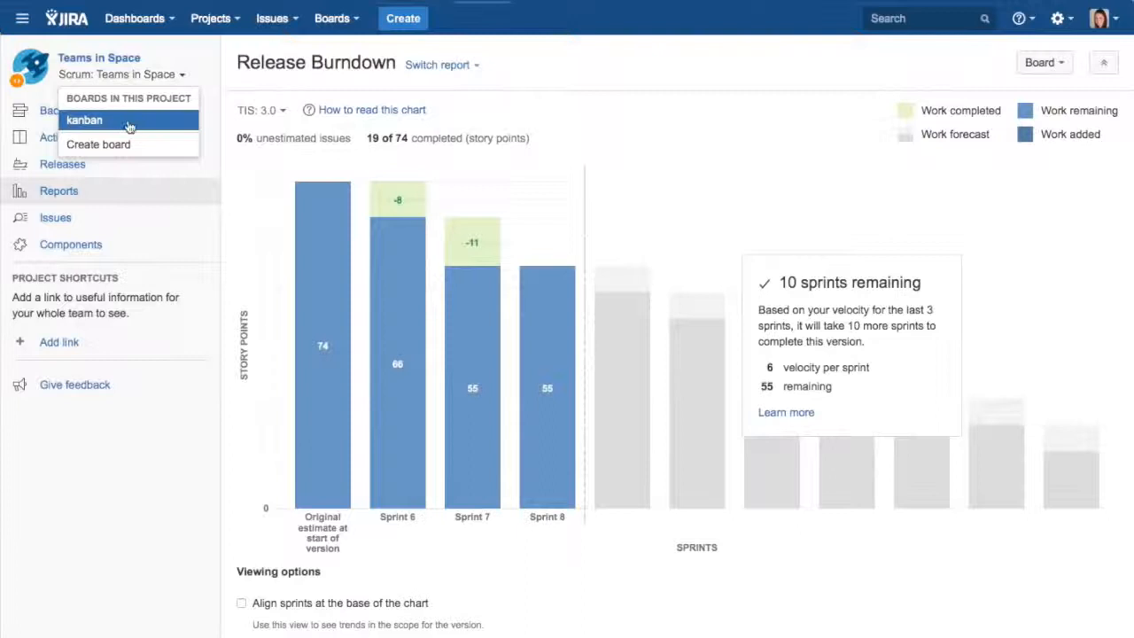
- Switch to the kanban board and scroll through its columns
left_click(83, 119)
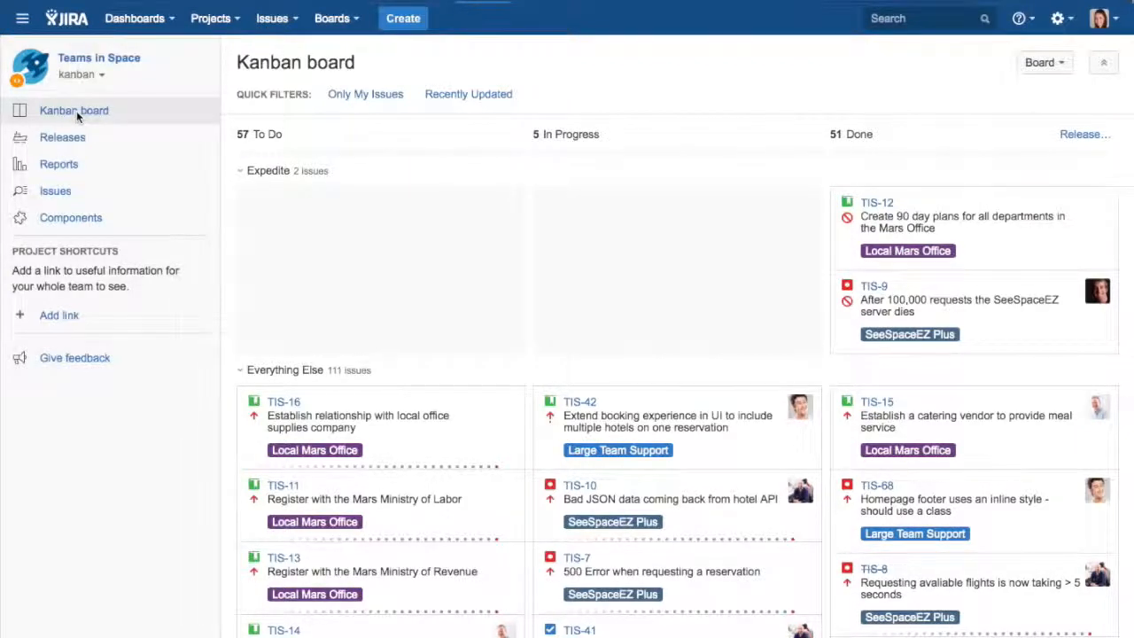
mouse_move(384, 412)
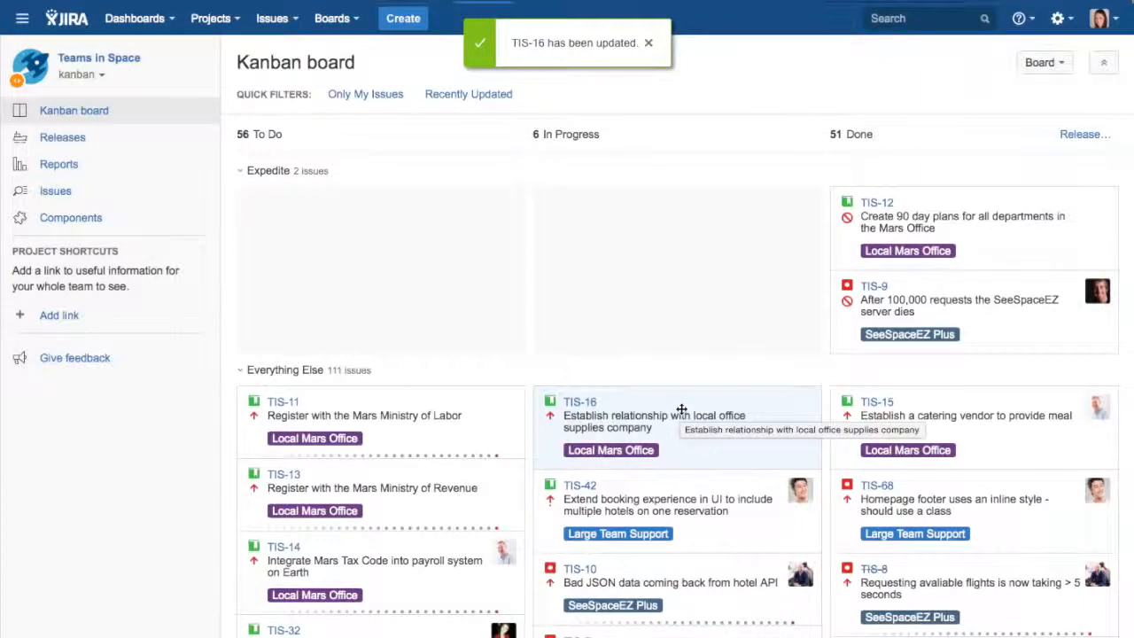
scroll("down", 3)
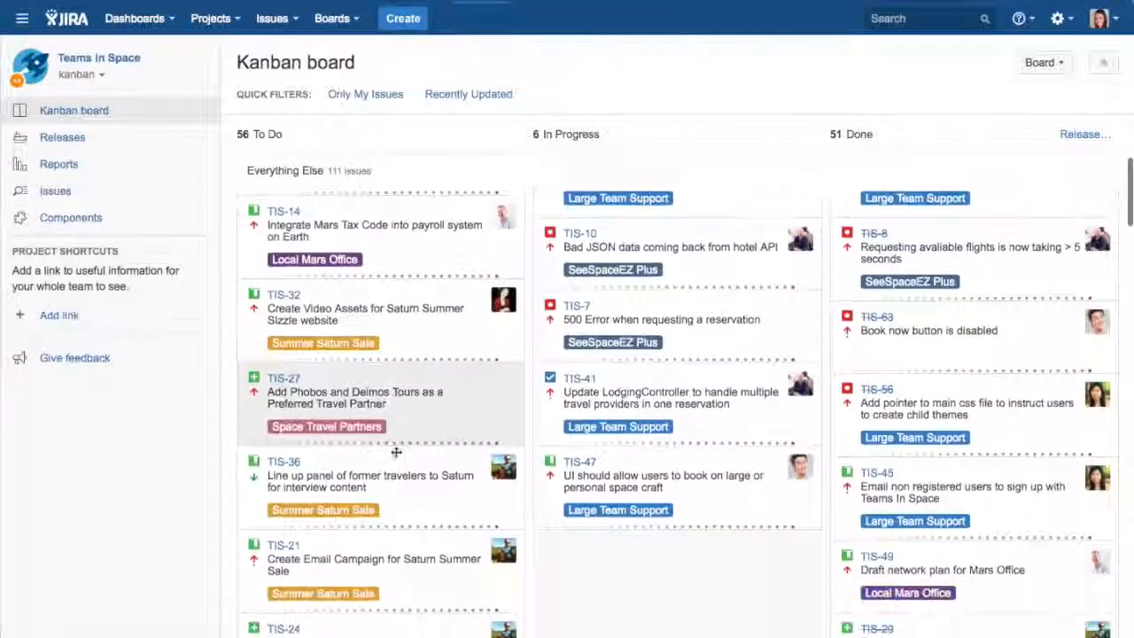
scroll("down", 3)
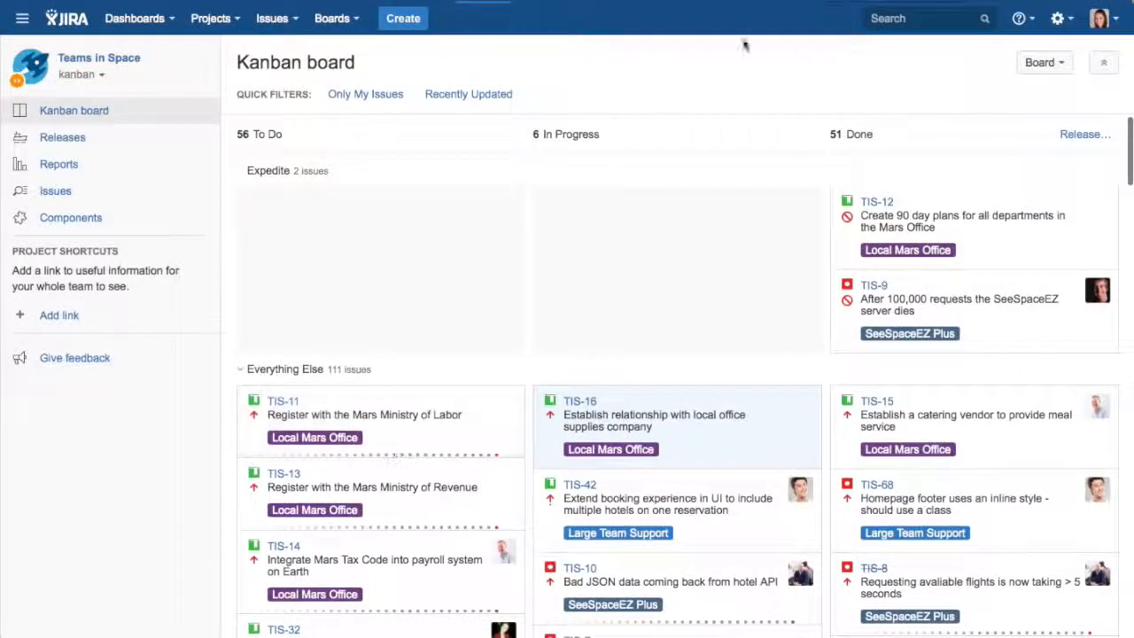
- Open the Columns page of the kanban board configuration
left_click(1043, 62)
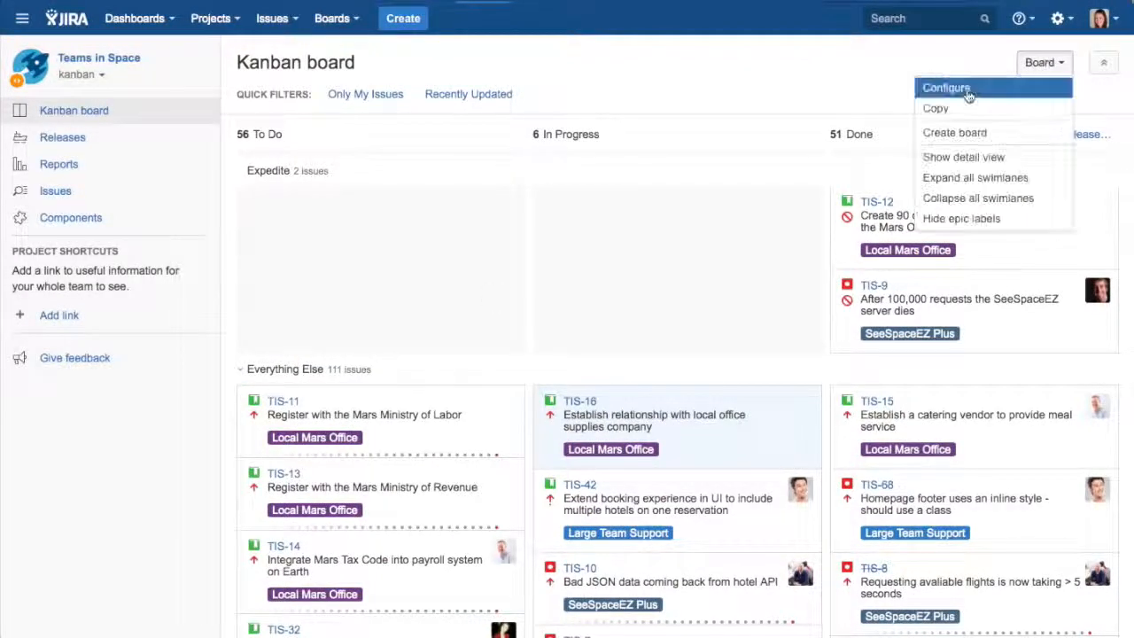
left_click(946, 86)
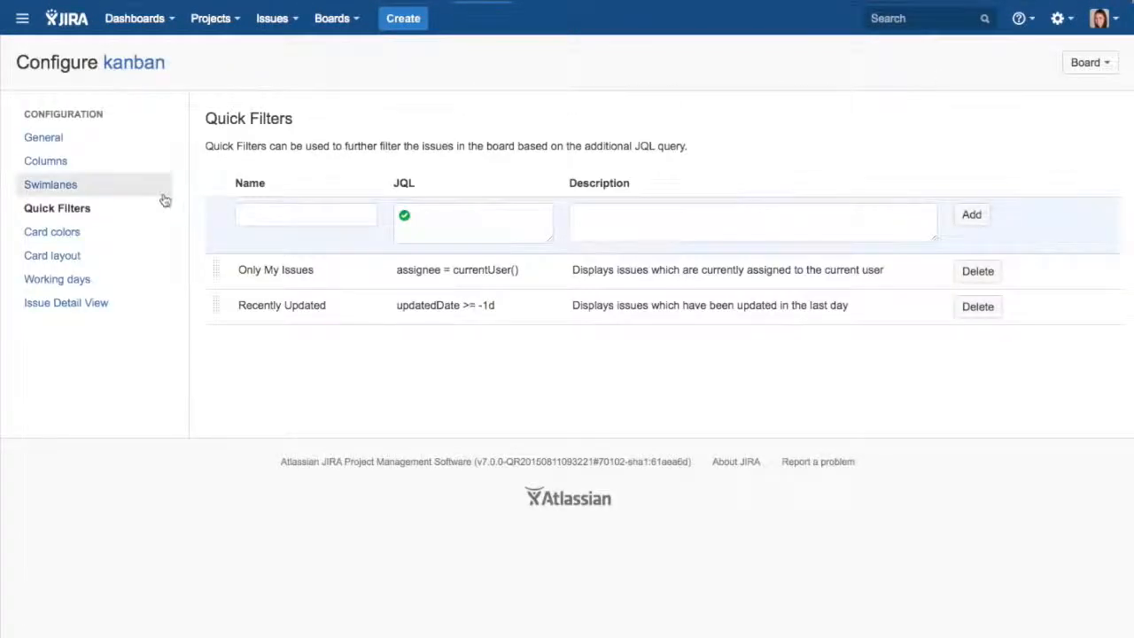
left_click(45, 160)
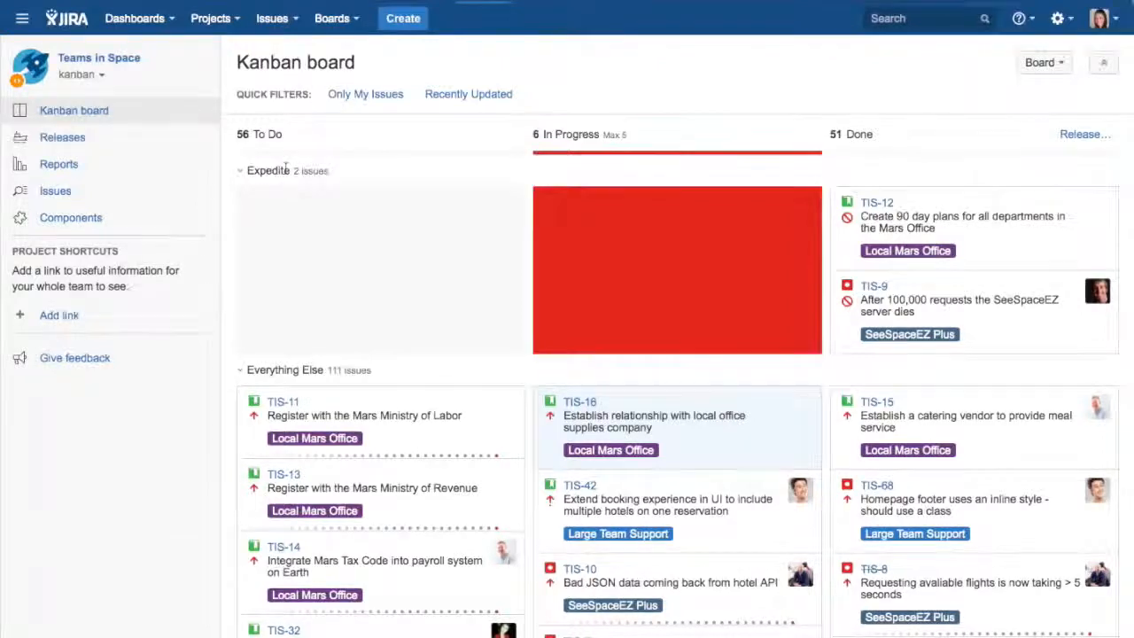
- View the kanban Control Chart report, then bring up the board options
left_click(59, 164)
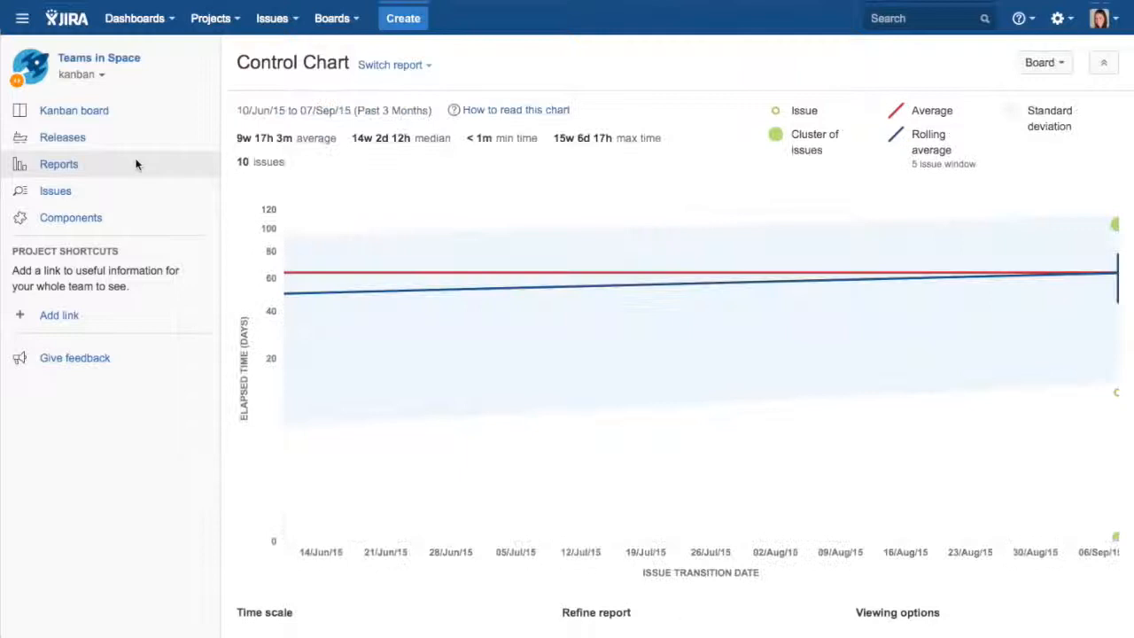
mouse_move(400, 380)
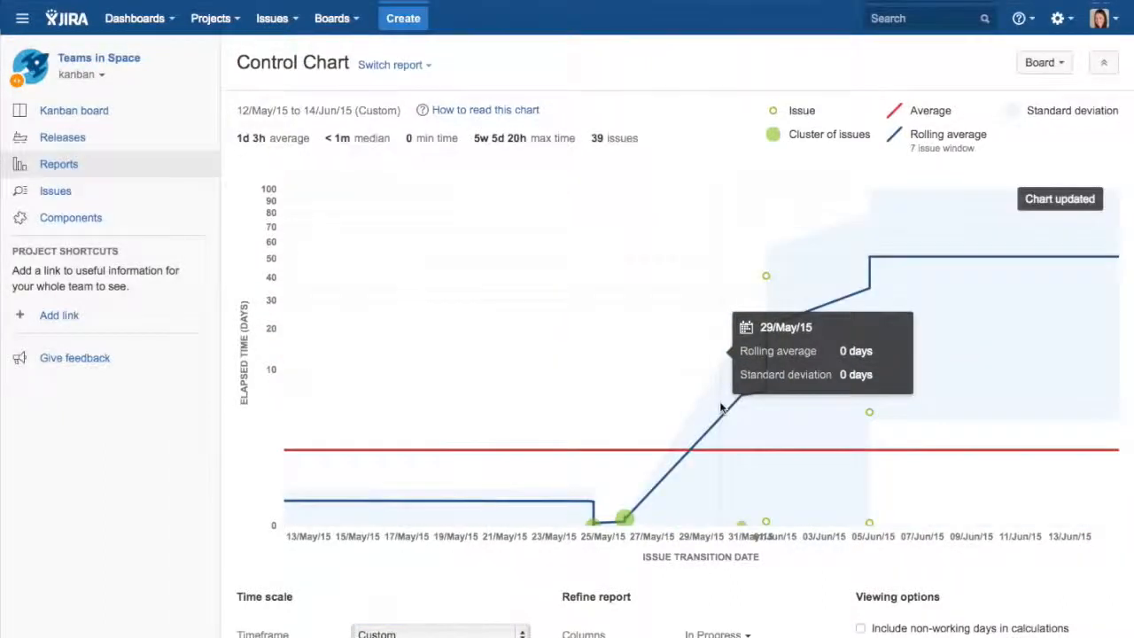
mouse_move(624, 520)
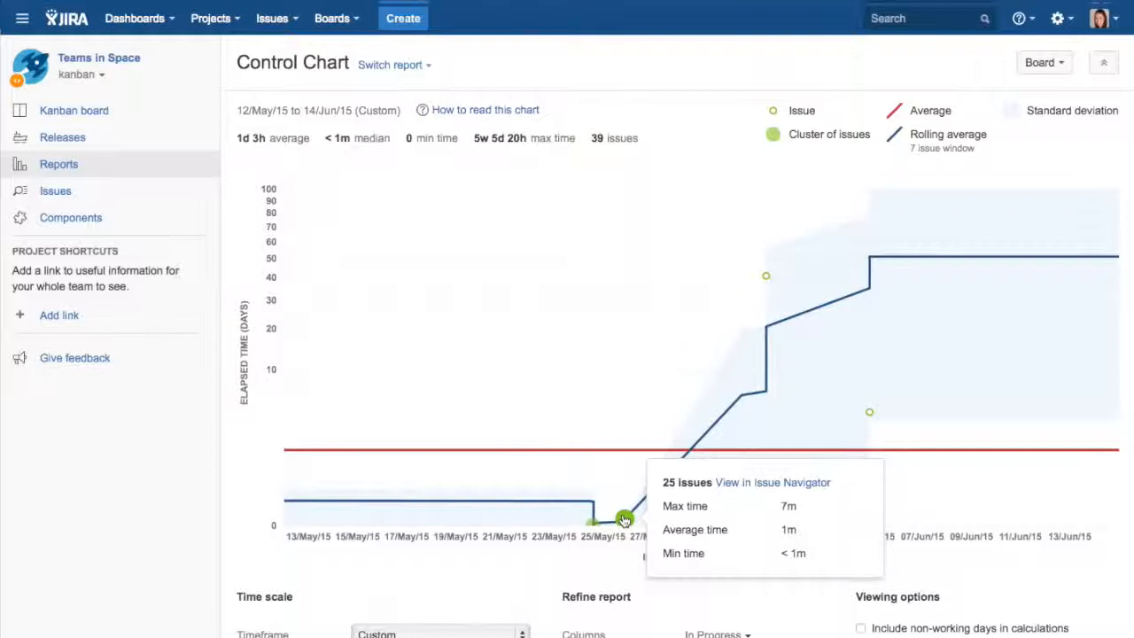
mouse_move(754, 292)
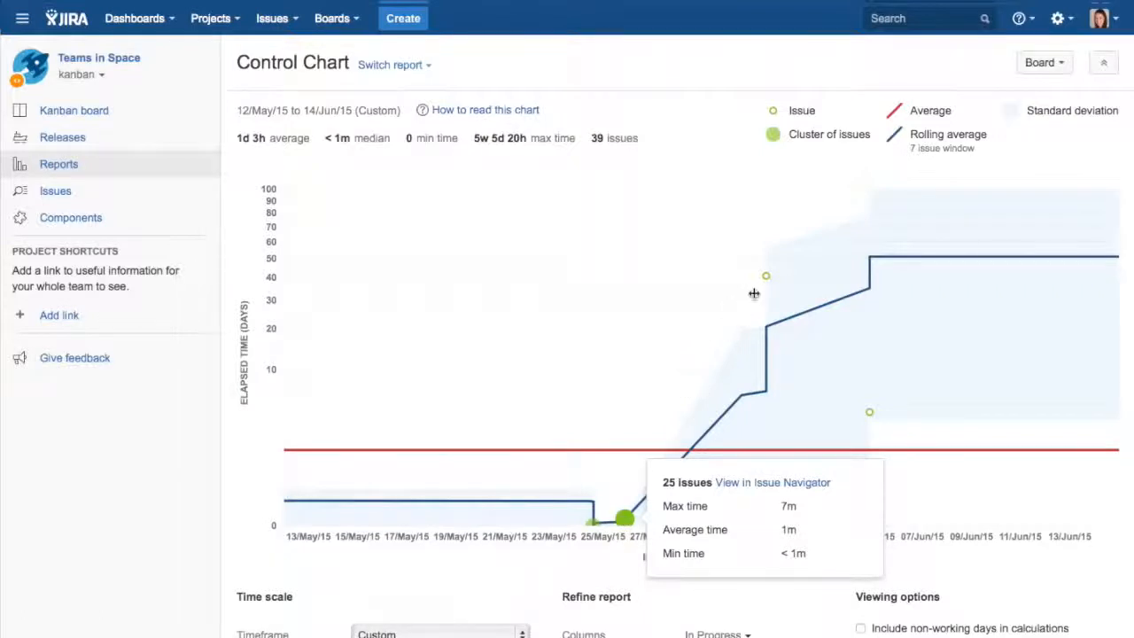
mouse_move(766, 277)
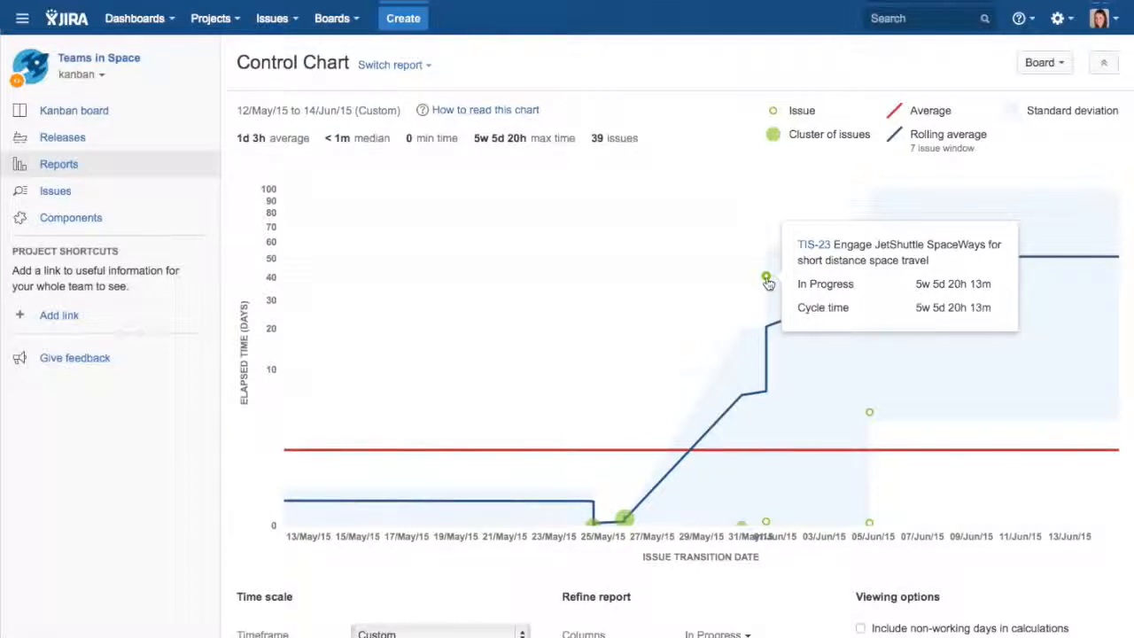
left_click(1043, 62)
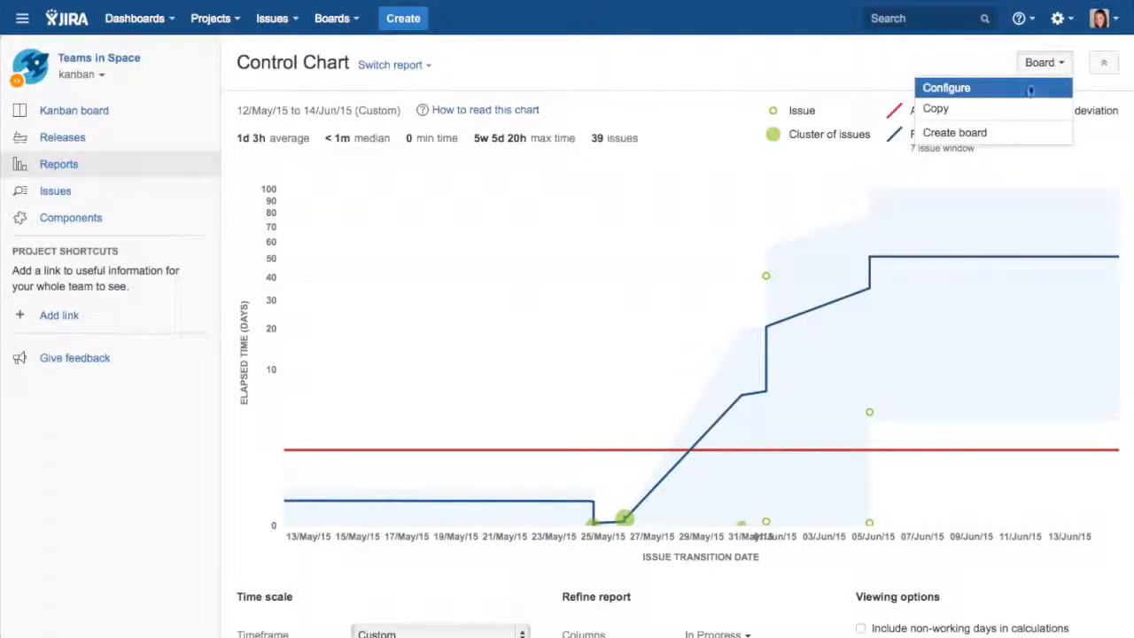
- Extend the board filter query with 'and component = Payments'
left_click(946, 87)
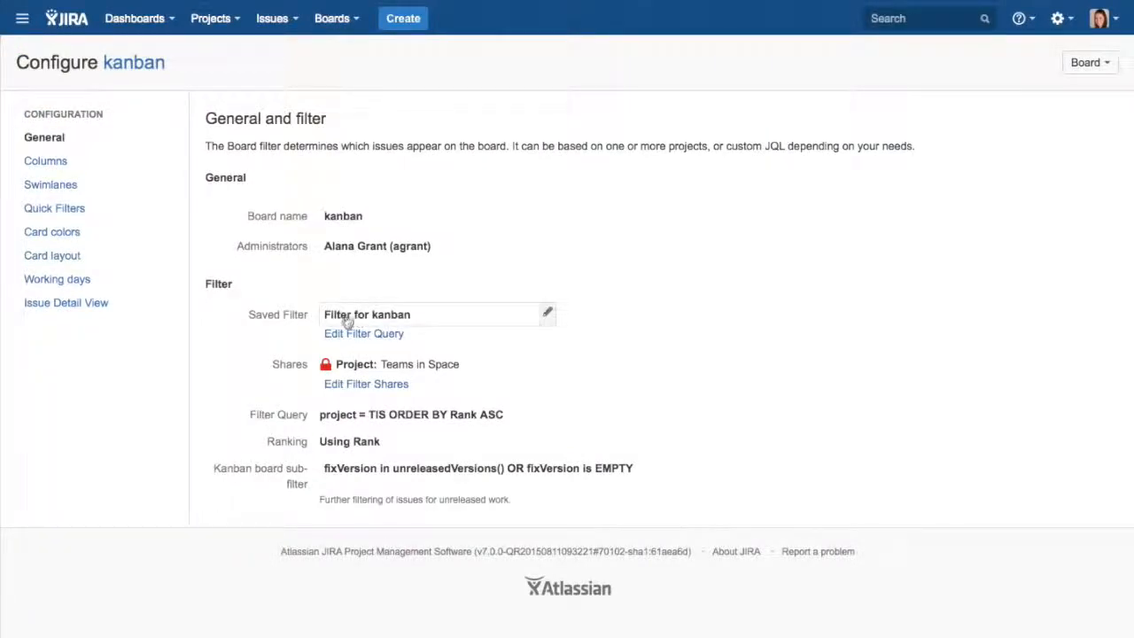
mouse_move(434, 409)
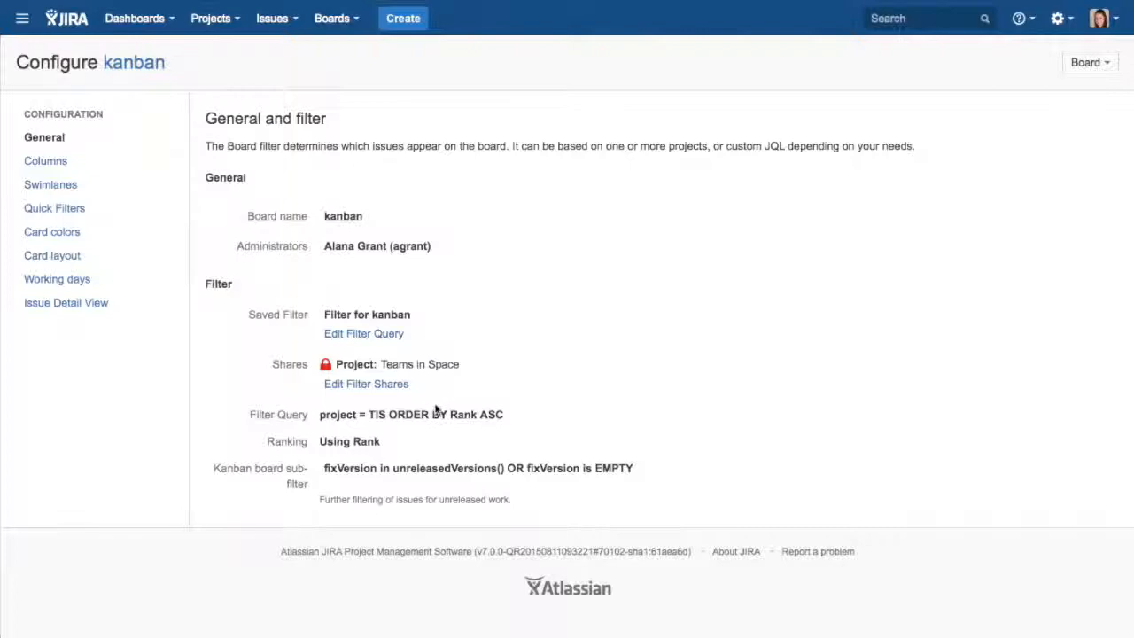
mouse_move(300, 397)
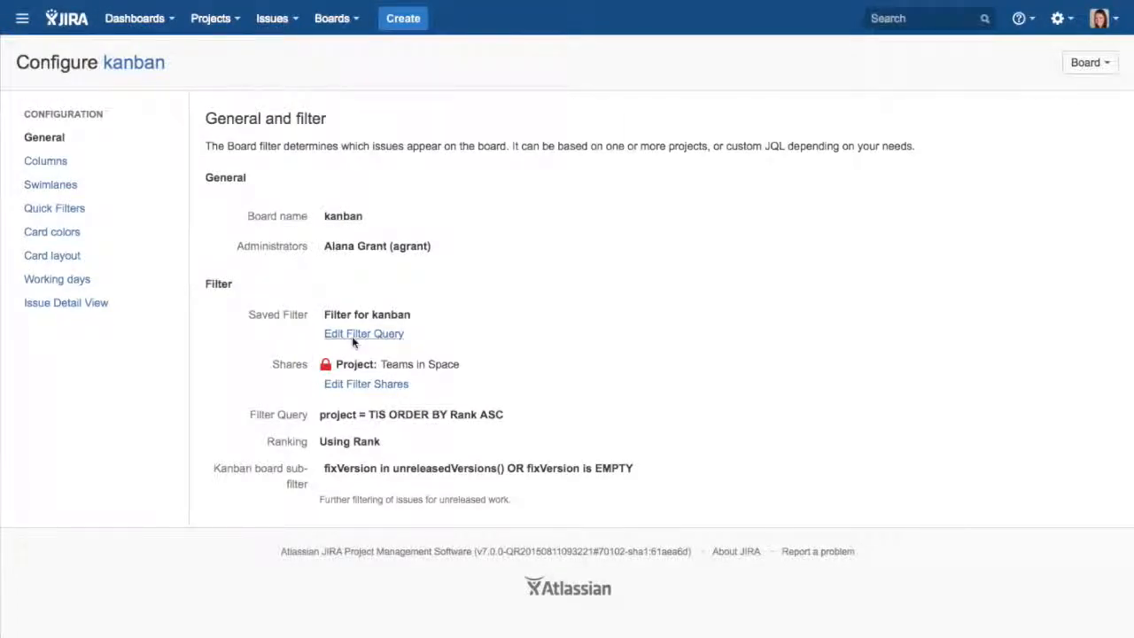
left_click(363, 333)
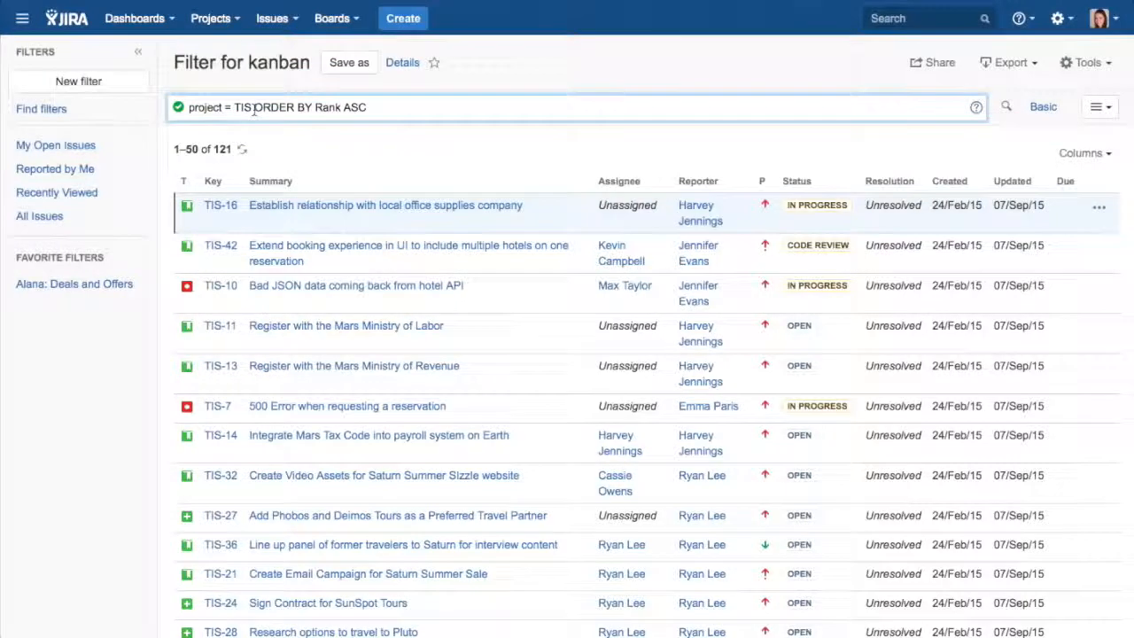
type("and compon")
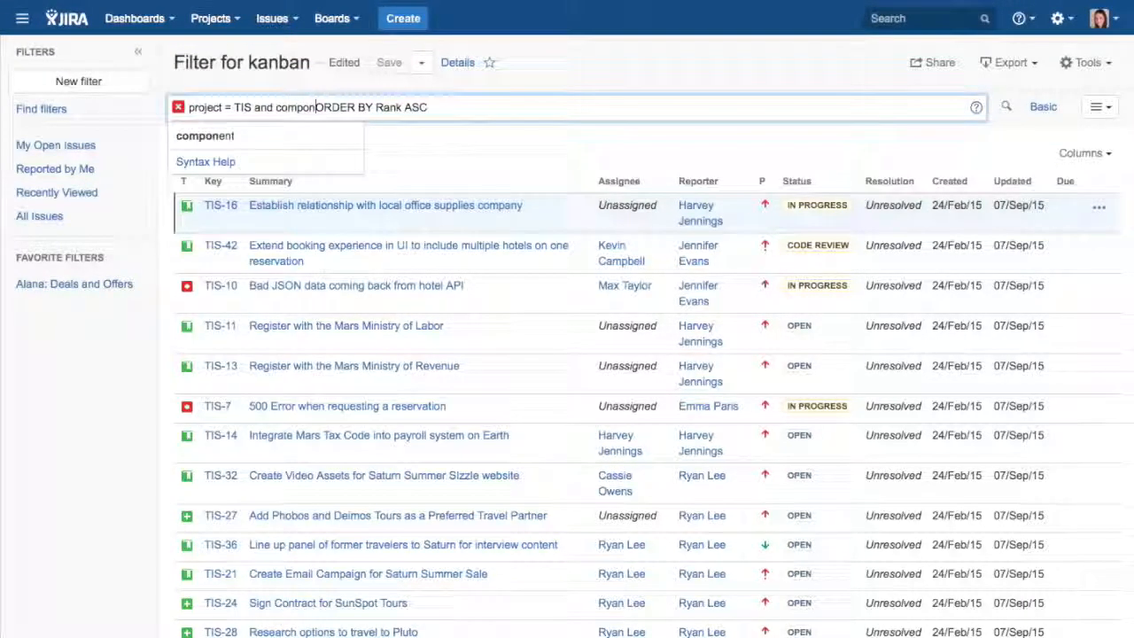
type("=")
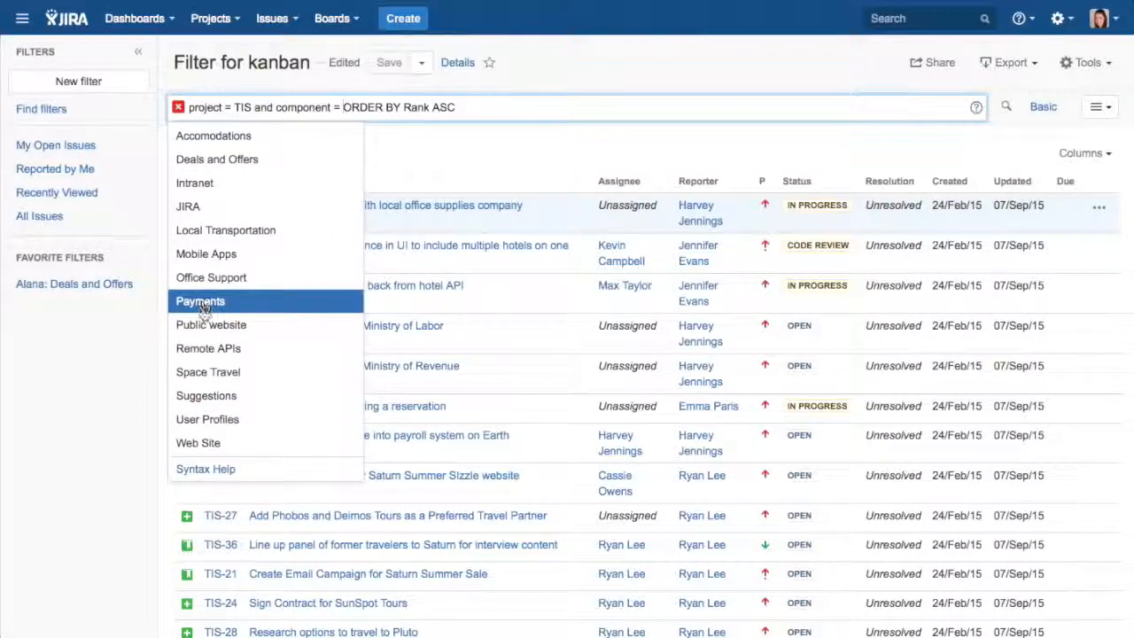
left_click(207, 371)
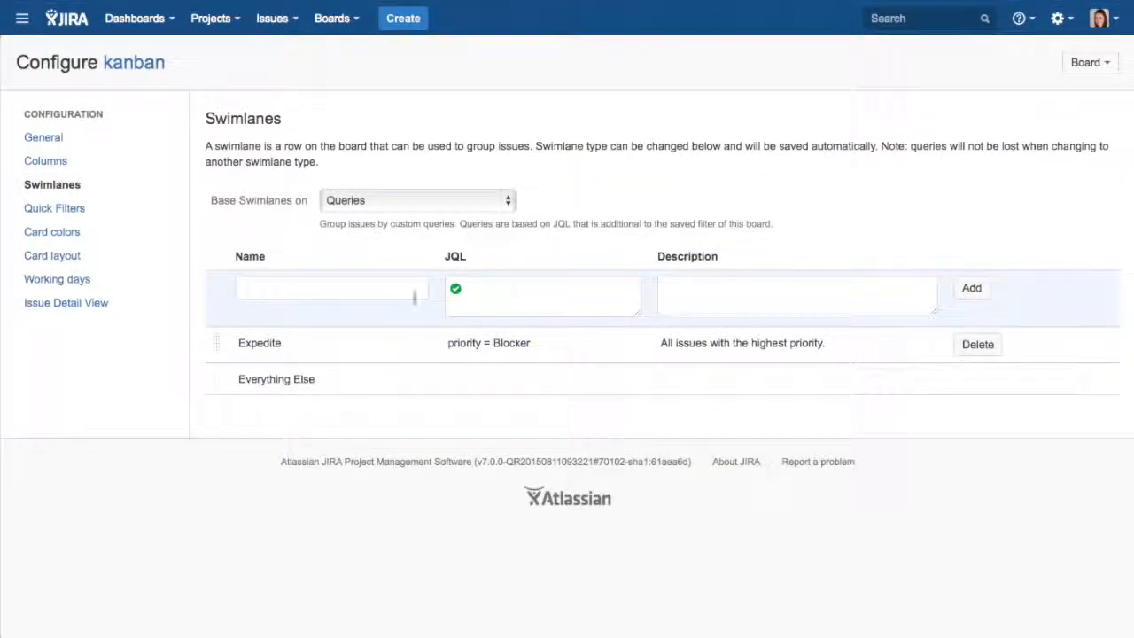
- Add a 'Suggestions' swimlane with query component = Suggestions
type("Suggest")
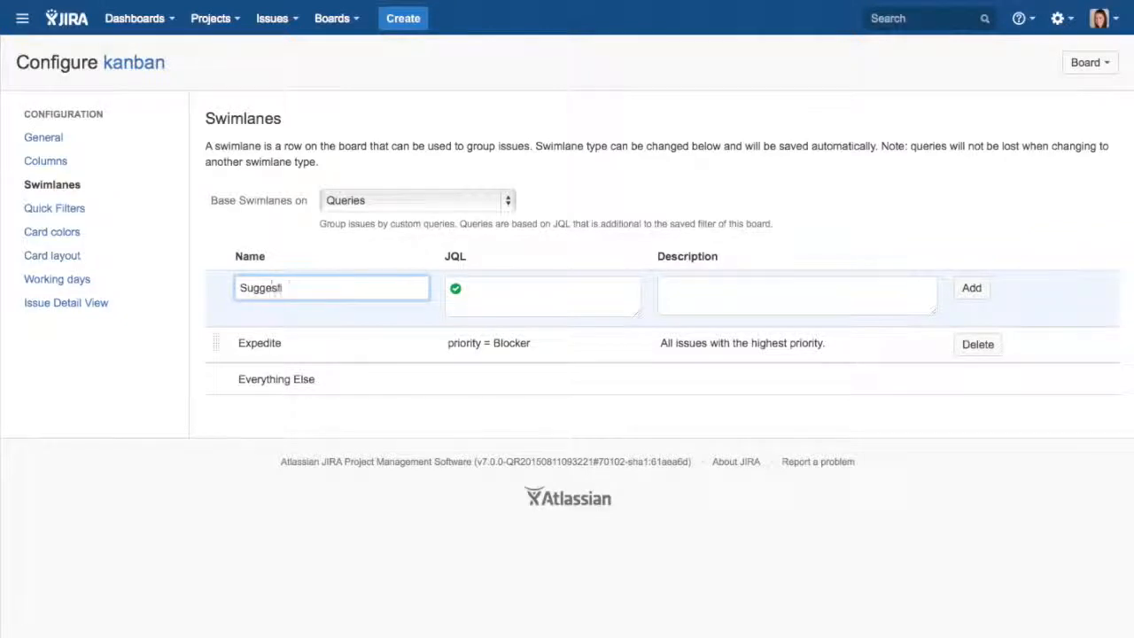
left_click(542, 287)
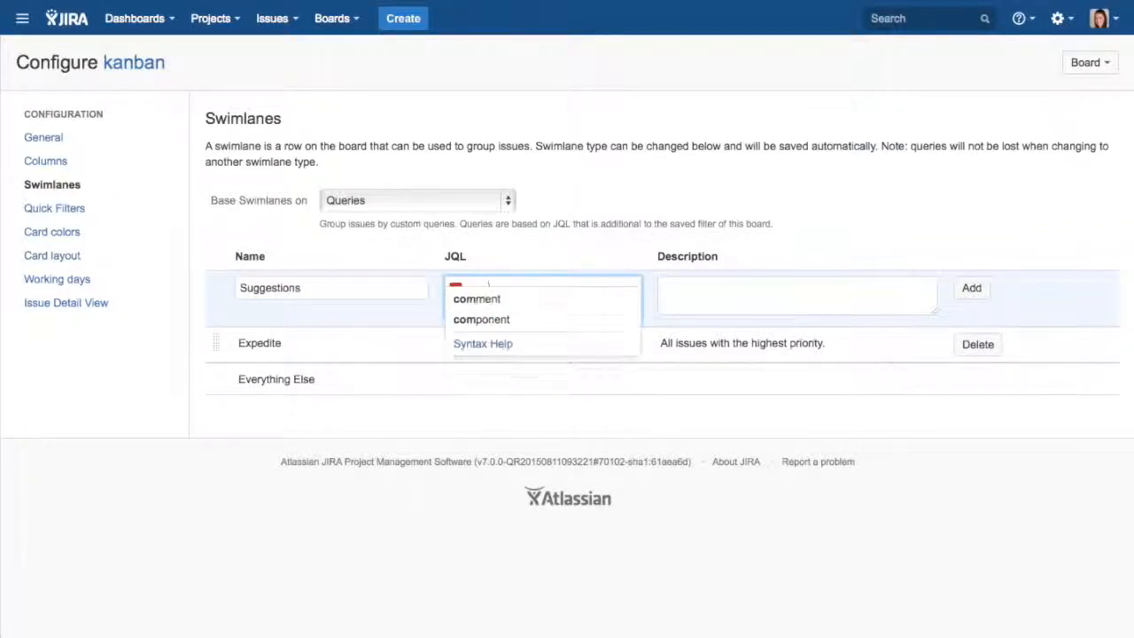
left_click(481, 319)
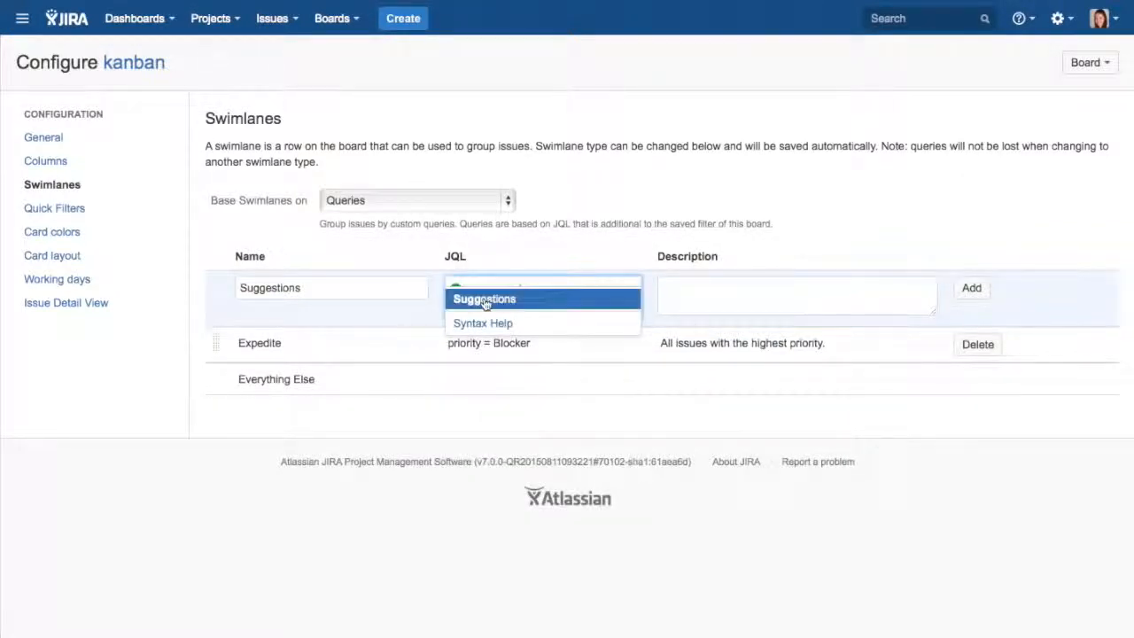
left_click(483, 298)
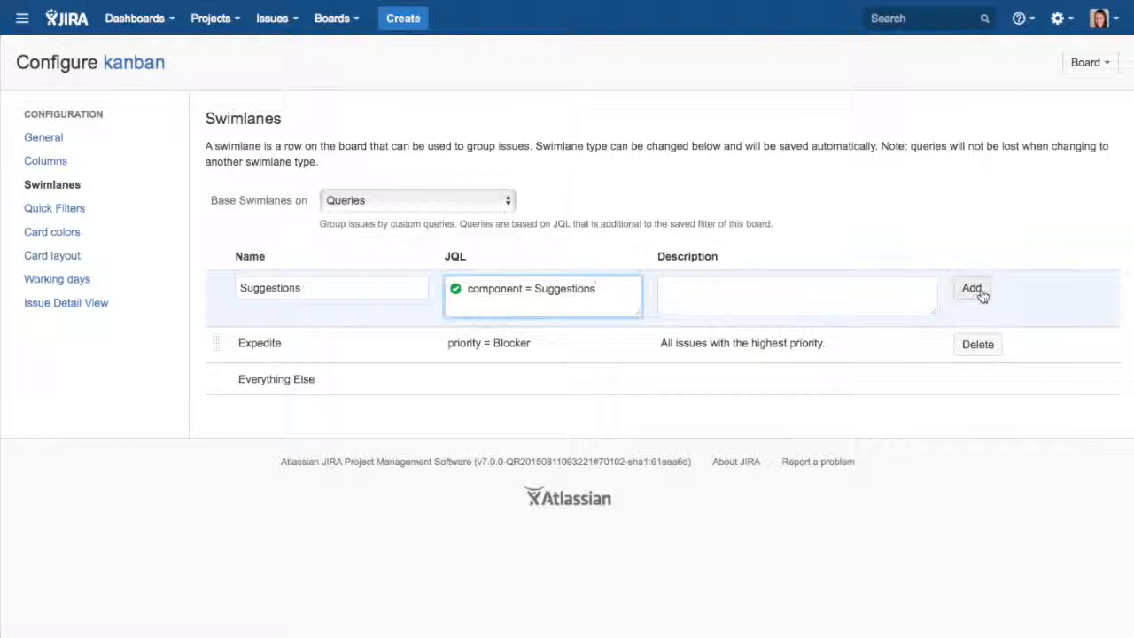
left_click(53, 257)
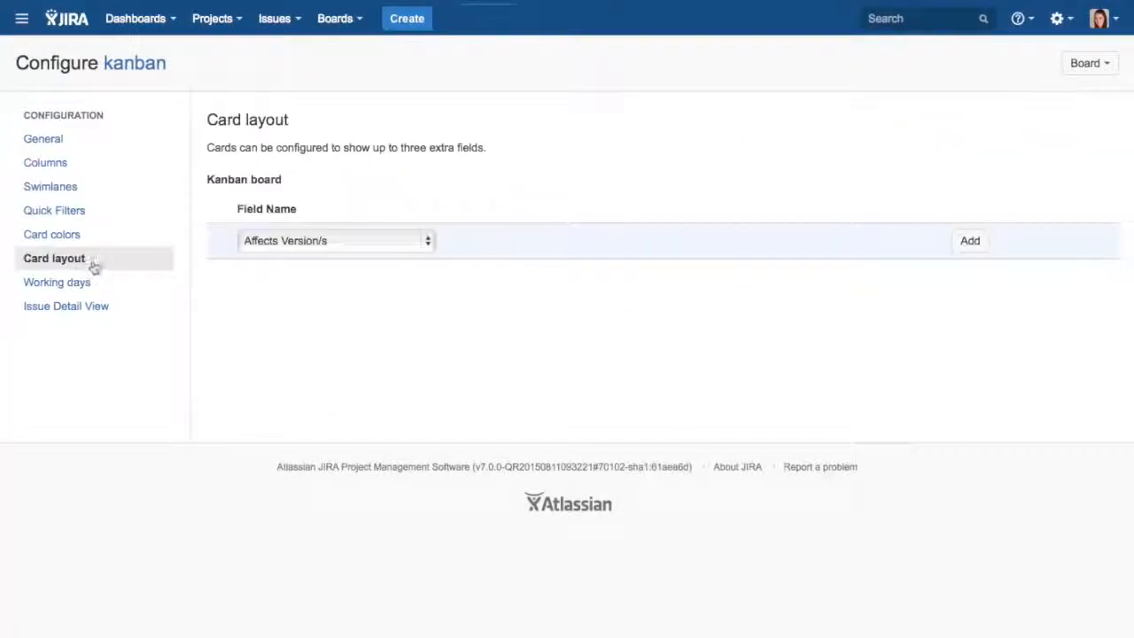
- Add Due Date and Component/s as card fields, then select Epic Link
left_click(335, 240)
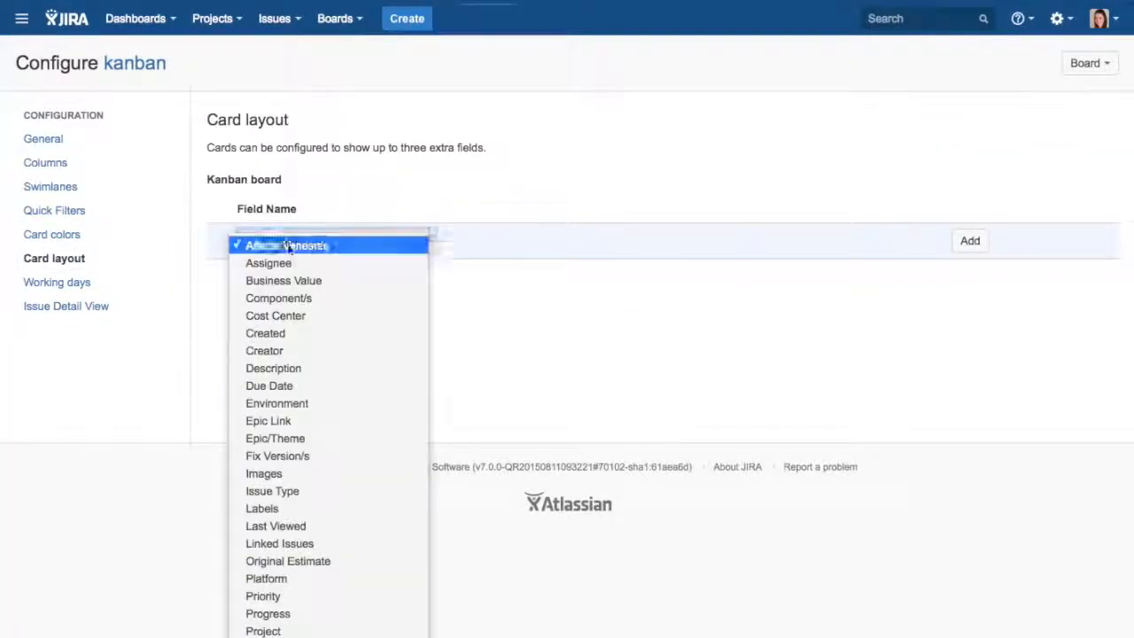
left_click(269, 385)
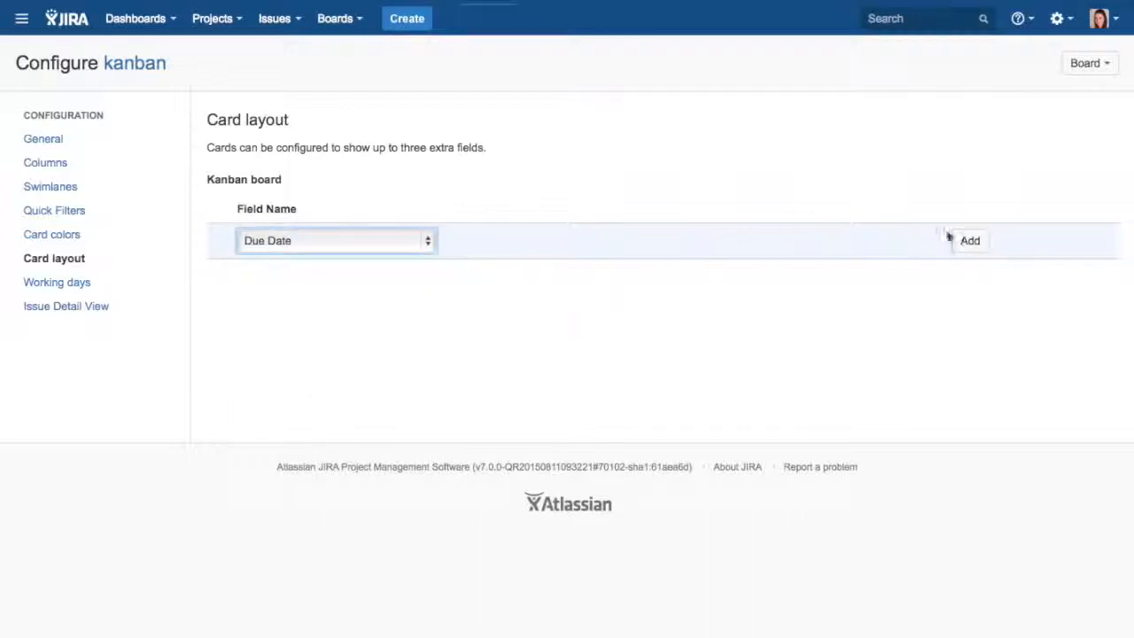
left_click(335, 240)
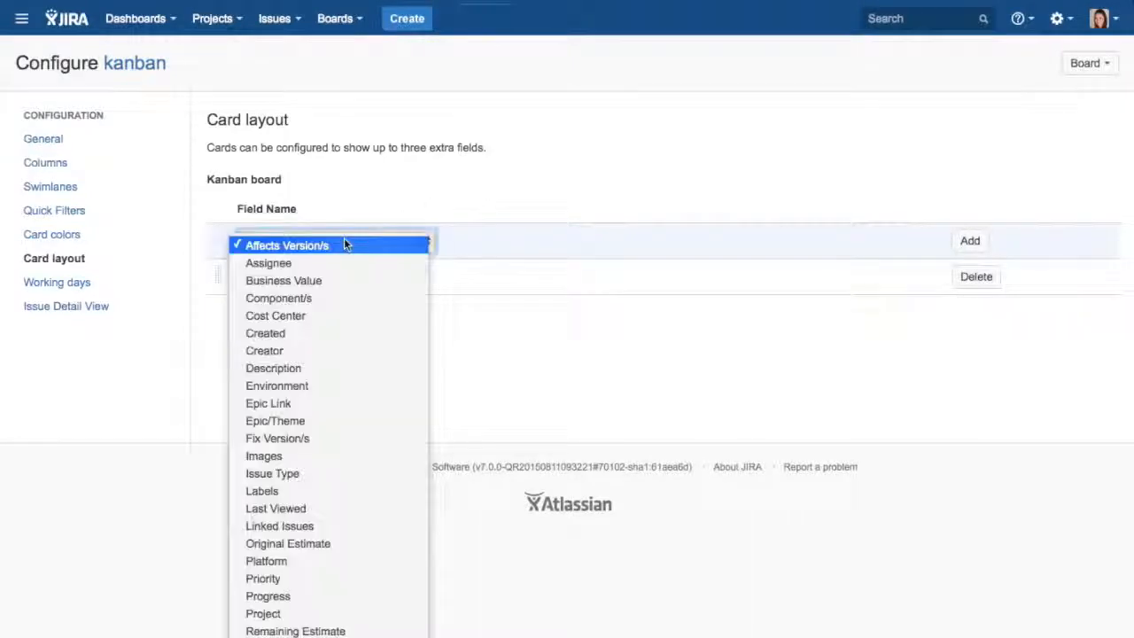
left_click(278, 298)
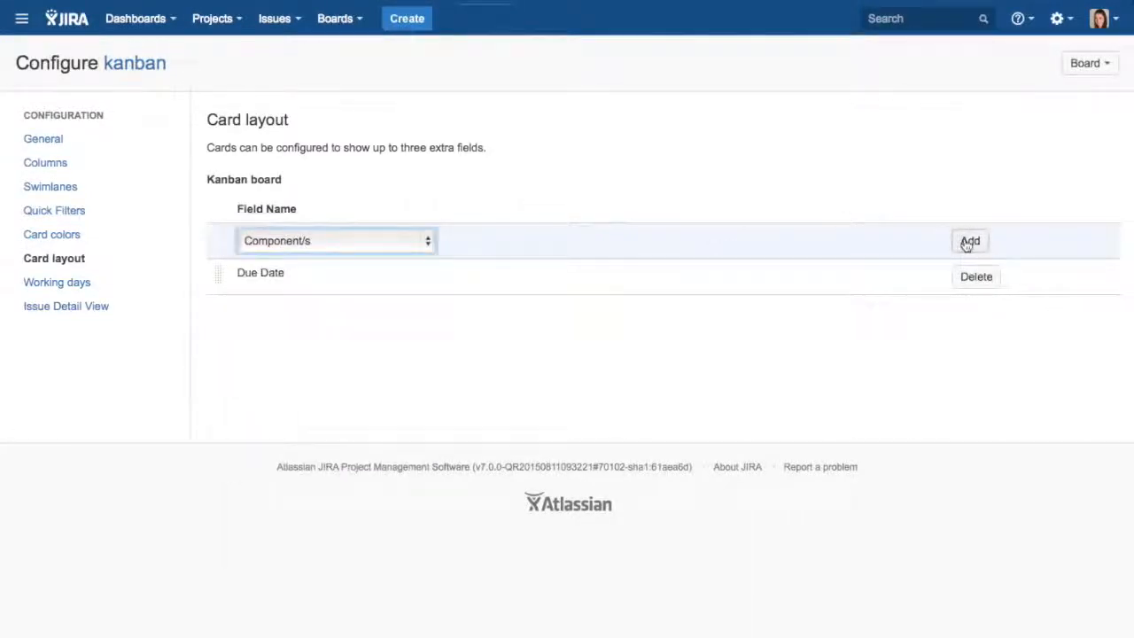
left_click(334, 240)
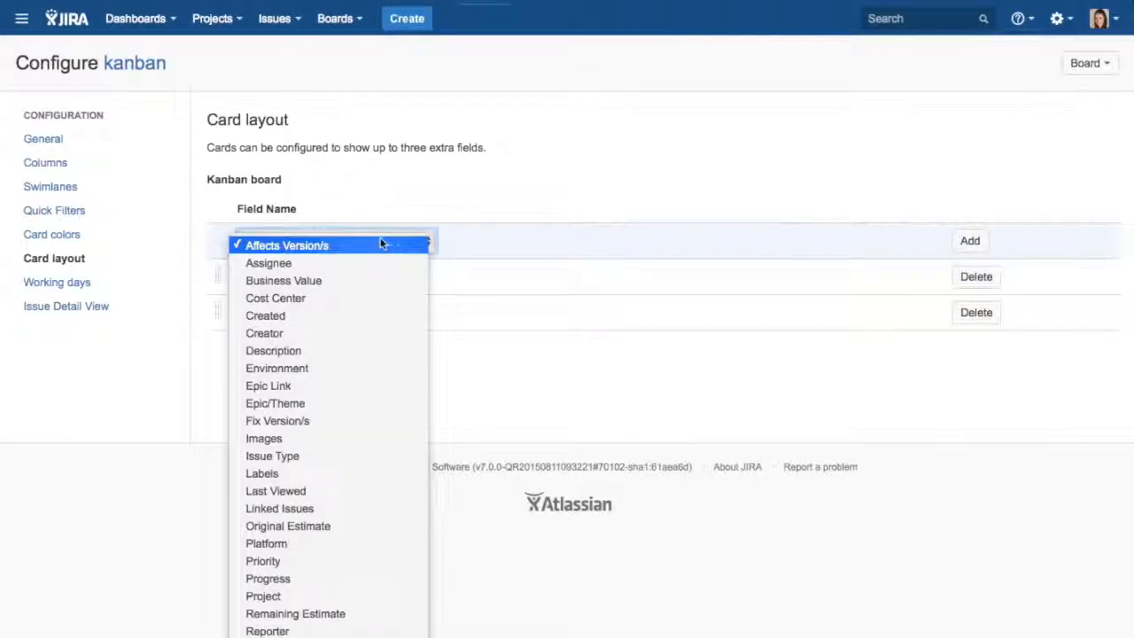
left_click(267, 385)
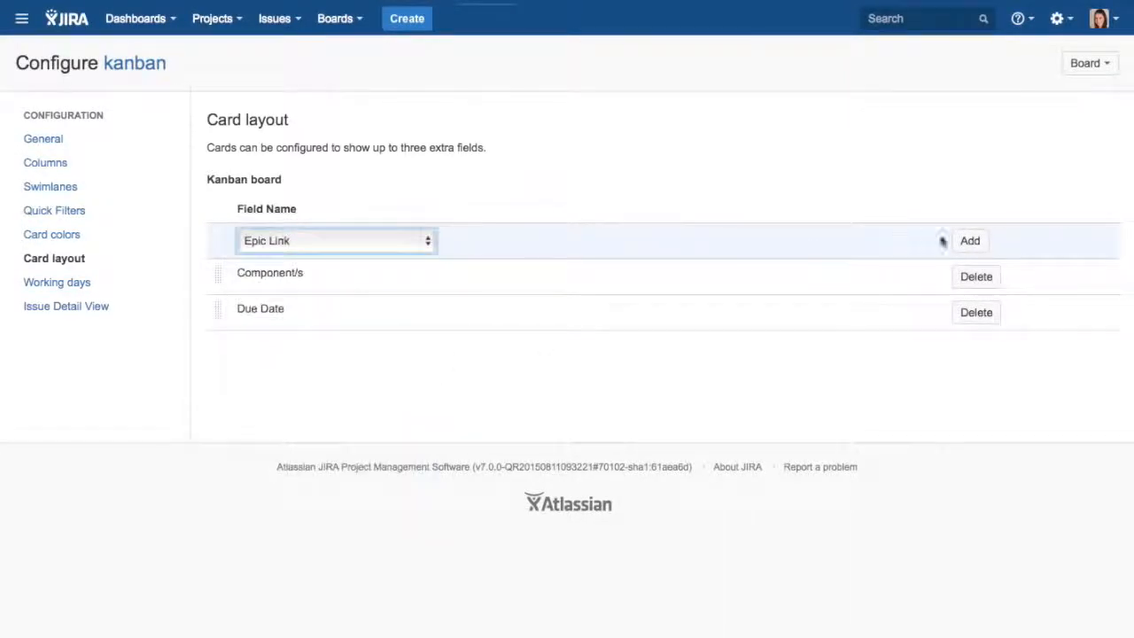
- Begin a 'Hardware' quick filter whose query starts with labels
left_click(54, 210)
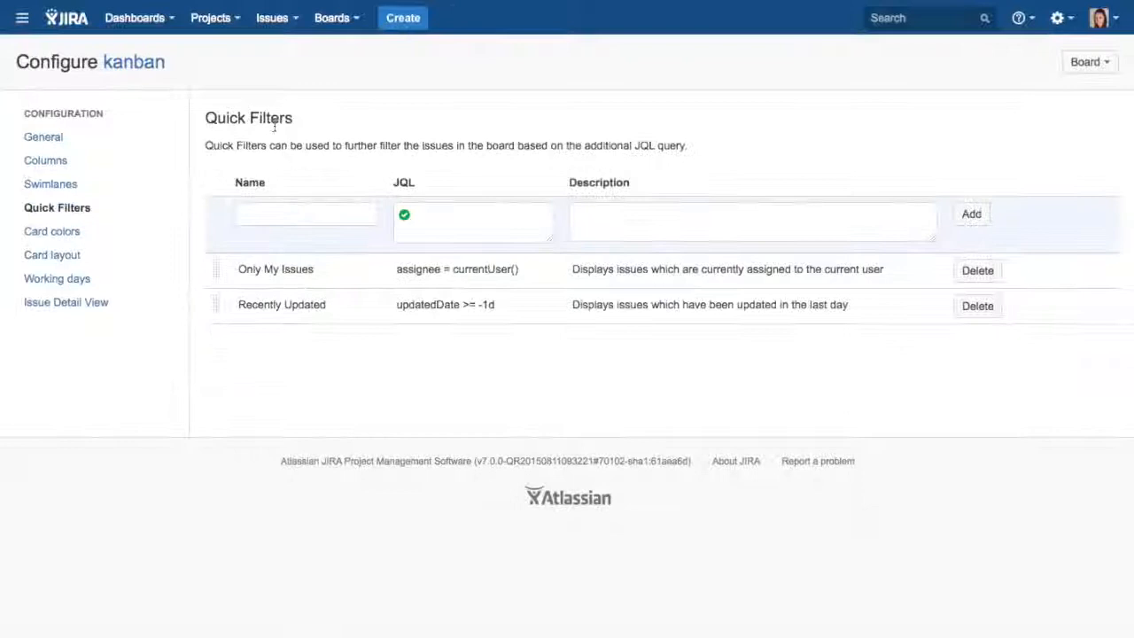
left_click(305, 213)
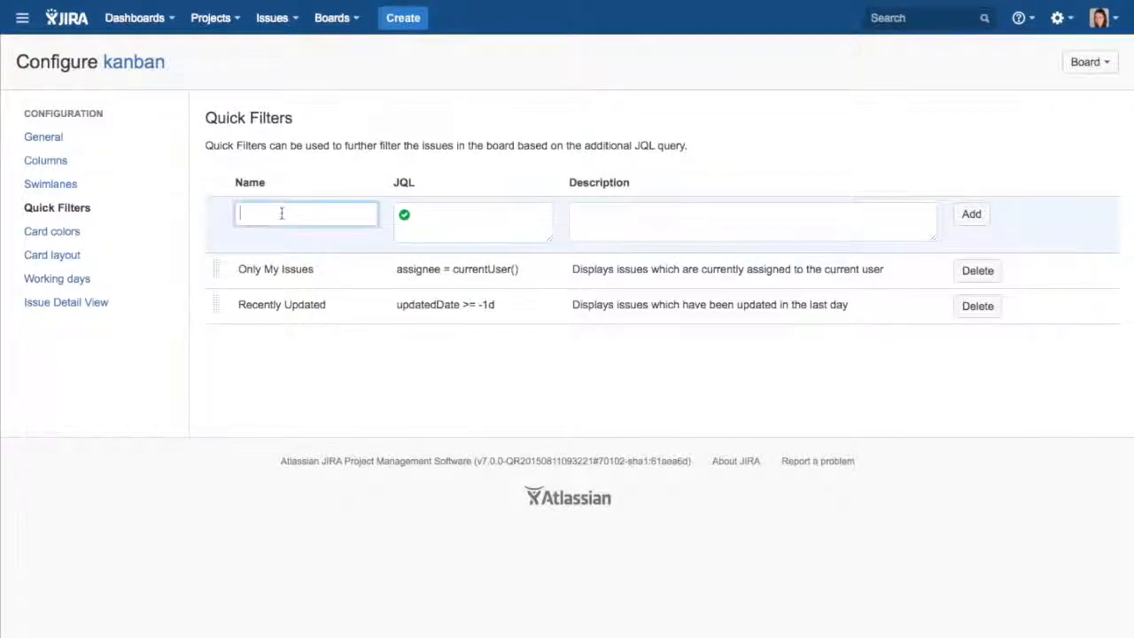
type("Hardw")
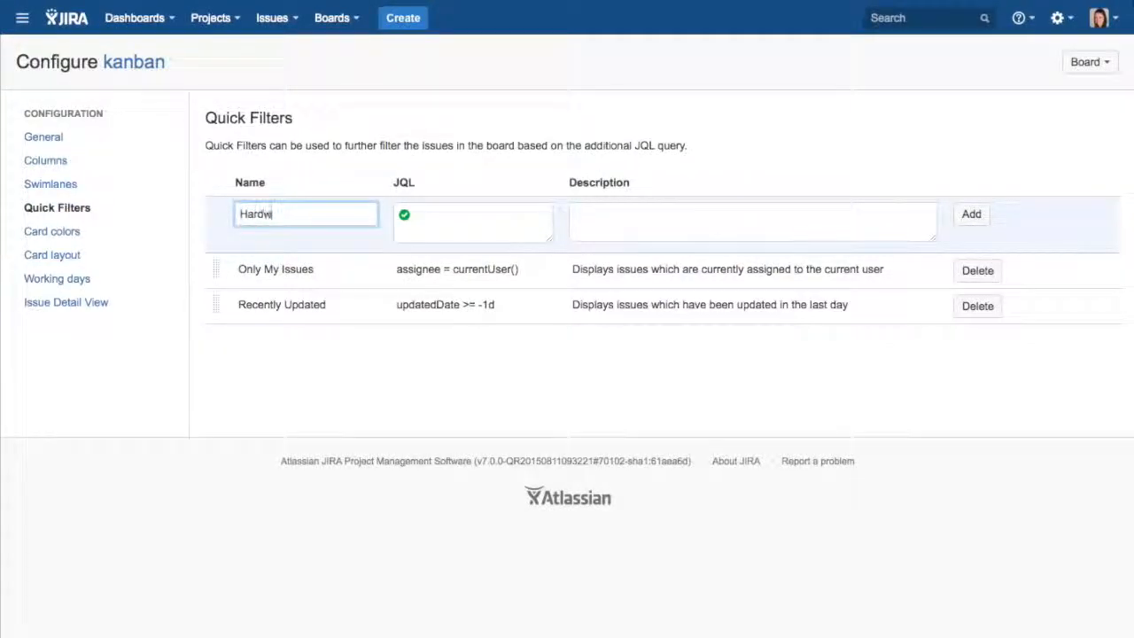
left_click(473, 222)
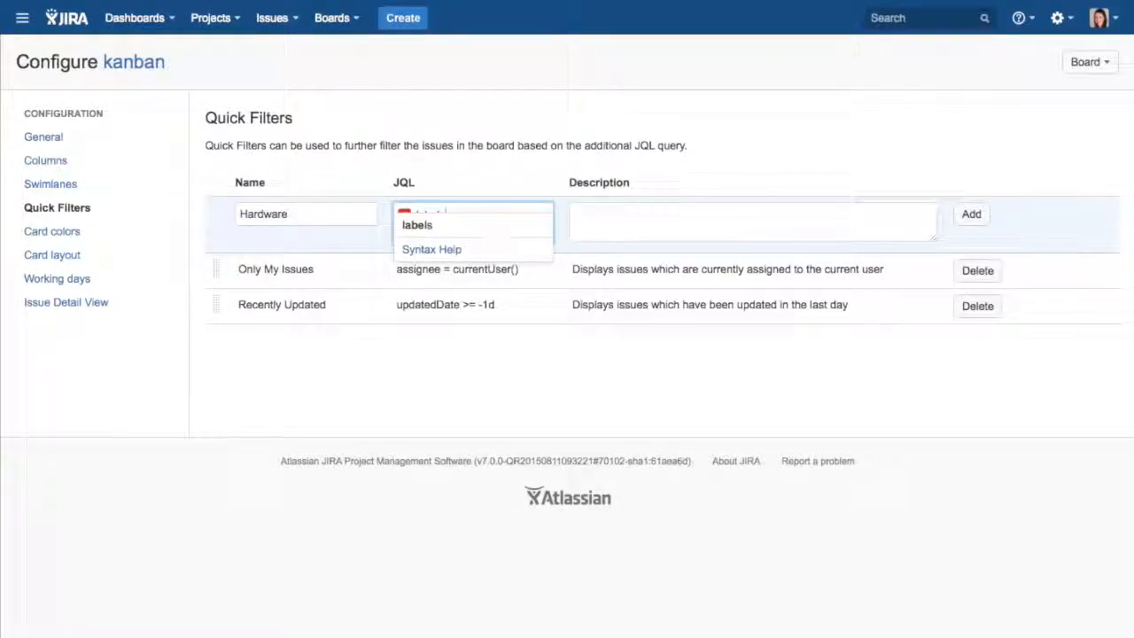
left_click(430, 224)
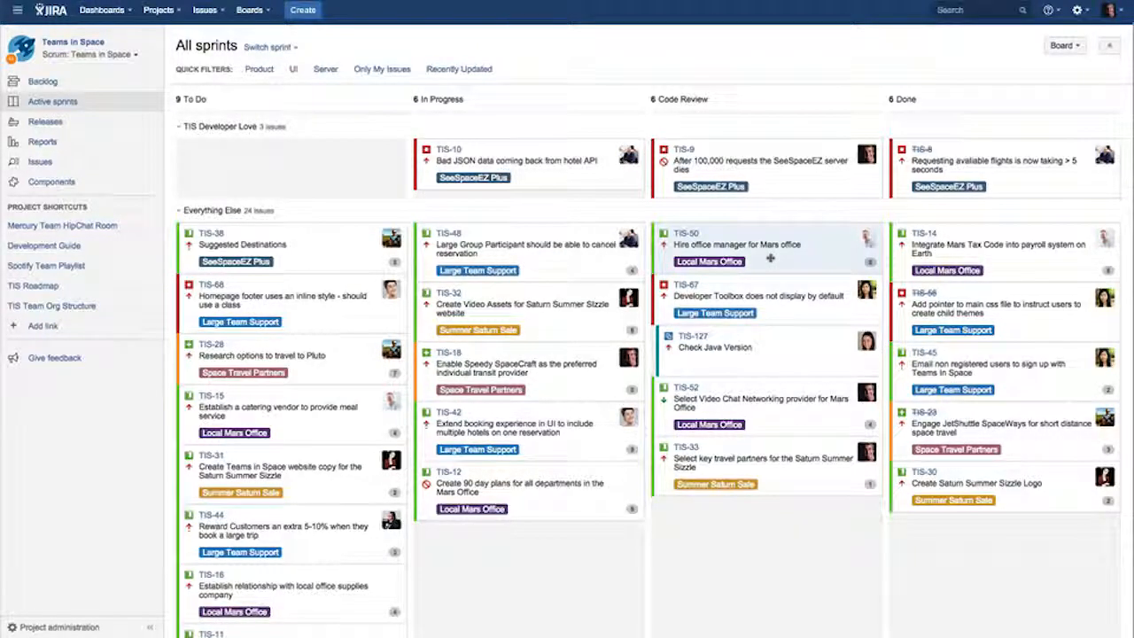
- Scroll through the TIS Platform 2.0 warning lists, then go to the releases list
left_click_drag(736, 248, 925, 248)
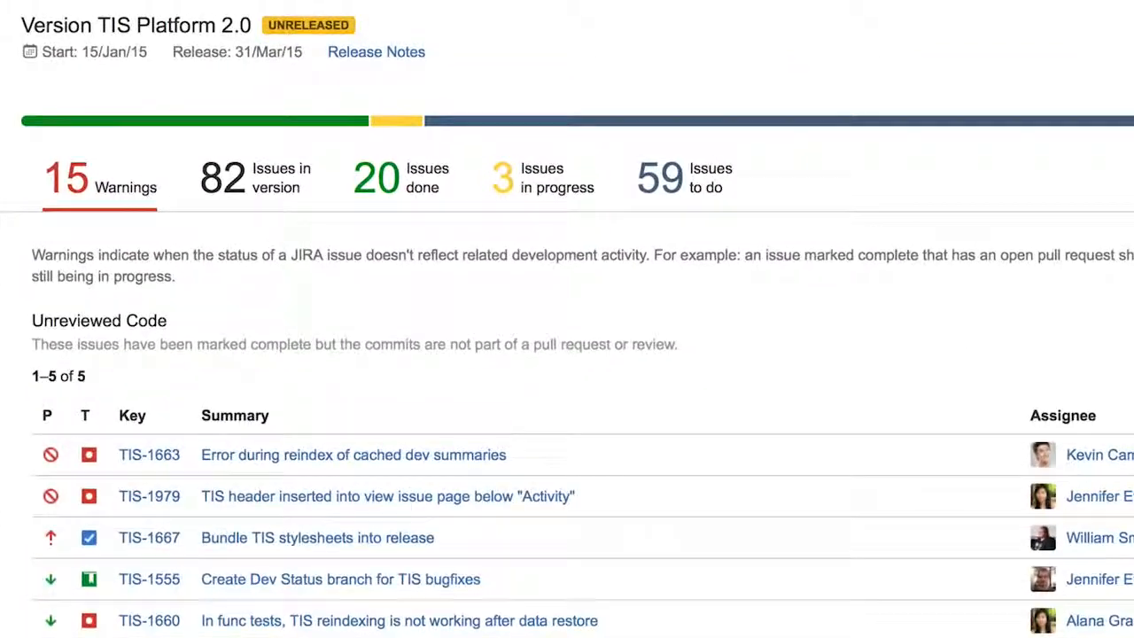
scroll("down", 3)
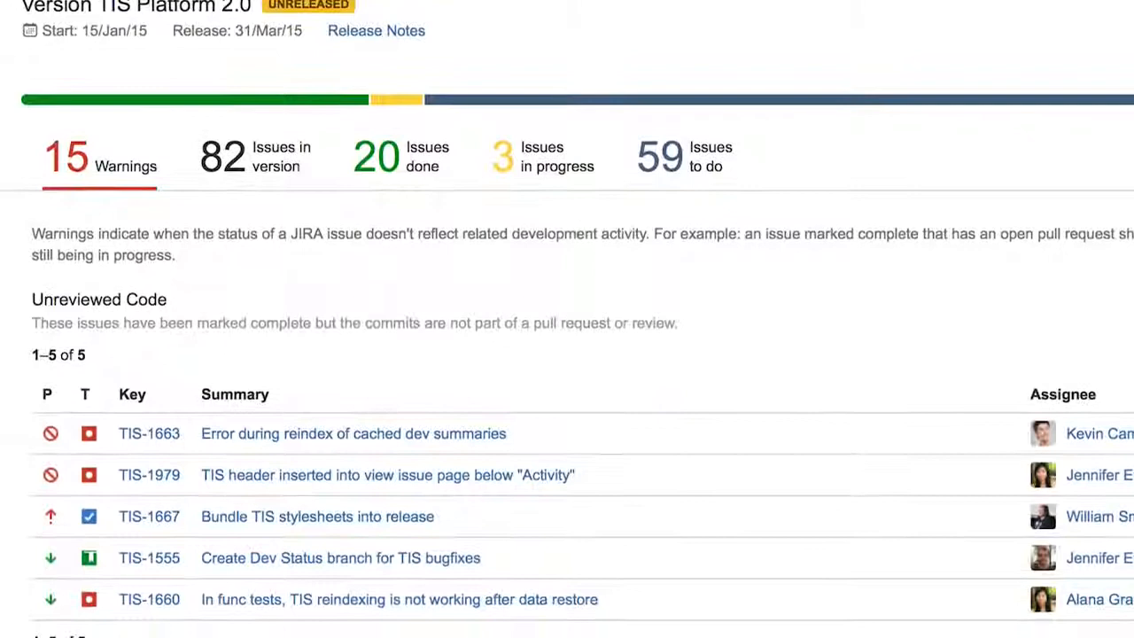
scroll("down", 3)
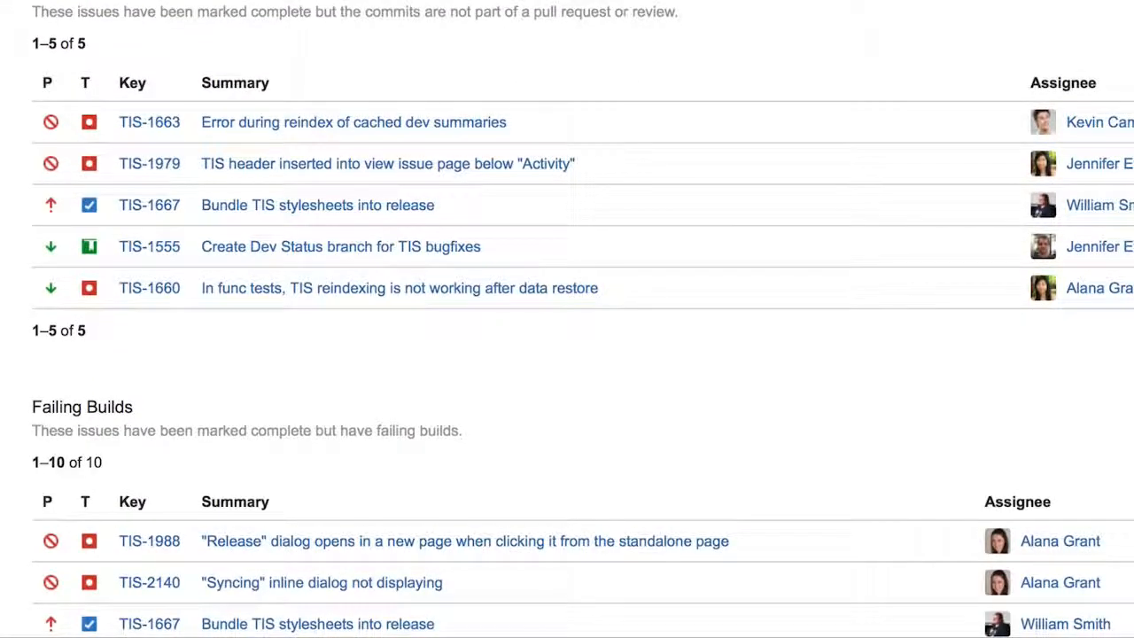
left_click(62, 162)
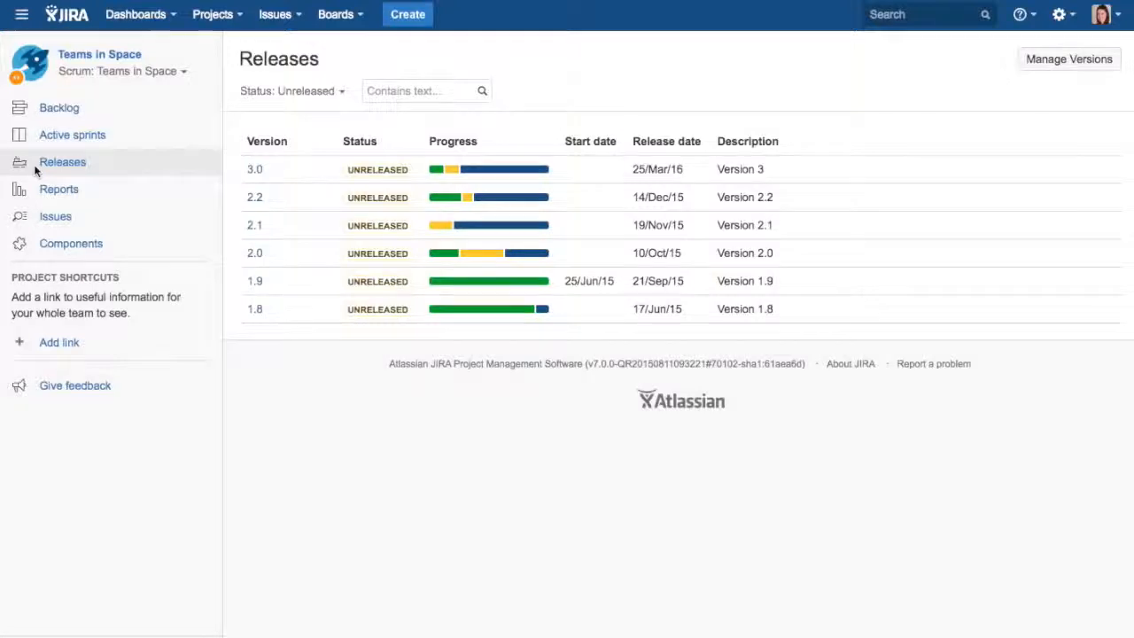
mouse_move(343, 155)
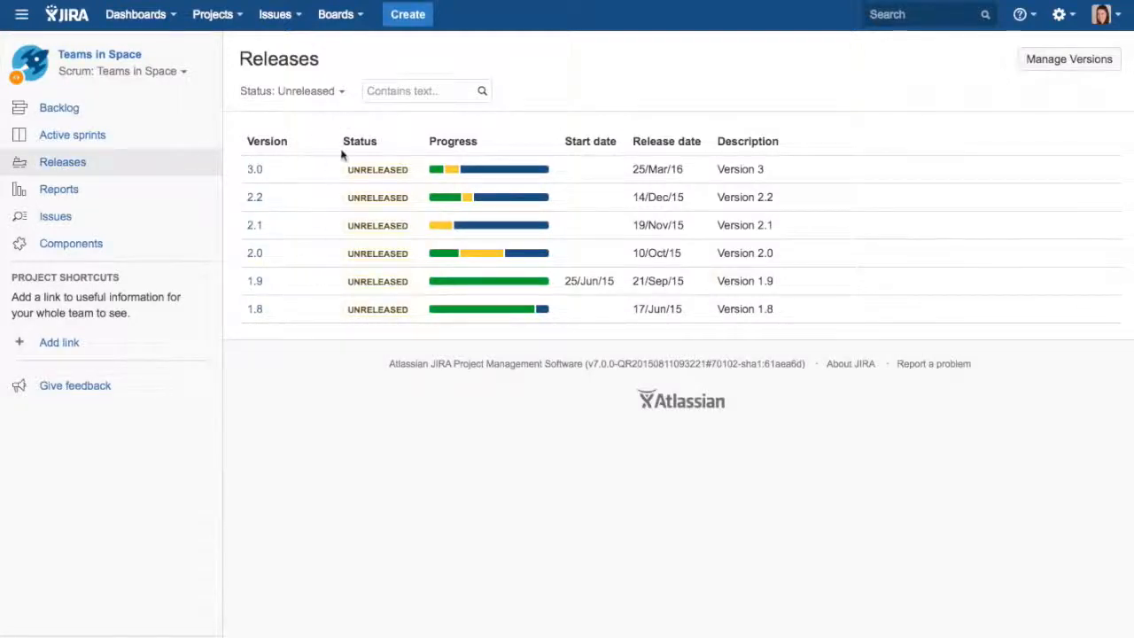
- Add Released to the status filter and open Version 1.9
left_click(292, 91)
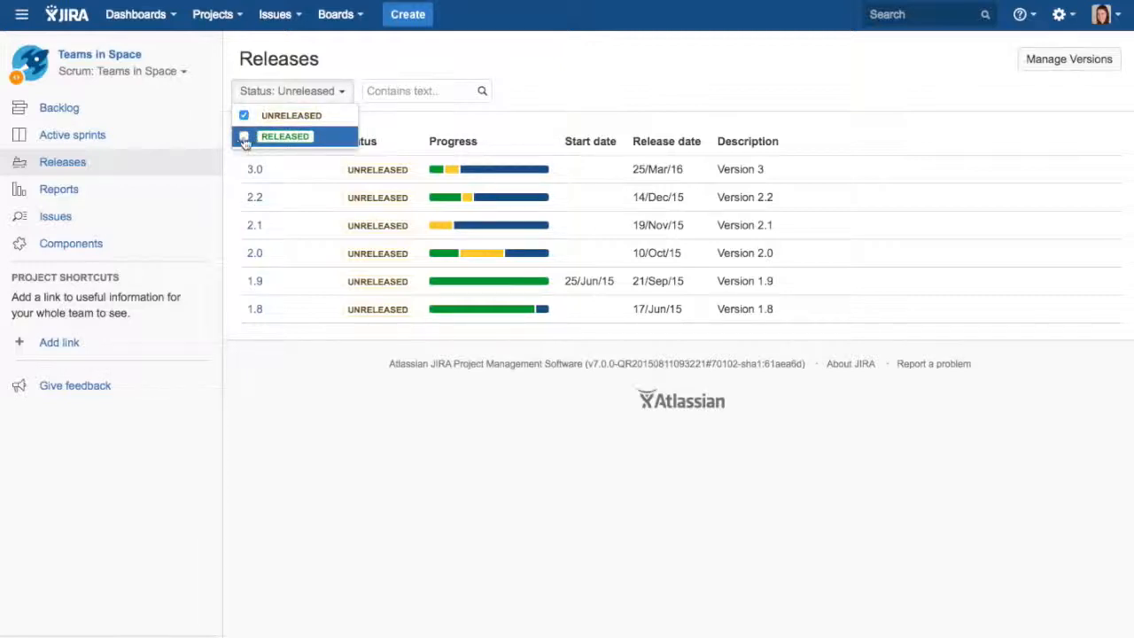
left_click(244, 136)
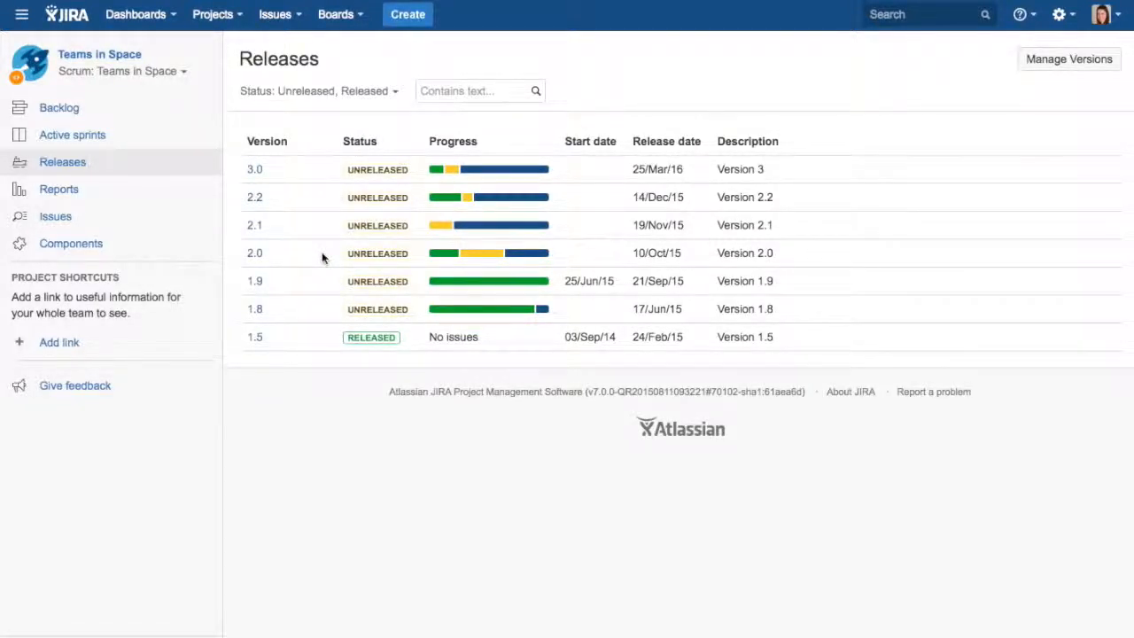
mouse_move(257, 282)
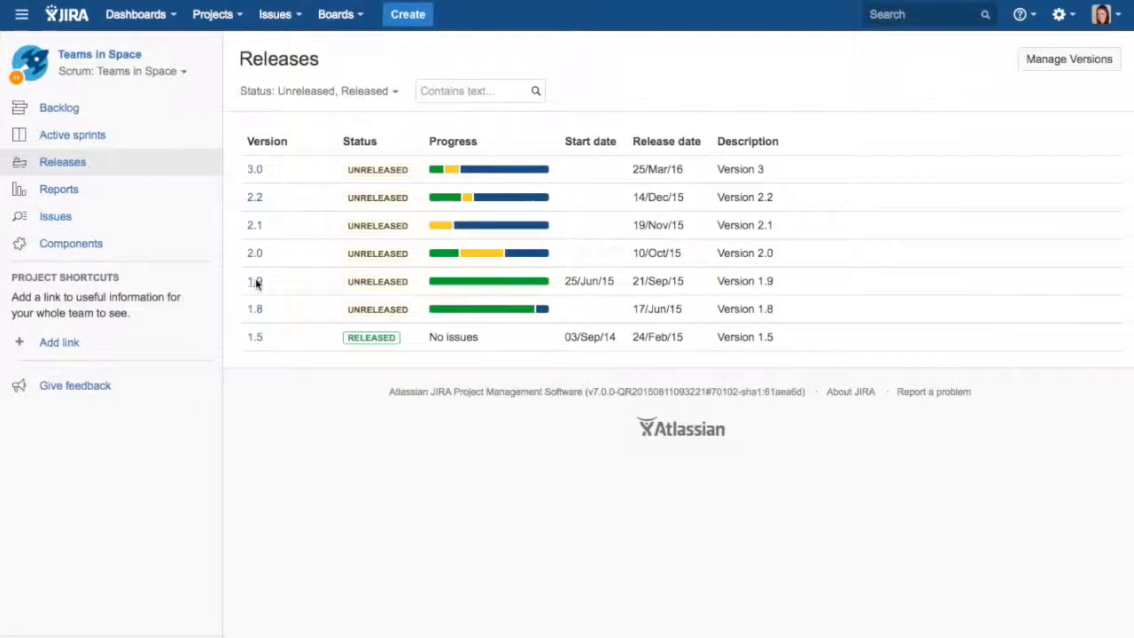
left_click(255, 281)
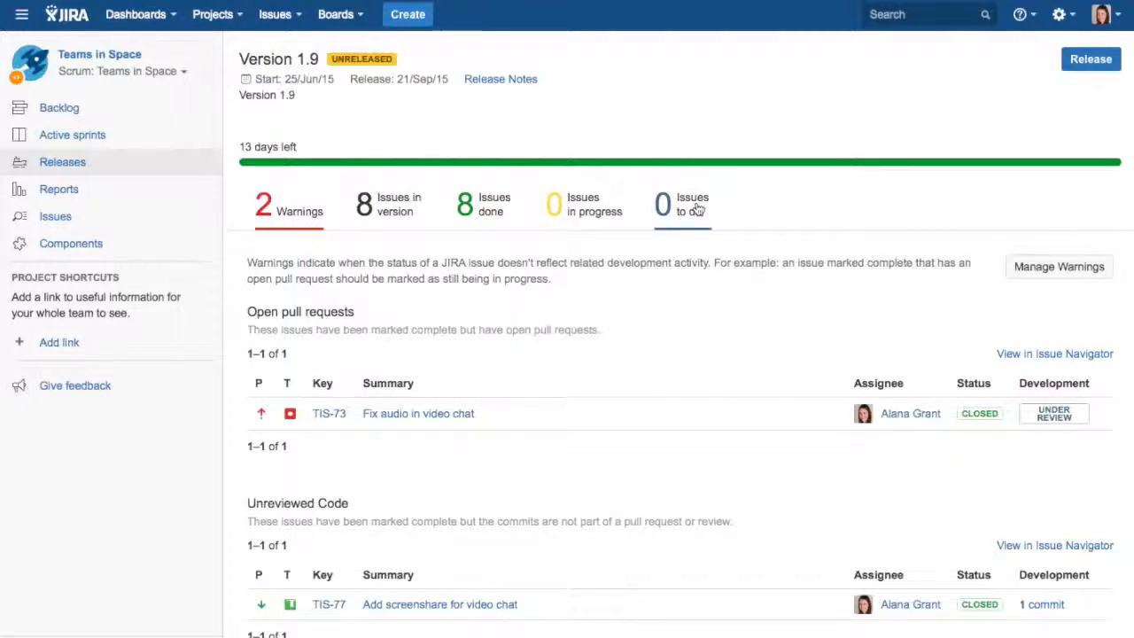
- List Version 1.9's done issues and check, then close, TIS-73's pull requests
left_click(486, 205)
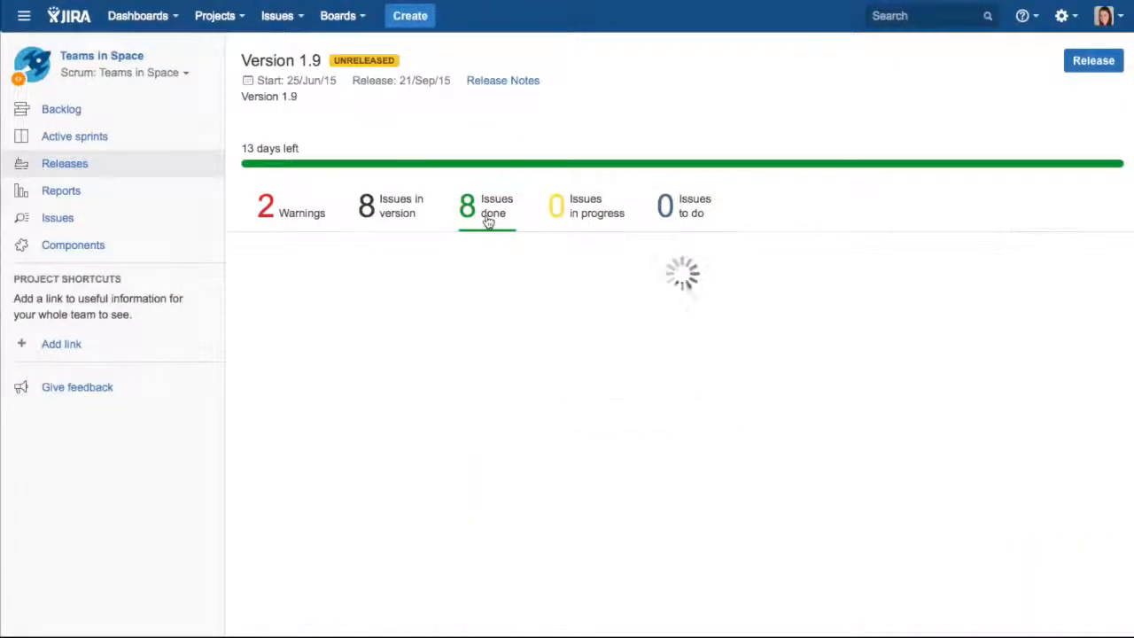
left_click(486, 206)
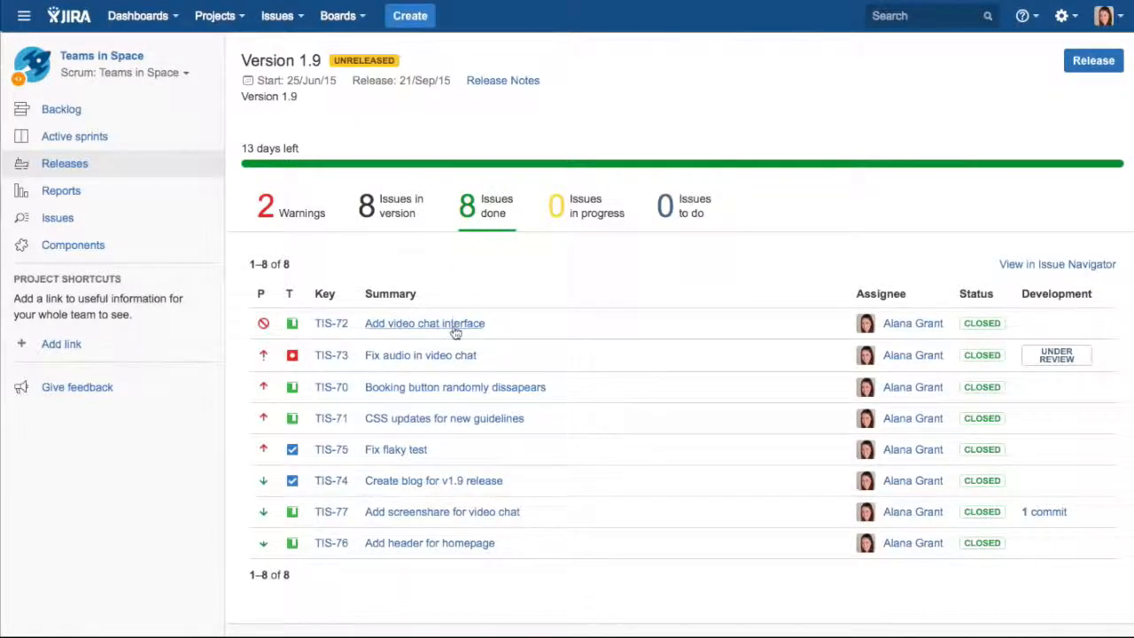
mouse_move(455, 332)
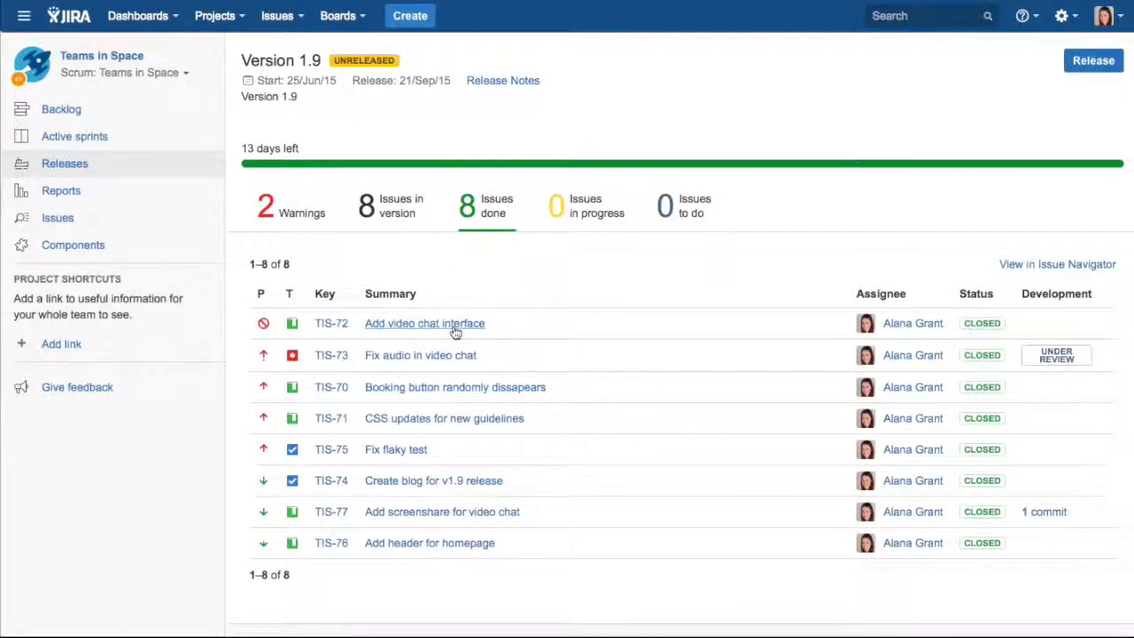
mouse_move(424, 322)
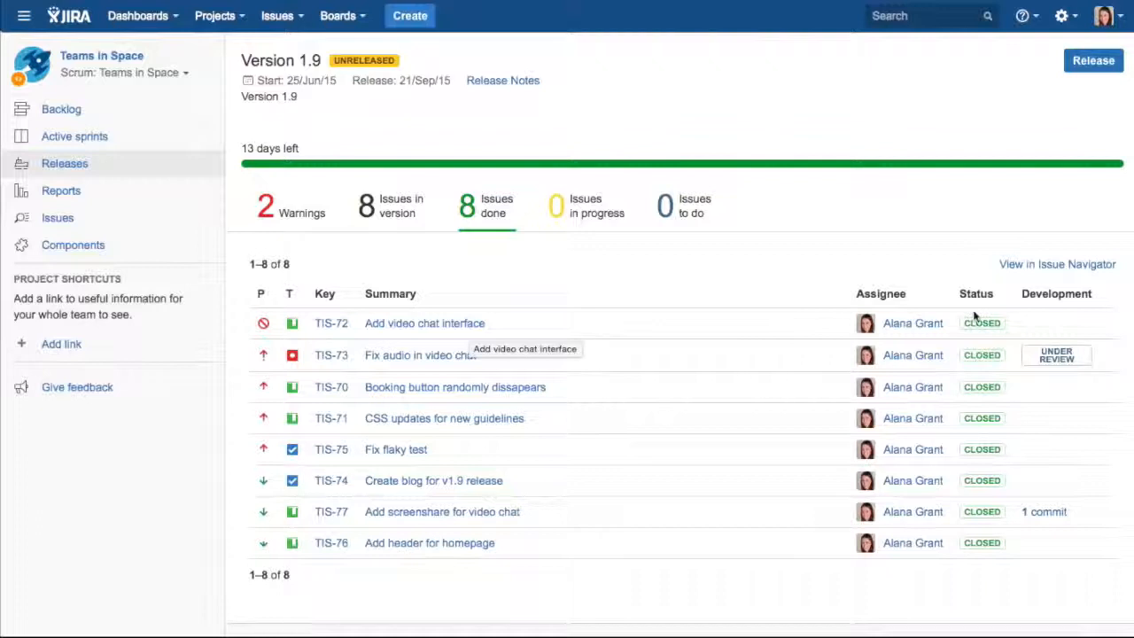
mouse_move(1055, 355)
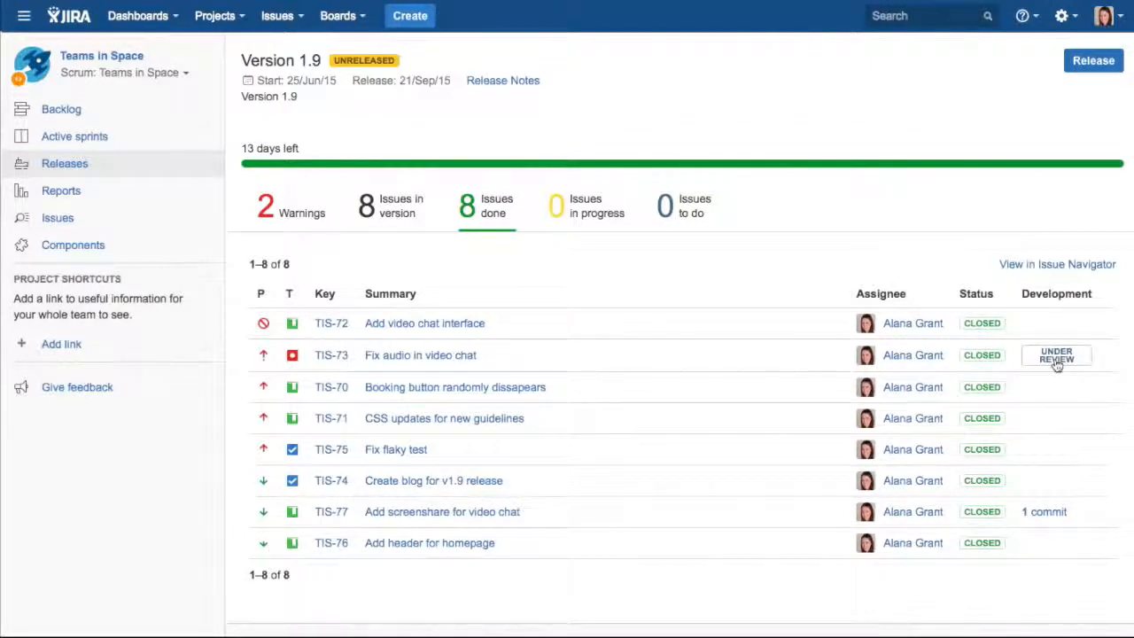
left_click(1056, 355)
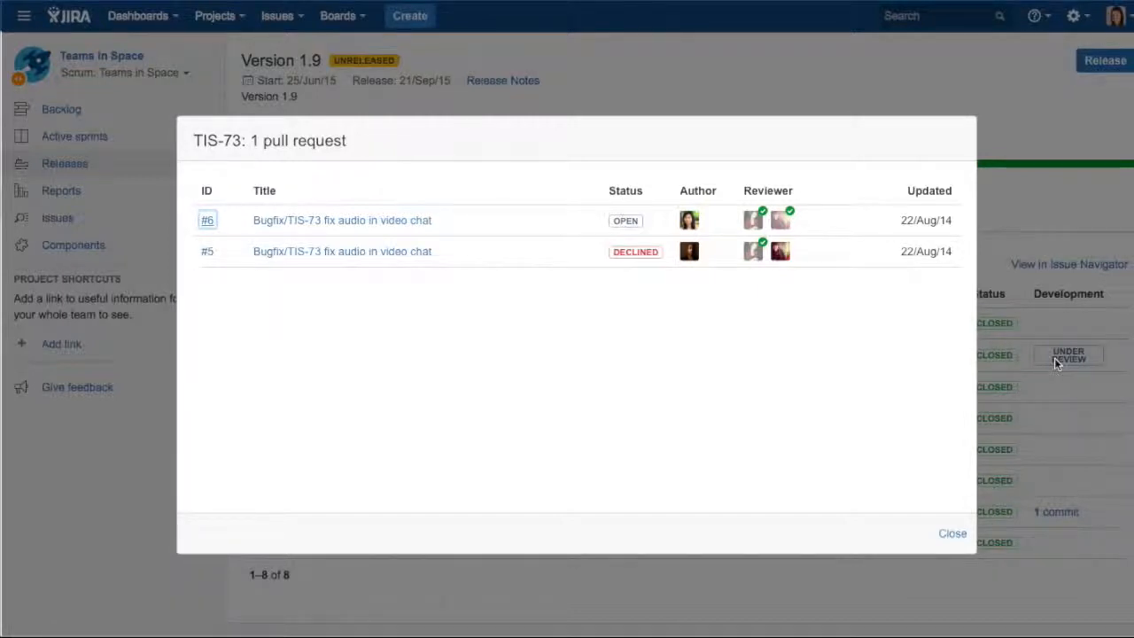
left_click(951, 532)
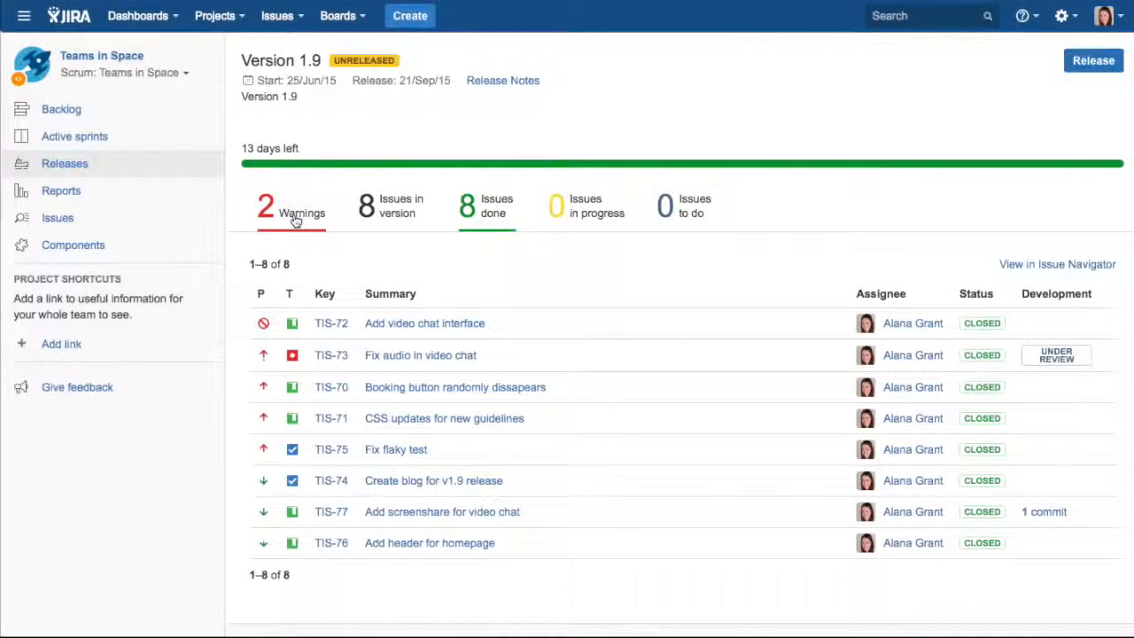
- Review Version 1.9 warnings and open TIS-73's bugfix pull request
left_click(290, 206)
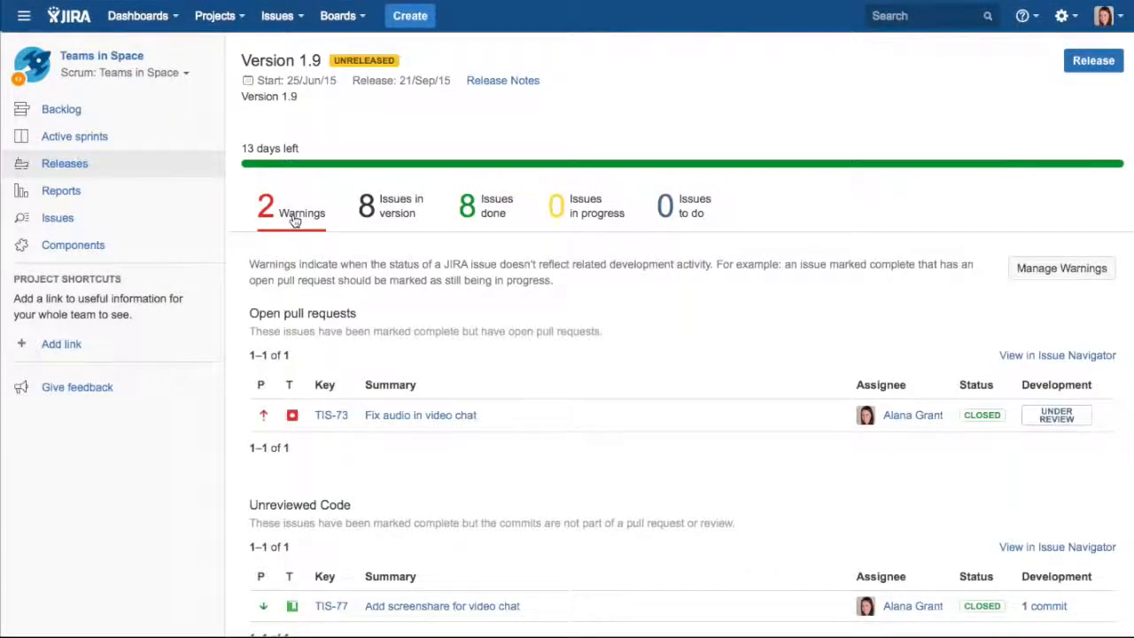
mouse_move(327, 400)
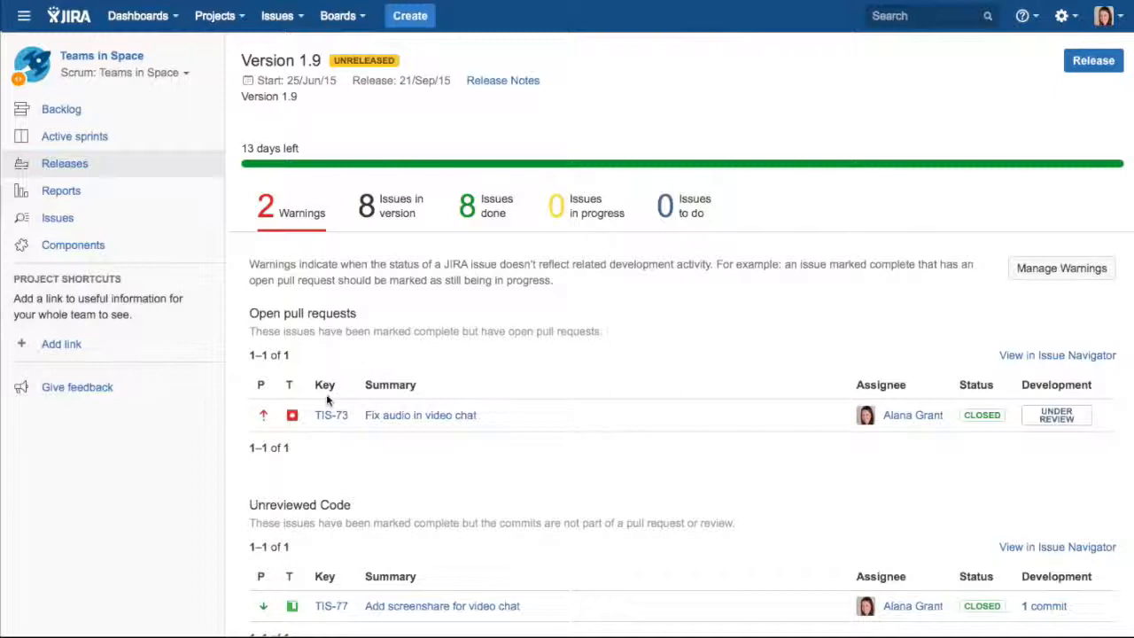
mouse_move(708, 434)
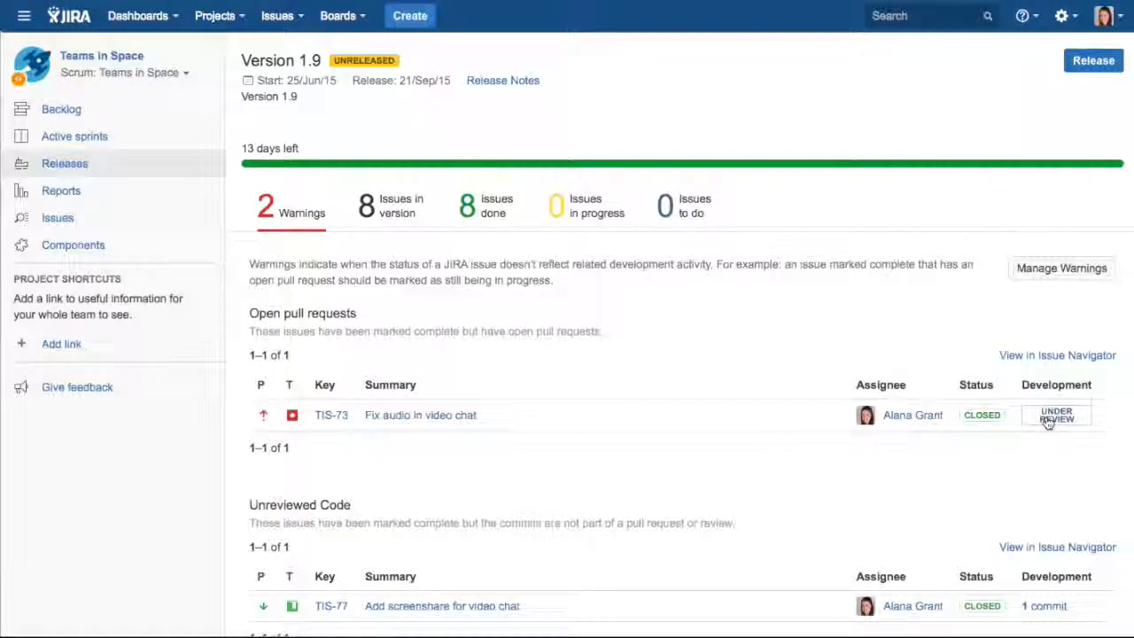
left_click(1056, 415)
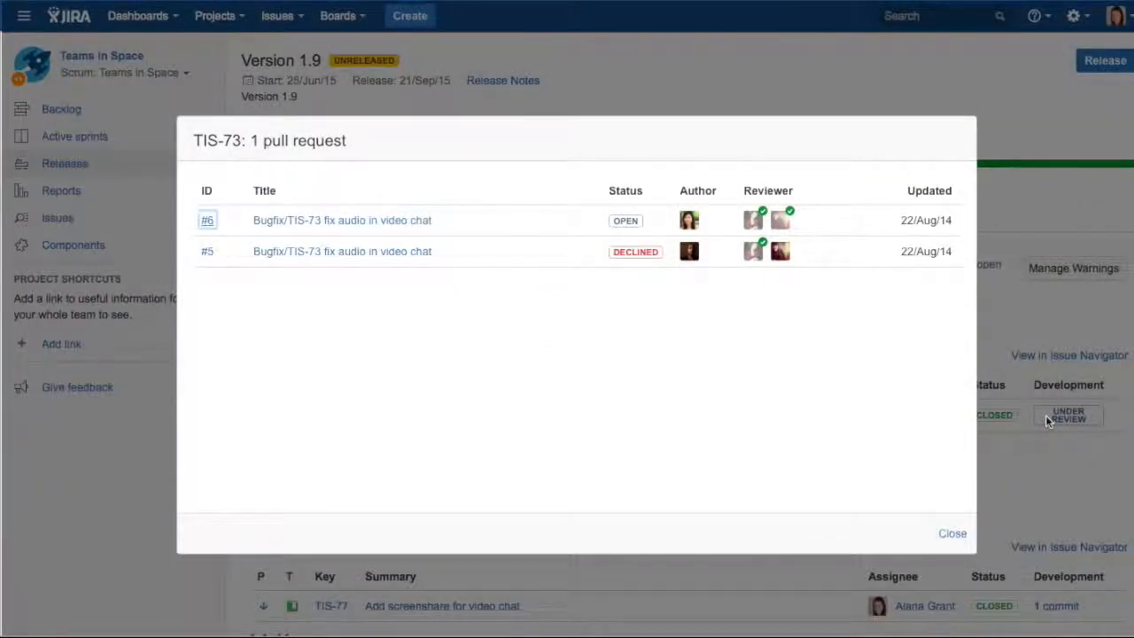
mouse_move(627, 248)
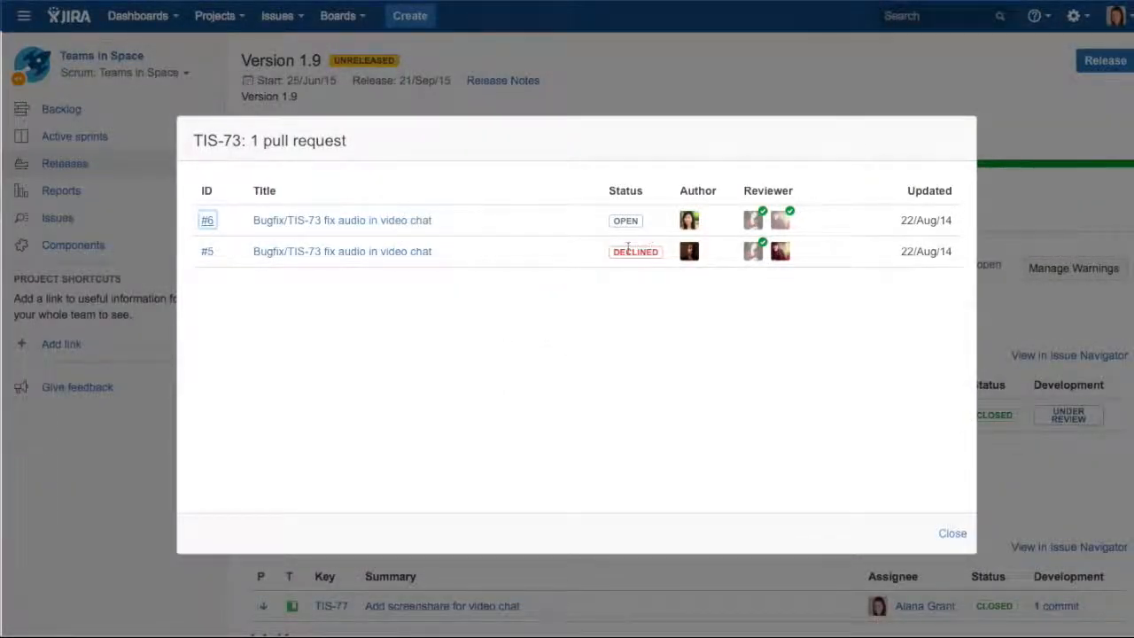
mouse_move(459, 254)
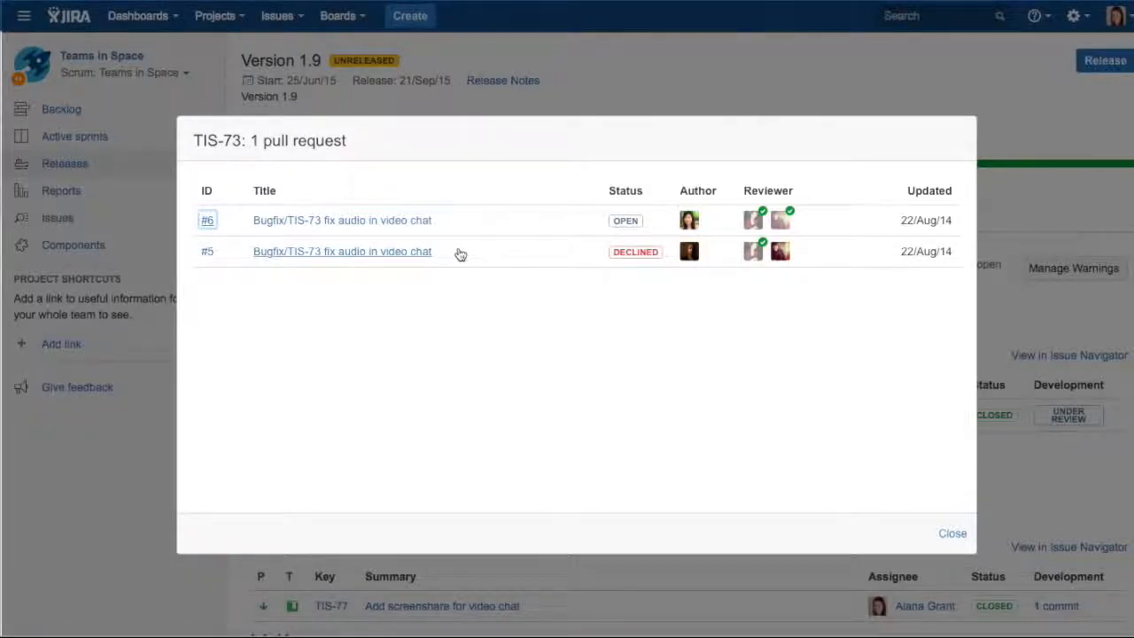
left_click(952, 532)
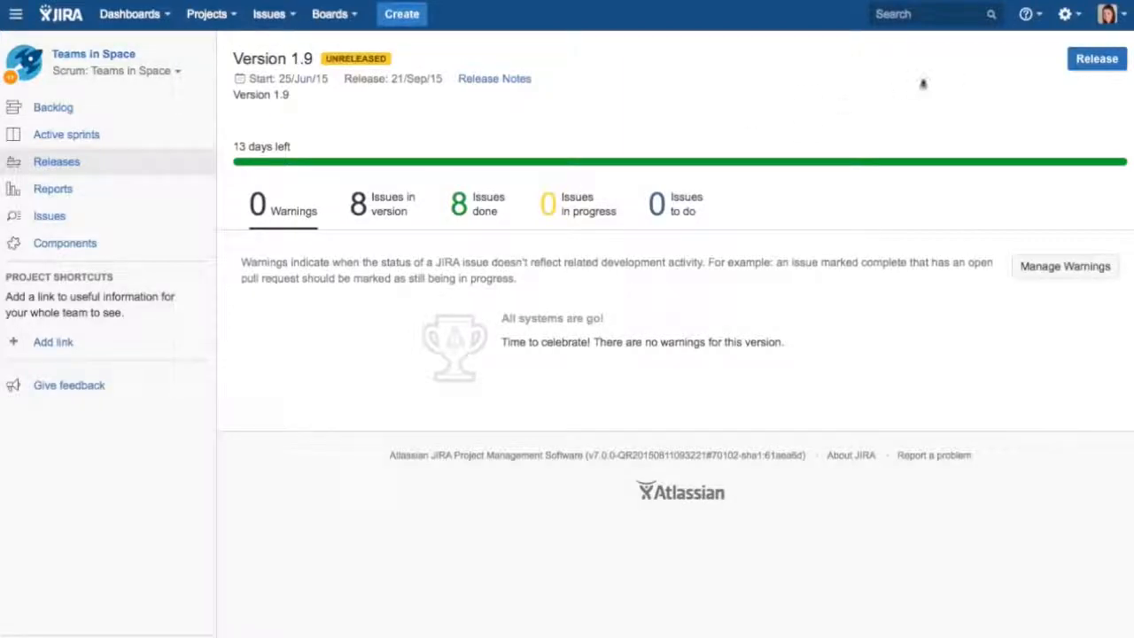
mouse_move(1096, 59)
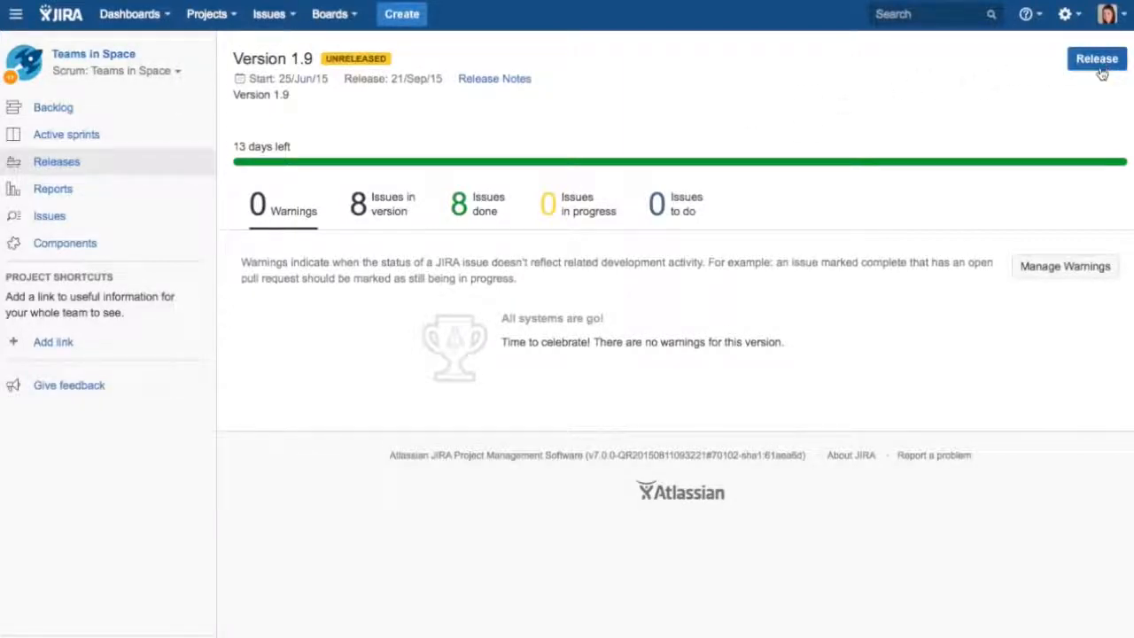
- Release Version 1.9 with the default dialog options, dated 21/Sep/15
left_click(1096, 58)
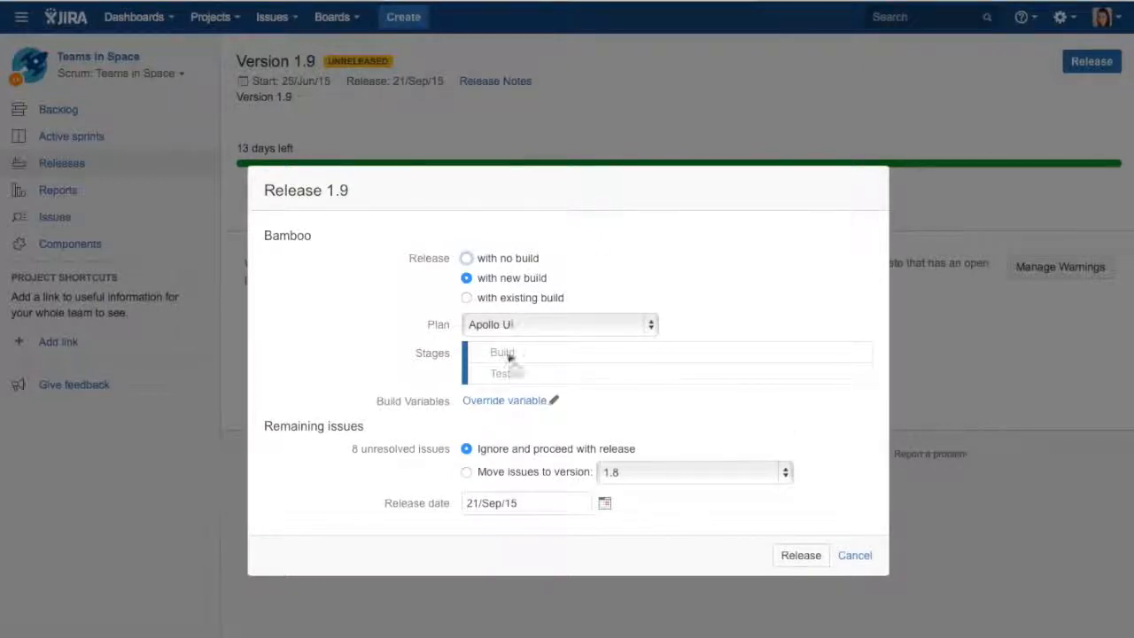
left_click(800, 554)
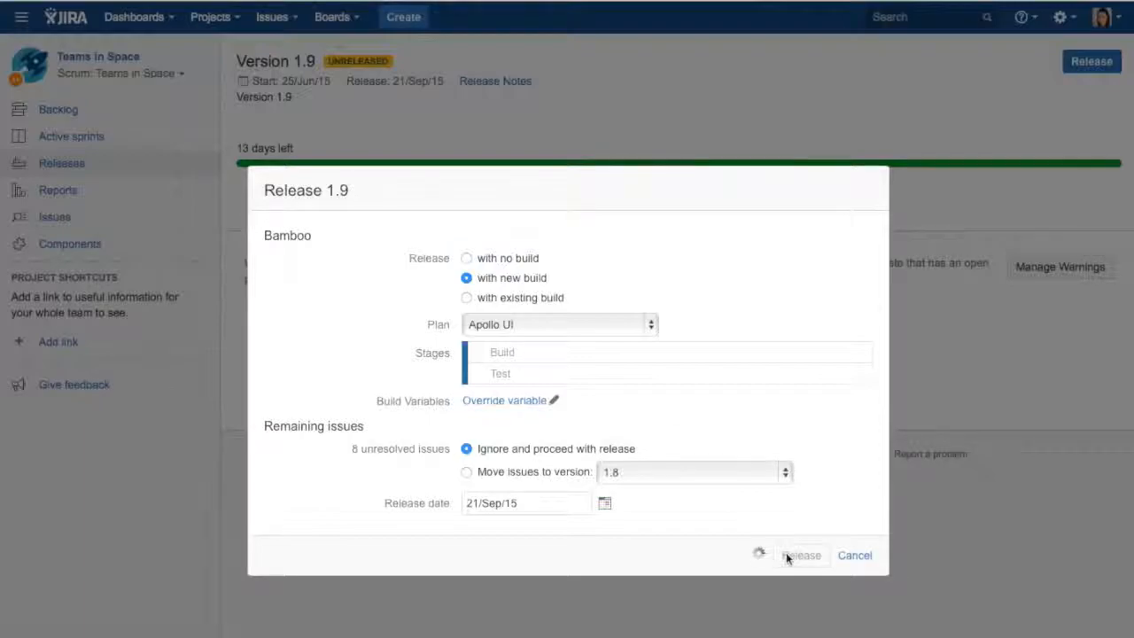
left_click(799, 555)
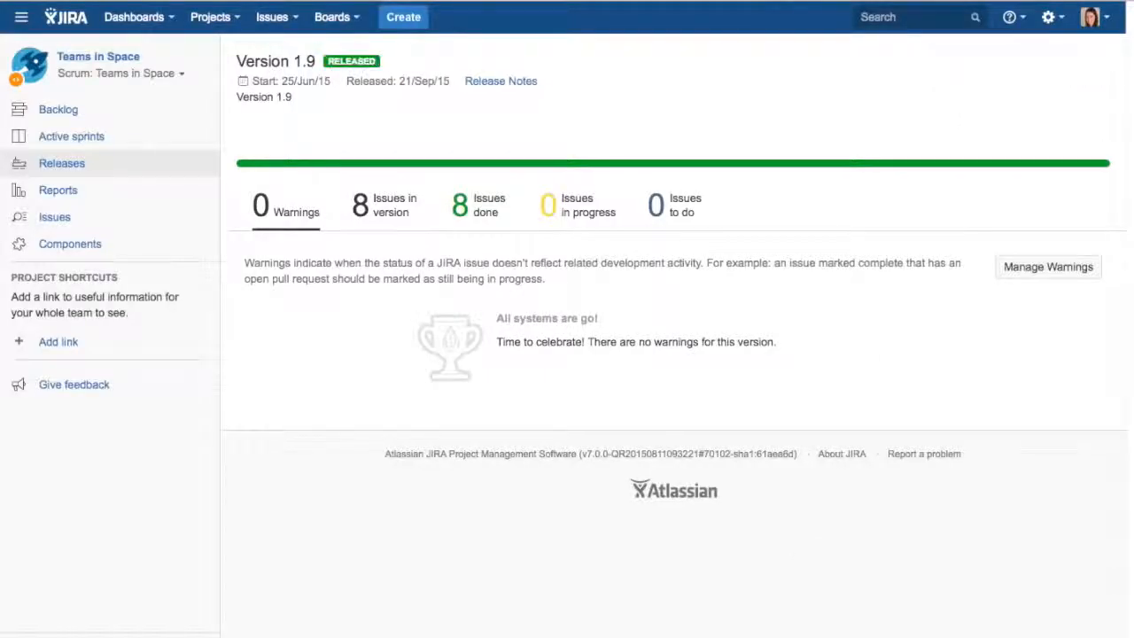